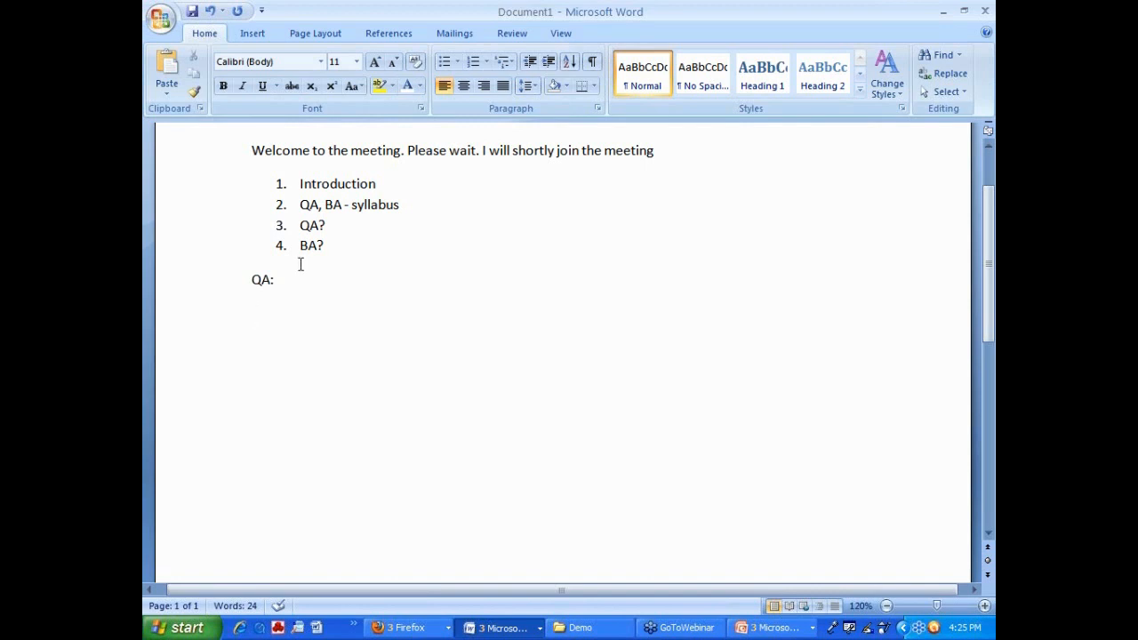
# Step: Reword the QA label as the question 'What is QA?'
pyautogui.press('enter')
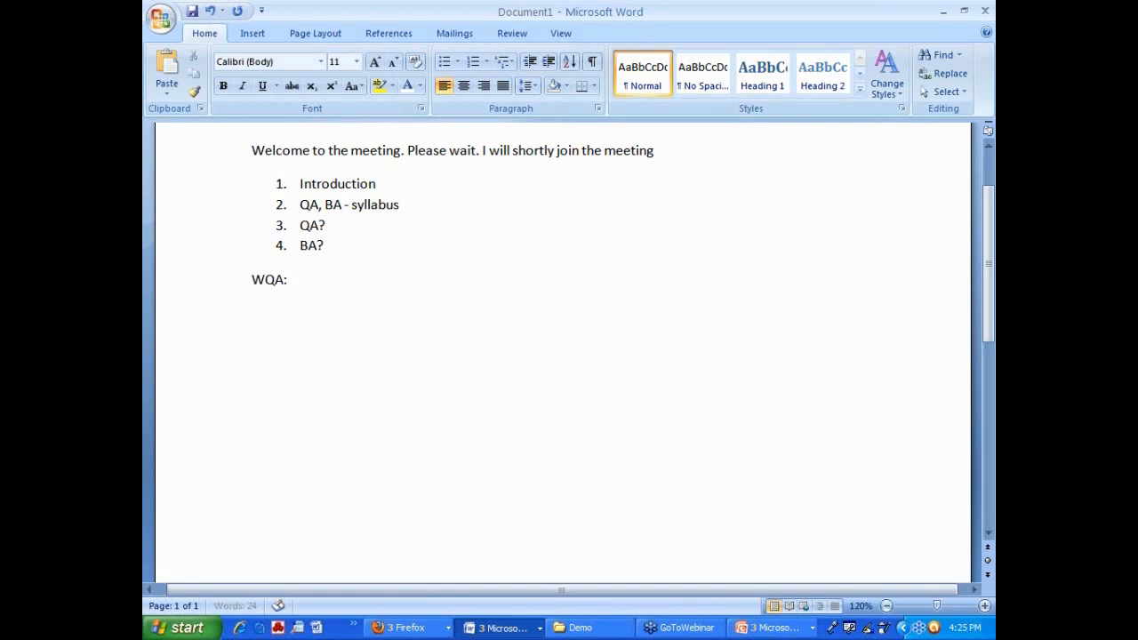
pyautogui.write('What is QA:')
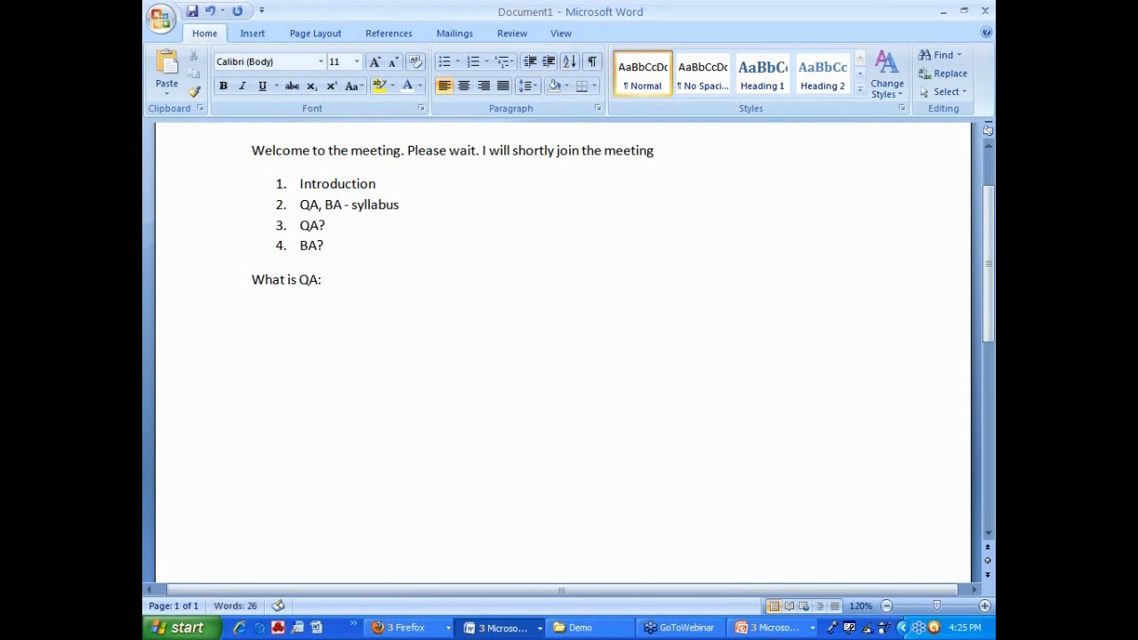
pyautogui.press('Backspace')
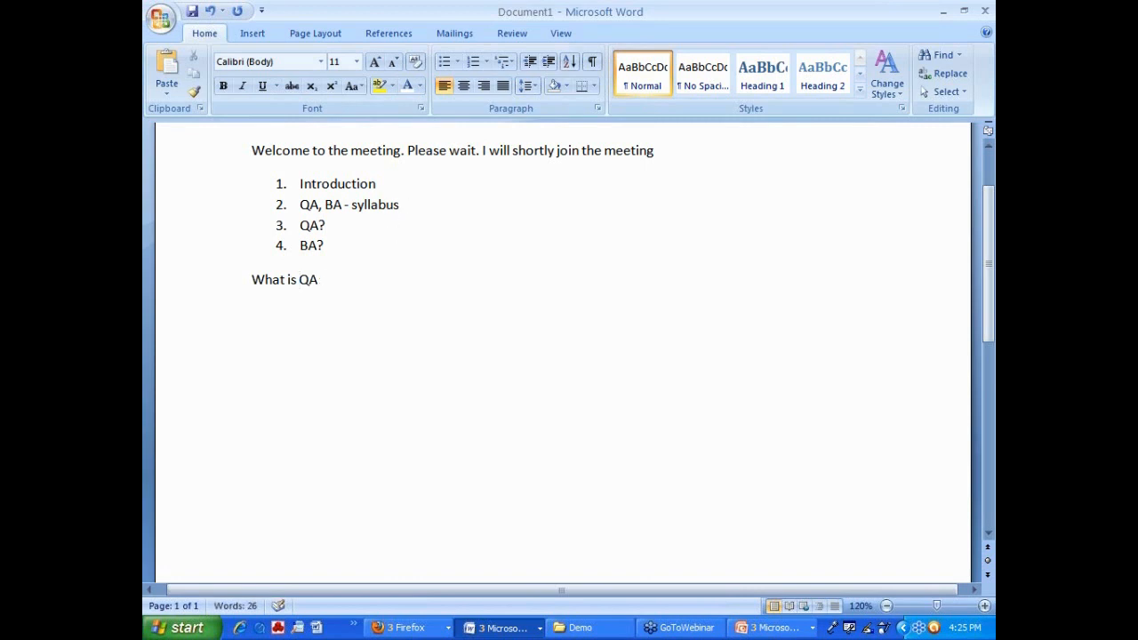
pyautogui.write('?')
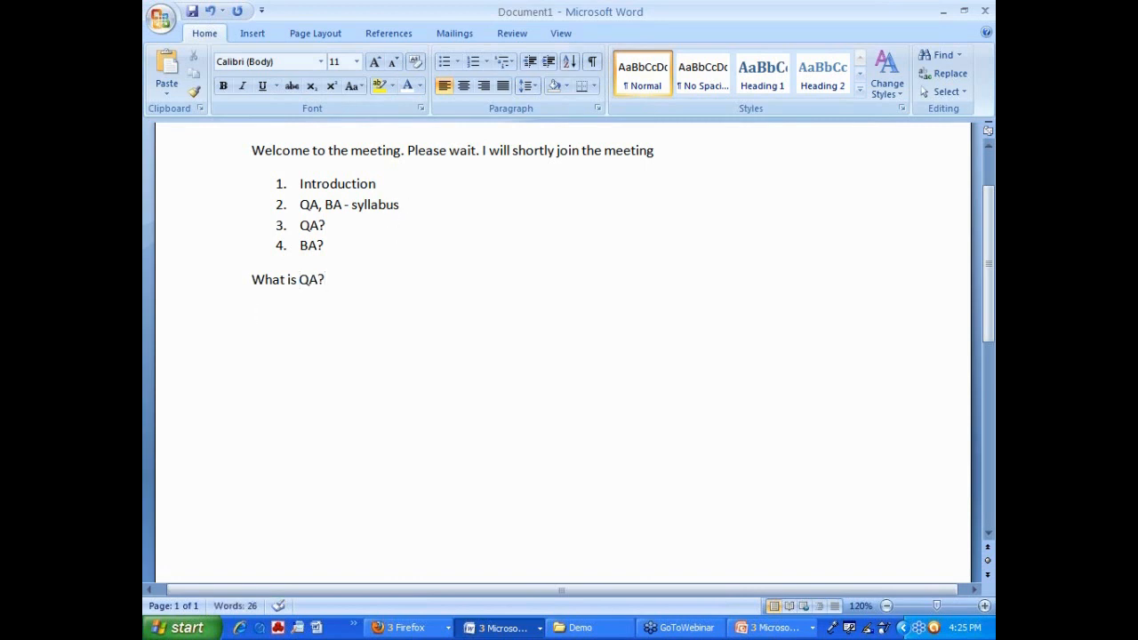
# Step: Add the sentence 'Yet the fact that testing is associated with software.'
pyautogui.click(253, 279)
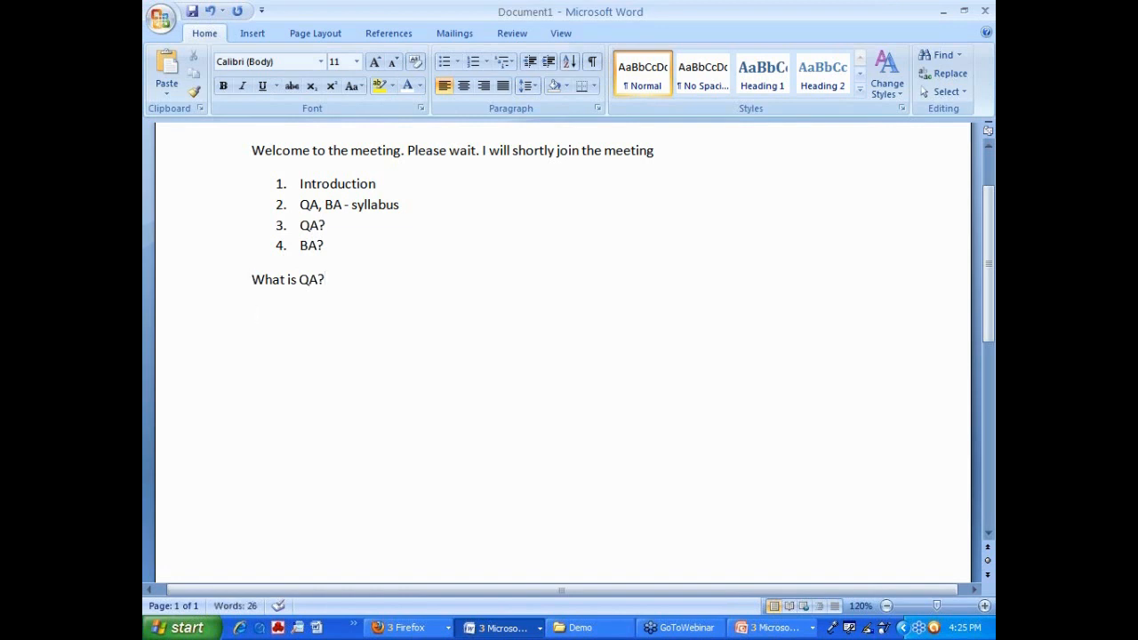
pyautogui.write('You should forg')
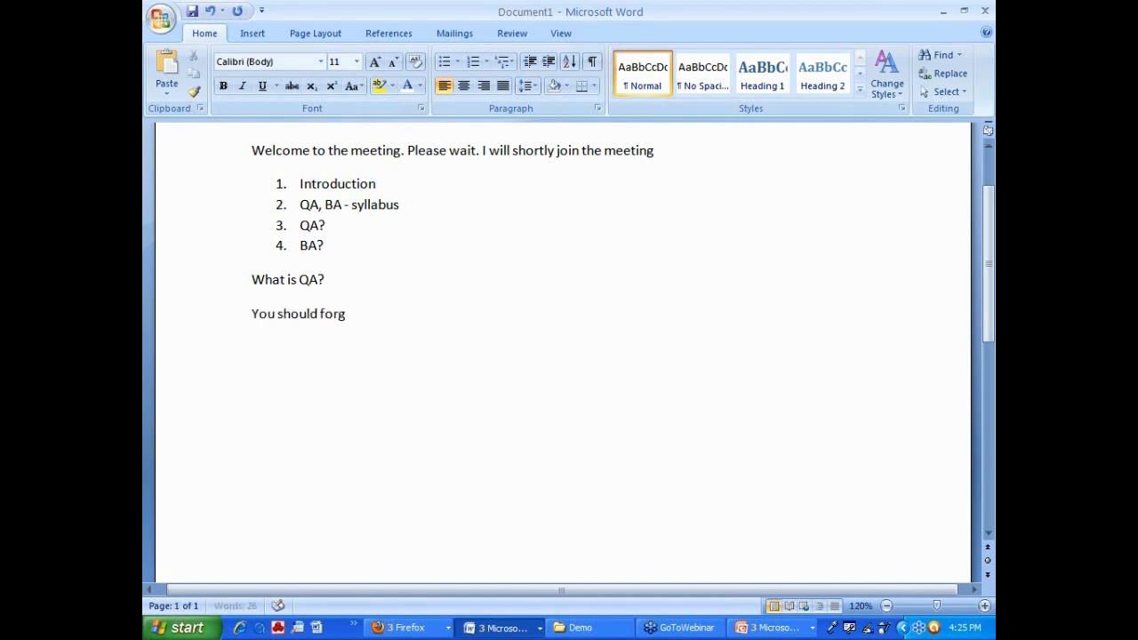
pyautogui.write('et the fact that')
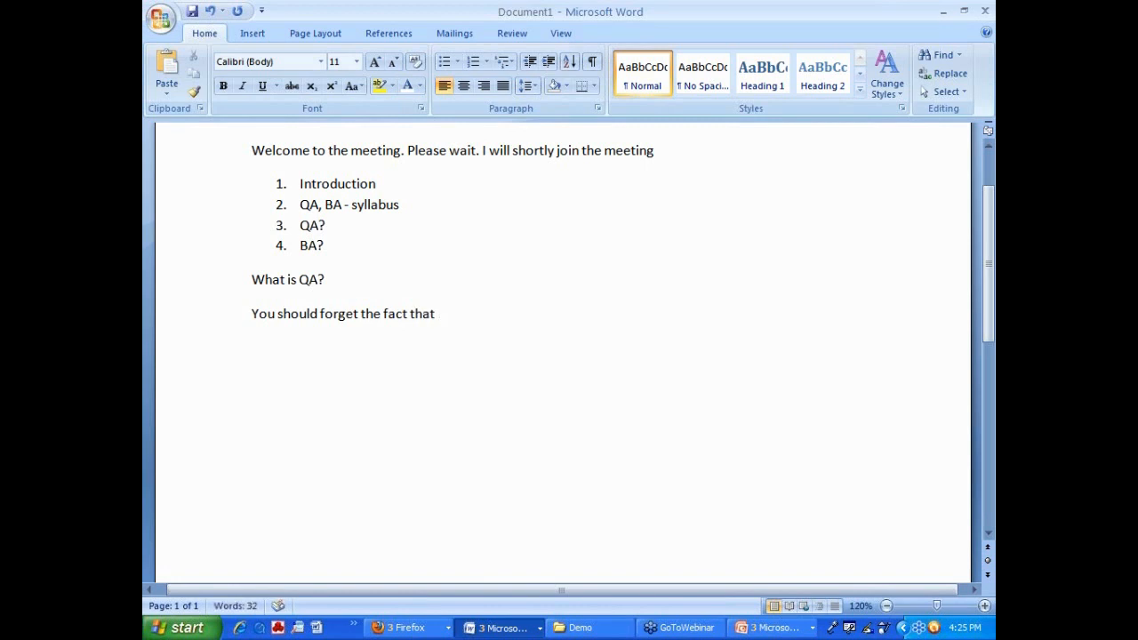
pyautogui.write('testing is ass')
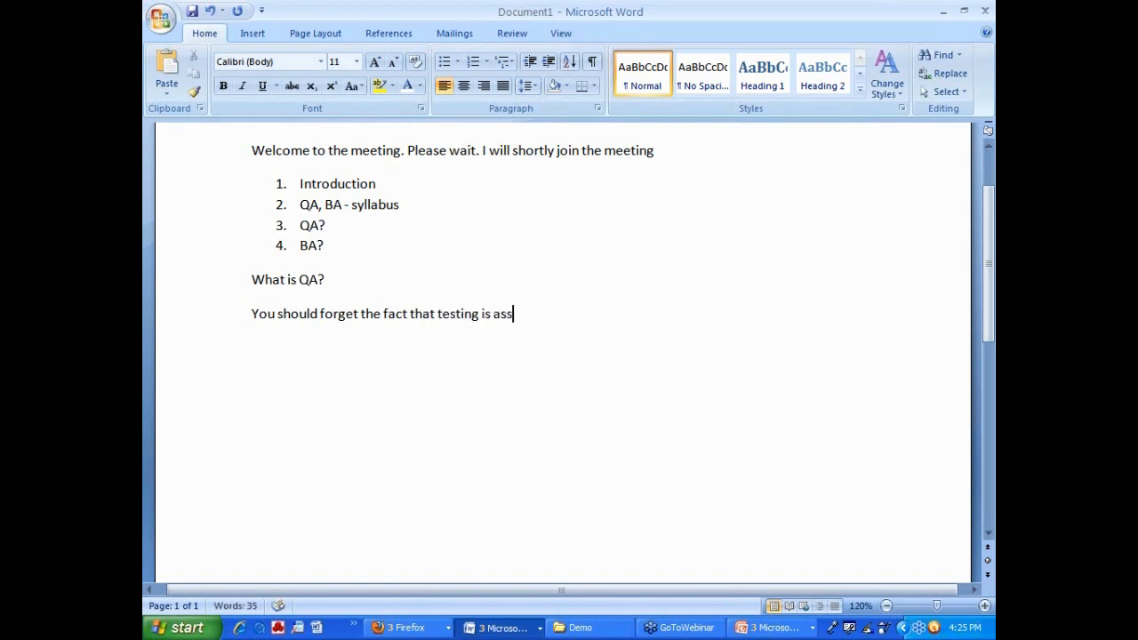
pyautogui.write('ociated with soft')
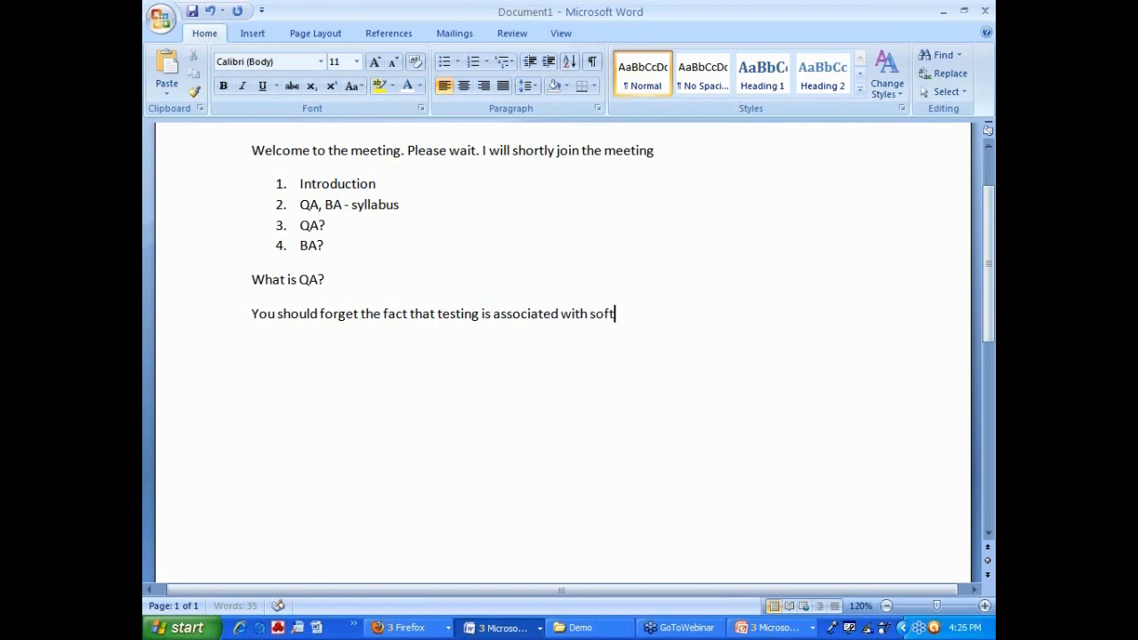
pyautogui.write('ware.')
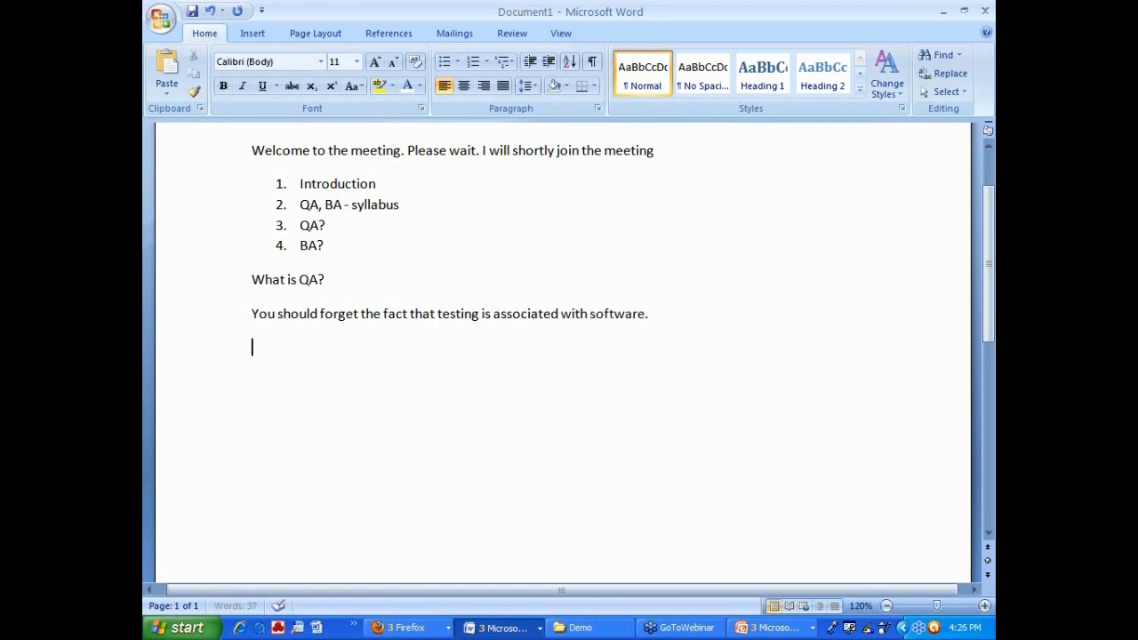
# Step: Start the definition line 'QA – Quality Assurance', fixing a typo after the dash
pyautogui.write('Q')
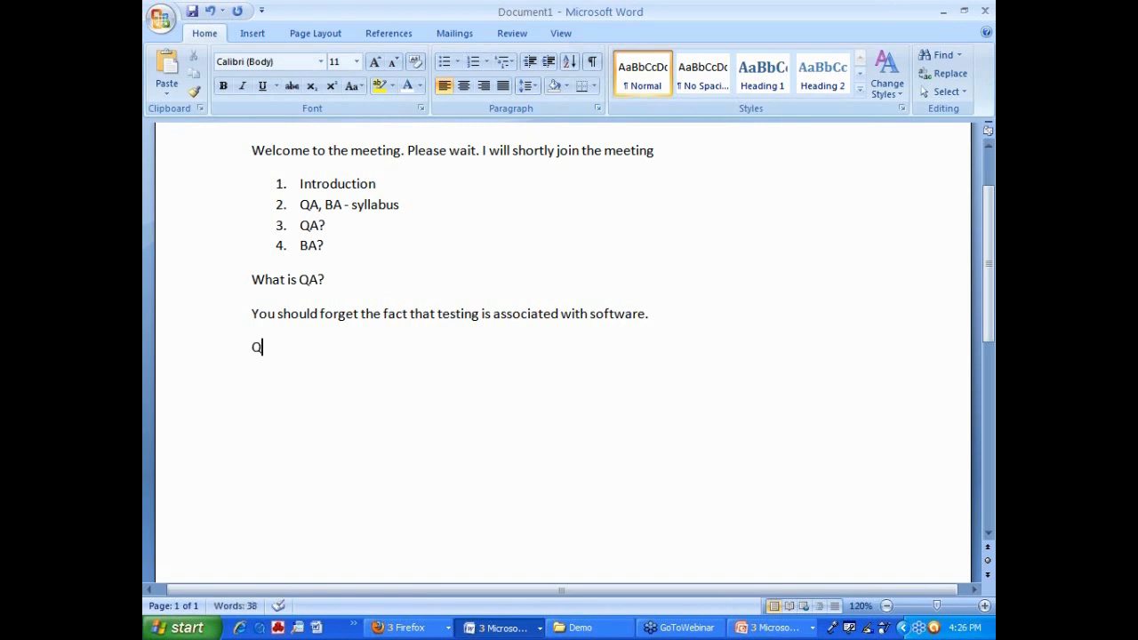
pyautogui.write('A - Q')
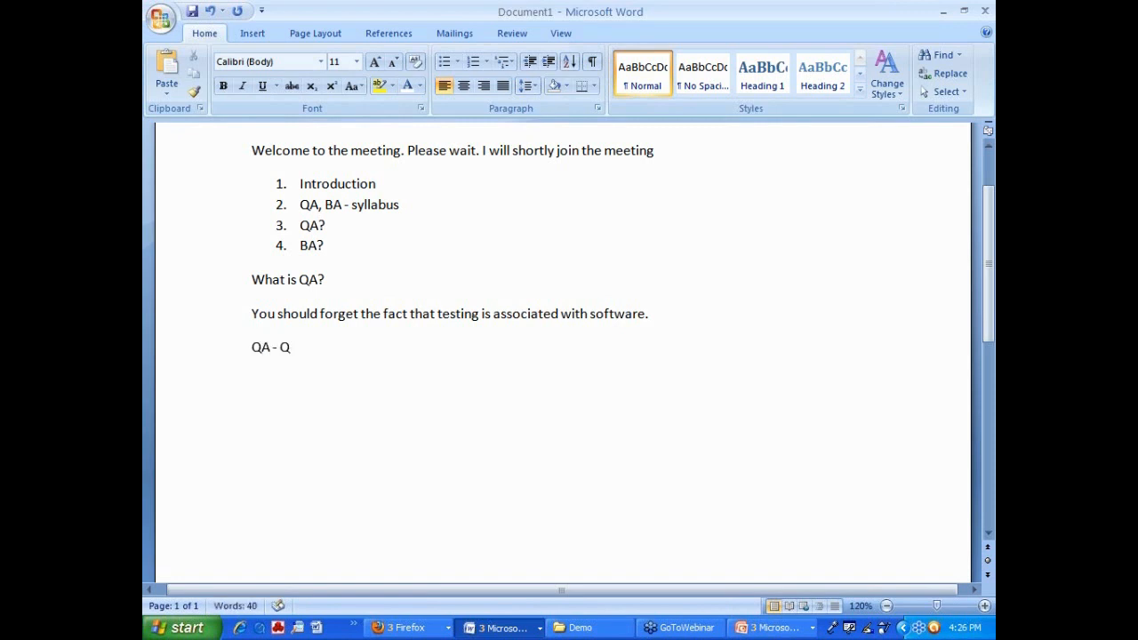
pyautogui.press('Backspace')
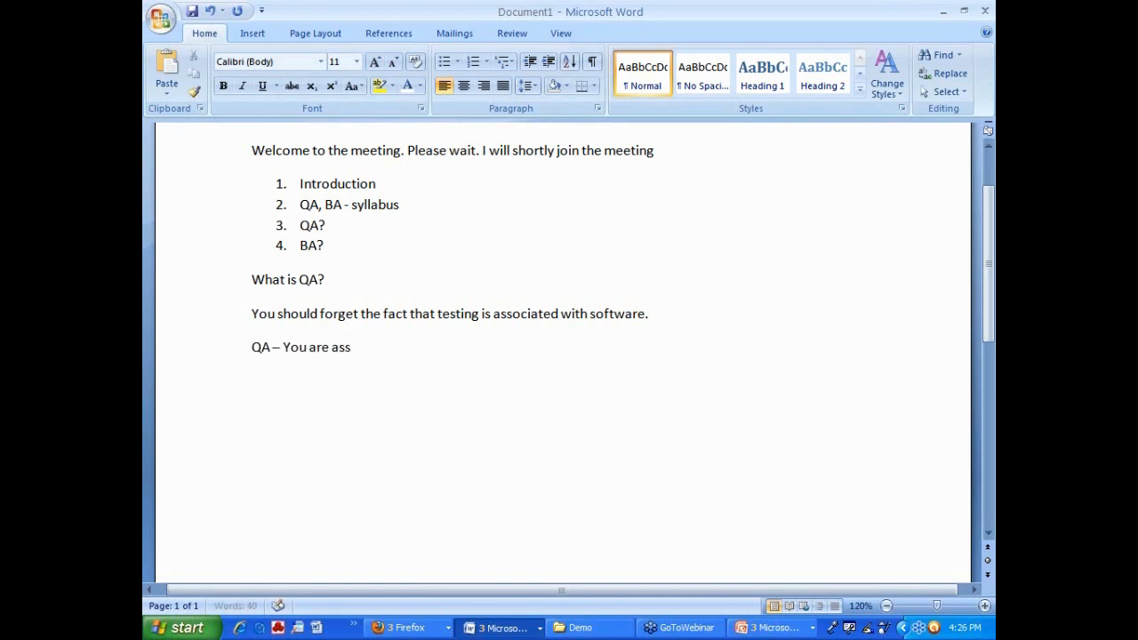
pyautogui.press('BackSpace')
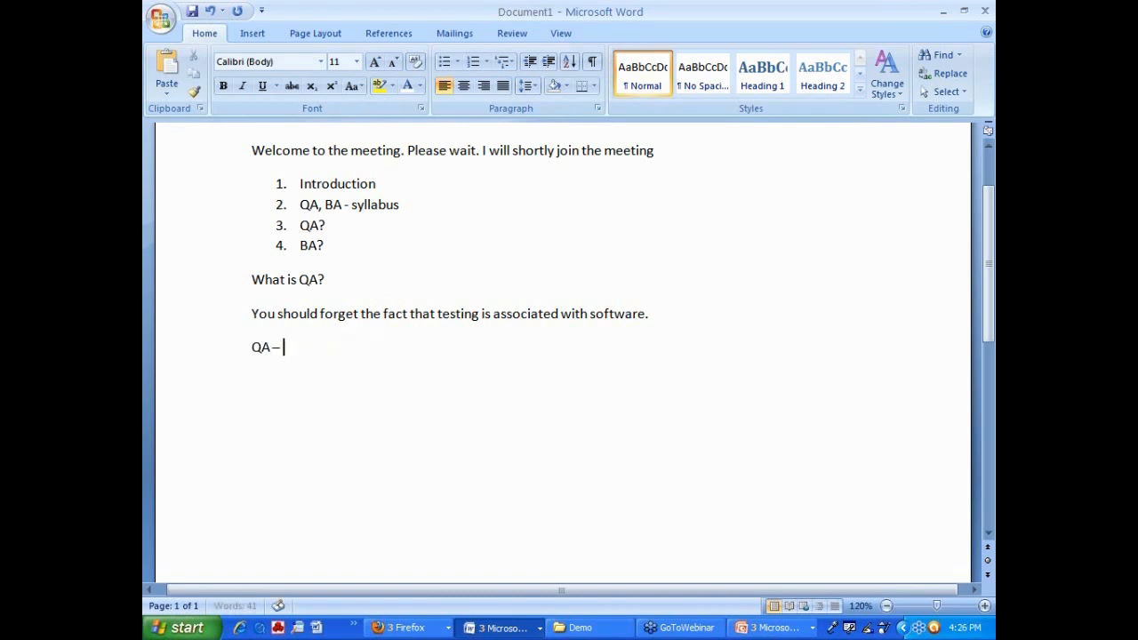
pyautogui.write('Quality A')
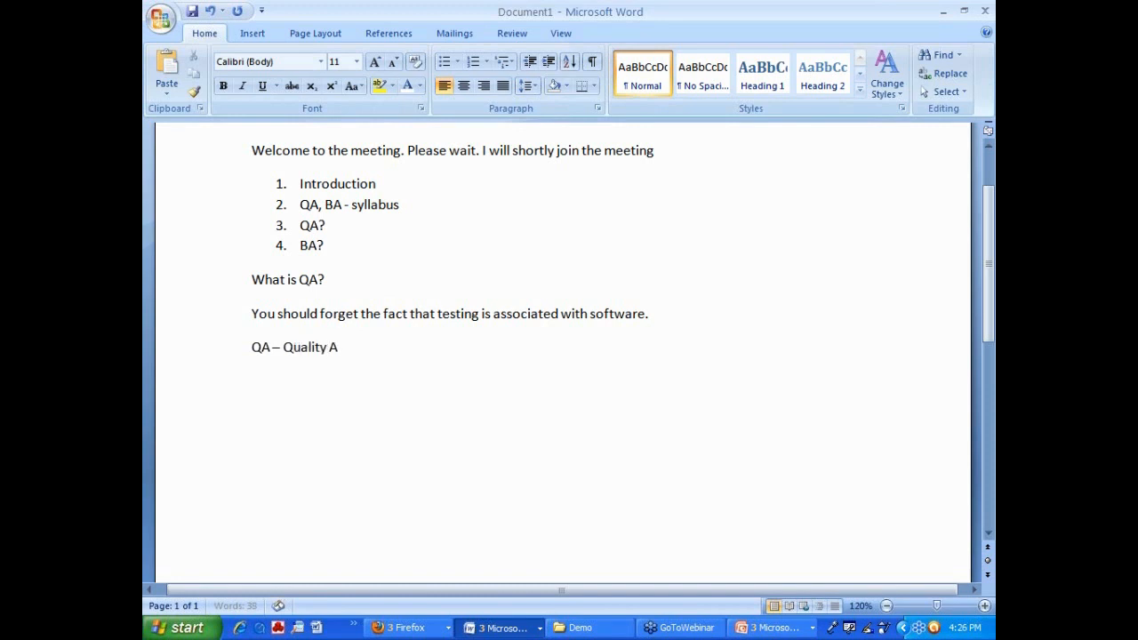
pyautogui.write('ssurance')
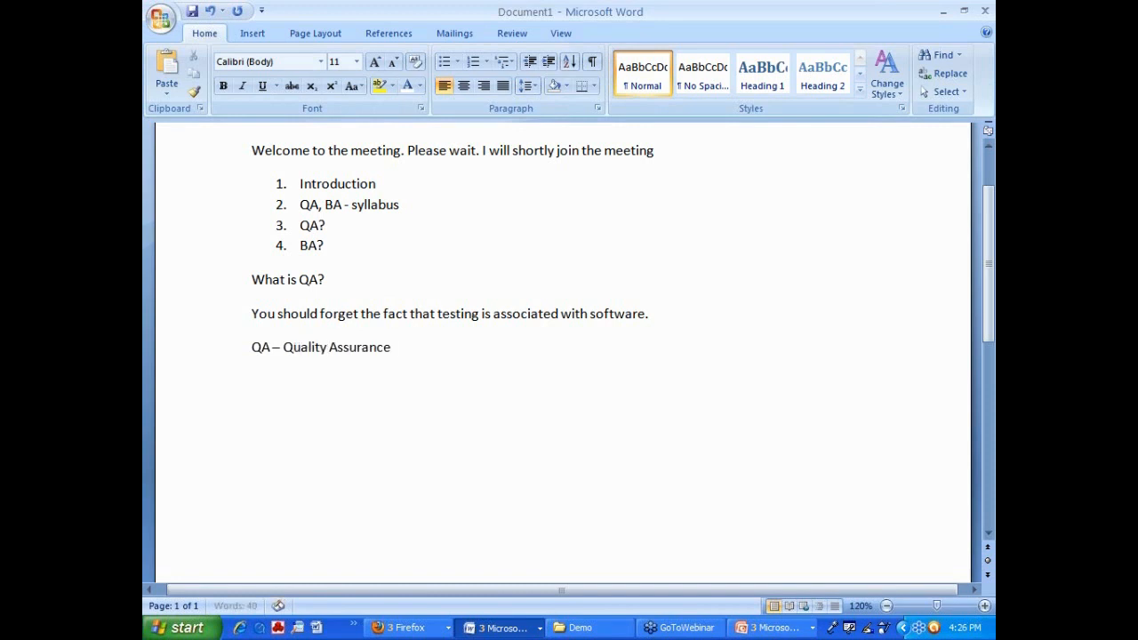
# Step: Finish it as 'The tester is Assuring quality of a product based on some testing'
pyautogui.write('– Assuring qu')
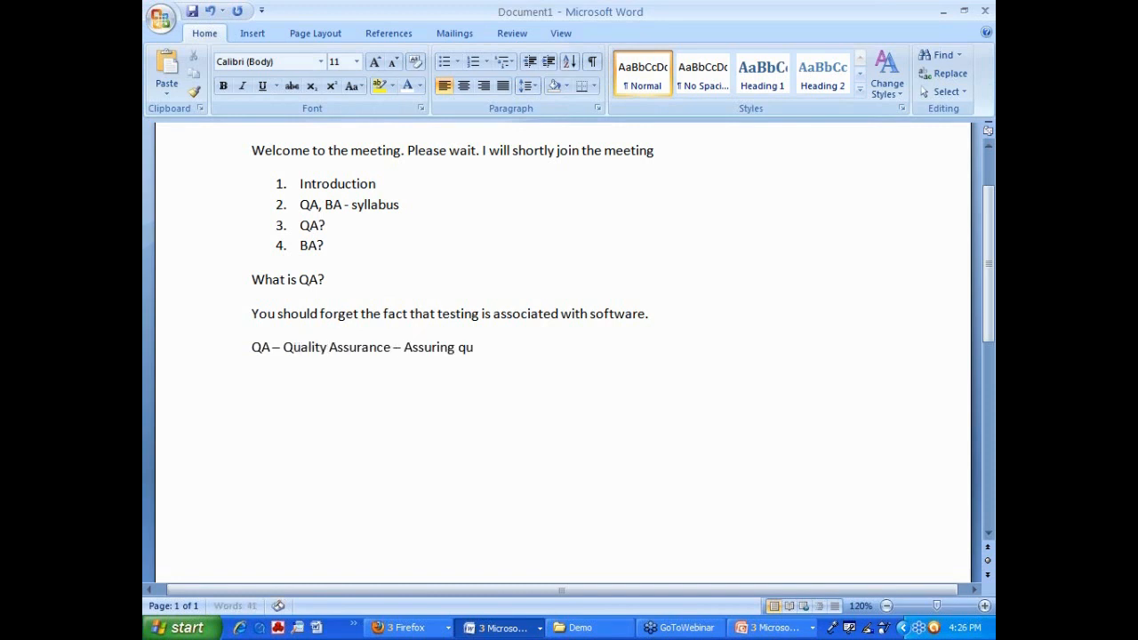
pyautogui.write('ality of a produ')
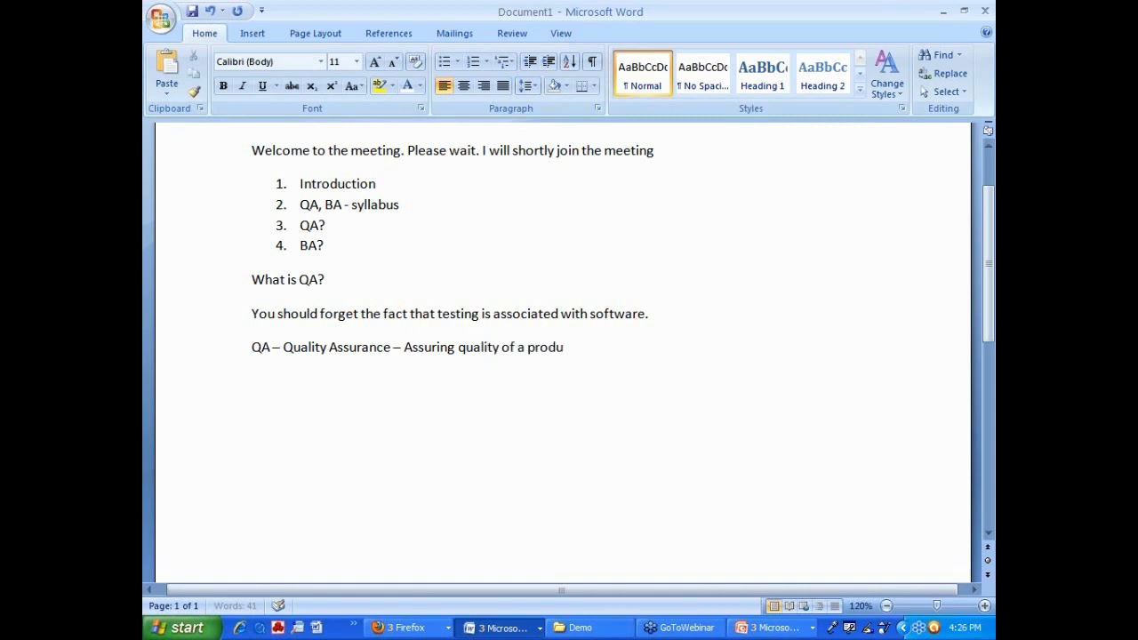
pyautogui.write('ct based')
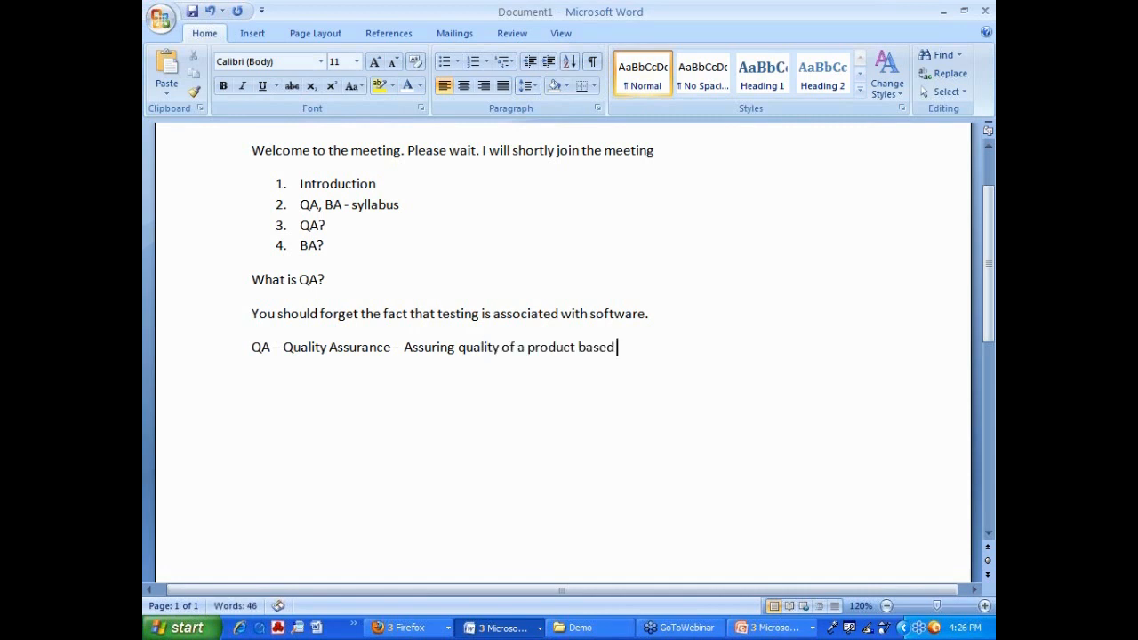
pyautogui.write('on some testing.')
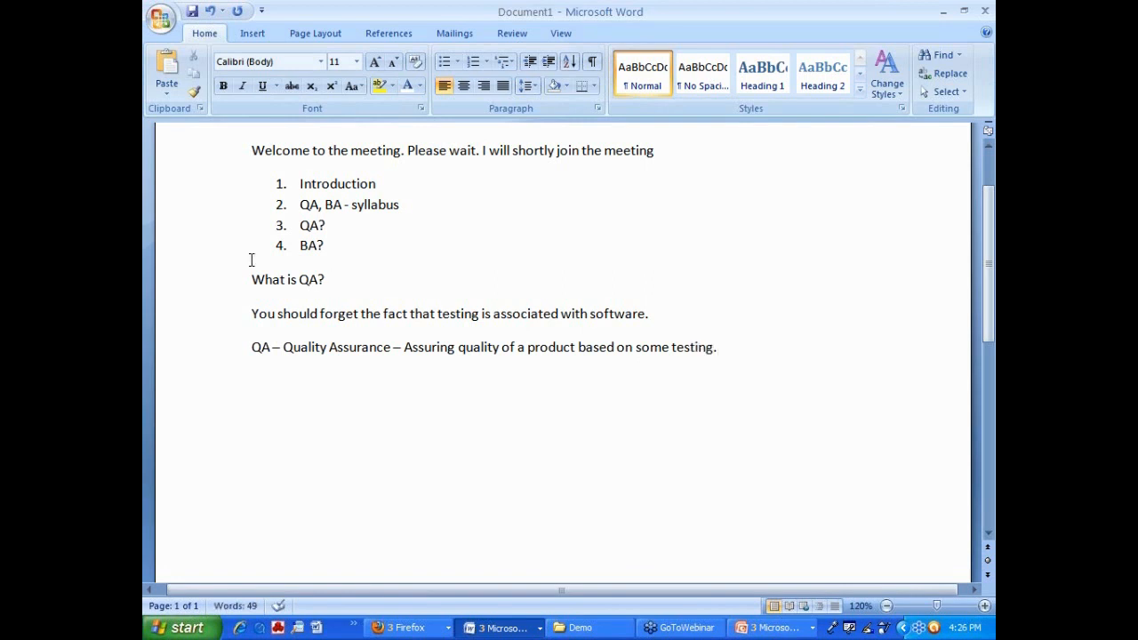
pyautogui.write('The t')
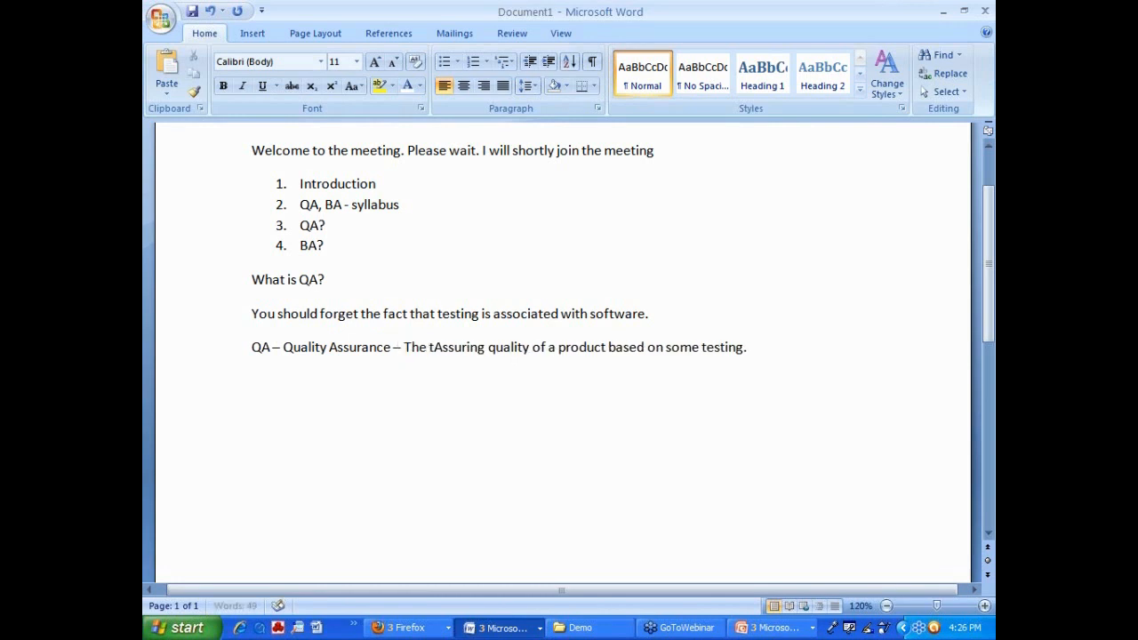
pyautogui.write('ester is')
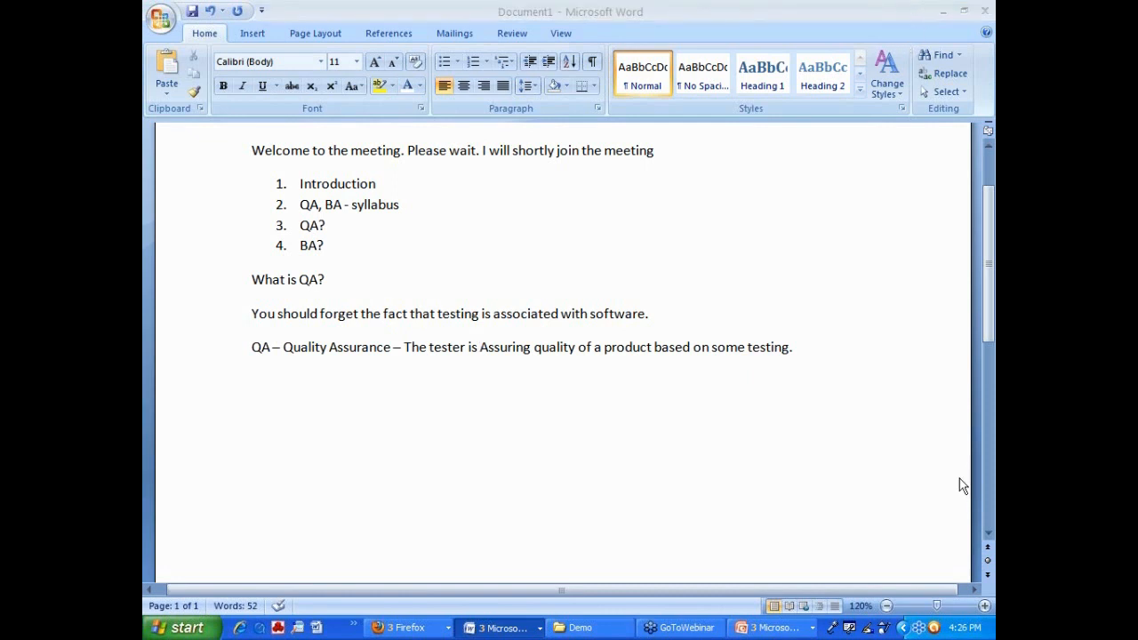
pyautogui.moveTo(835, 366)
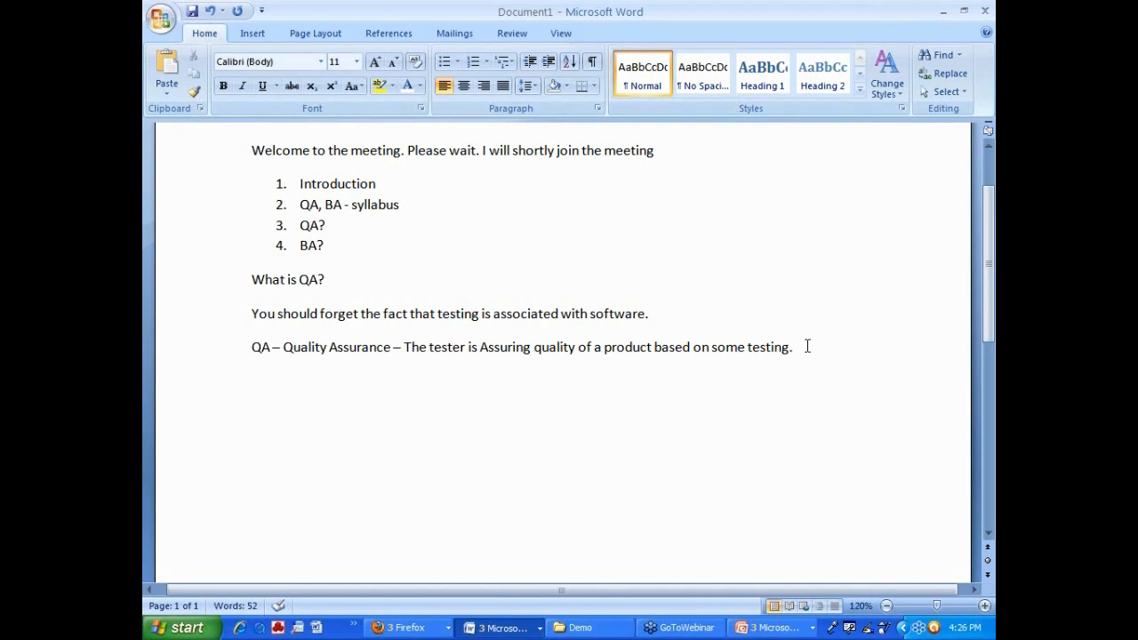
# Step: Write the examples line 'Product - Pen, Pencil, TV, Home, Software'
pyautogui.write('Pr')
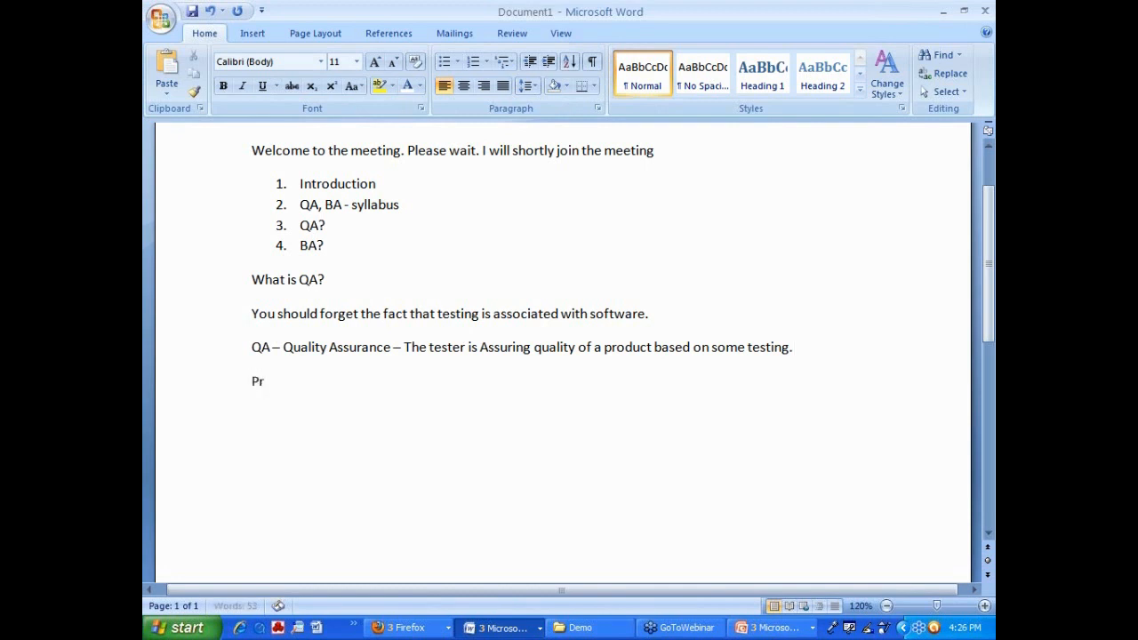
pyautogui.write('oduct')
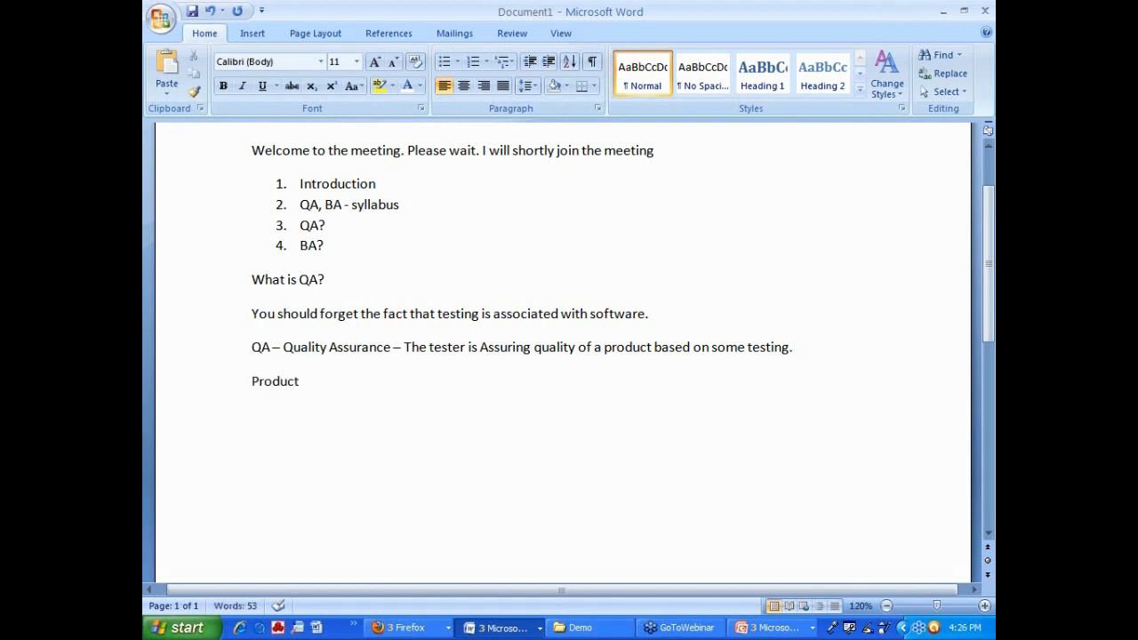
pyautogui.write('-')
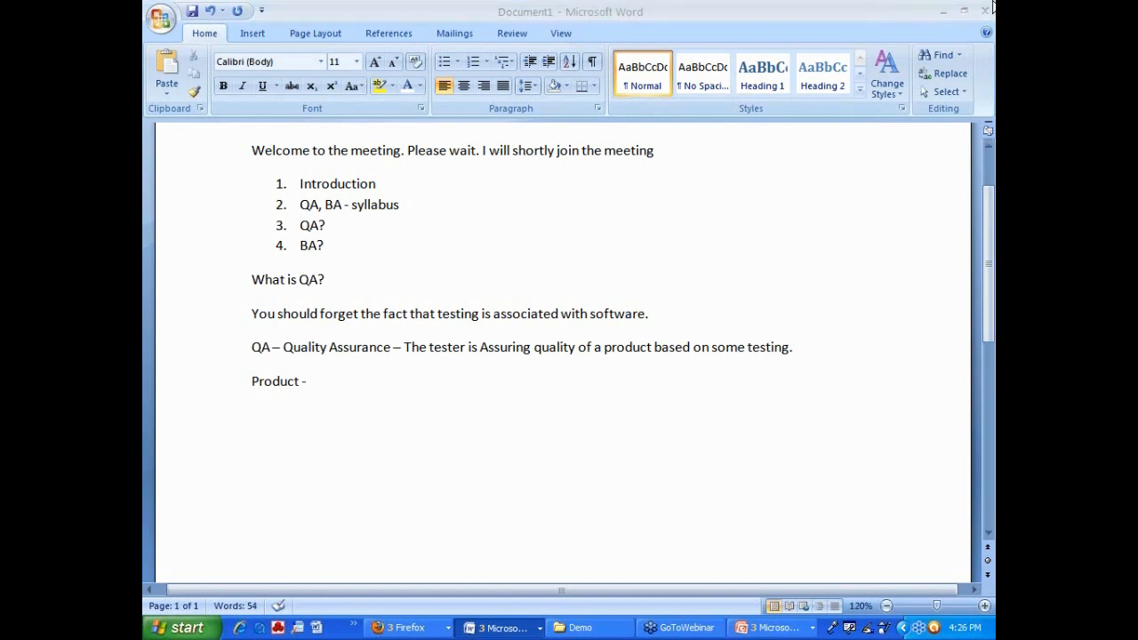
pyautogui.moveTo(967, 174)
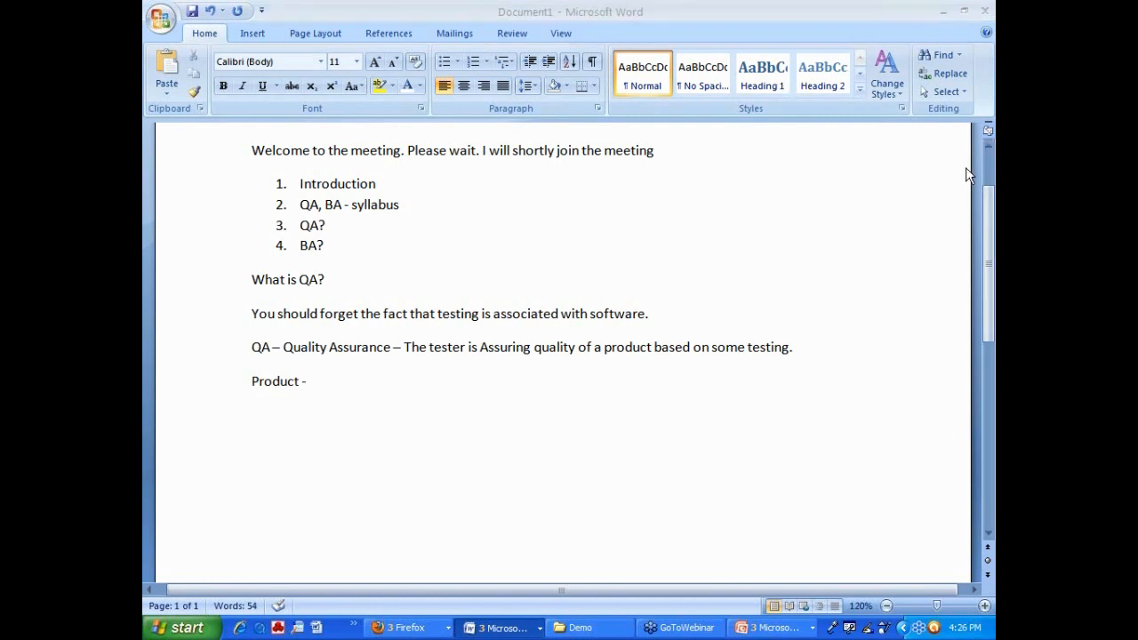
pyautogui.click(310, 381)
pyautogui.write('– Pen,')
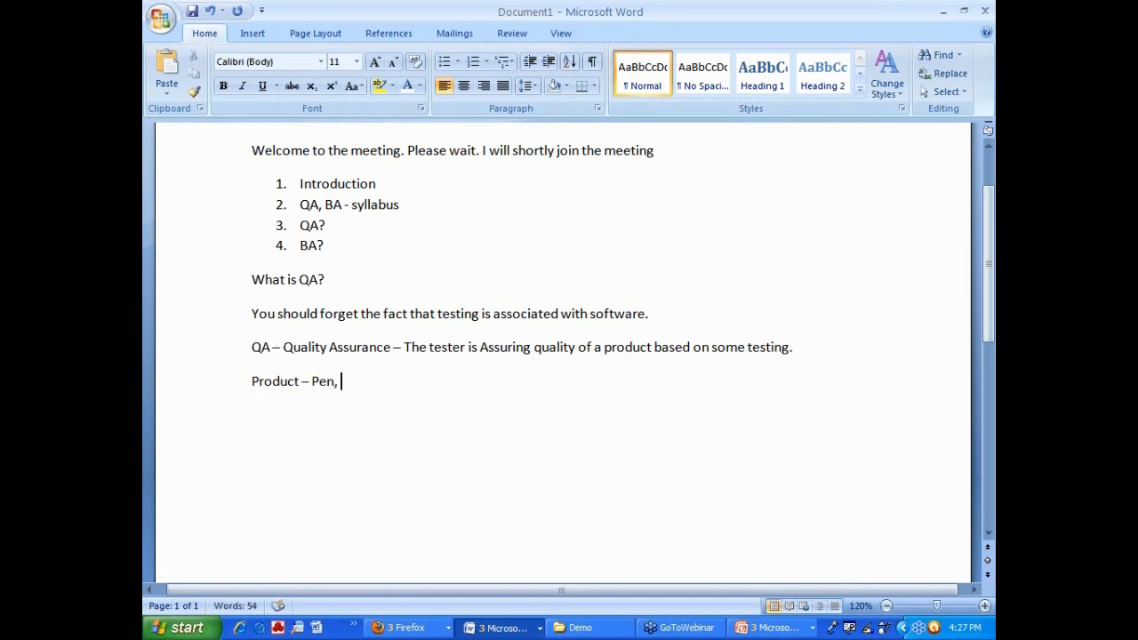
pyautogui.write('Pencil, TV, Ho')
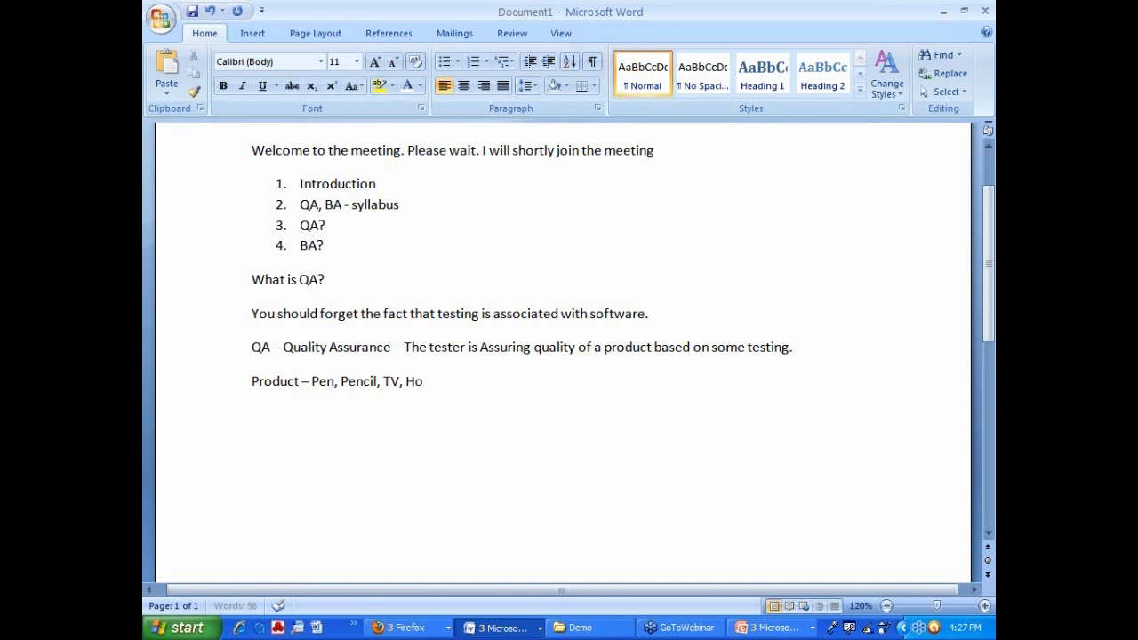
pyautogui.write('me,')
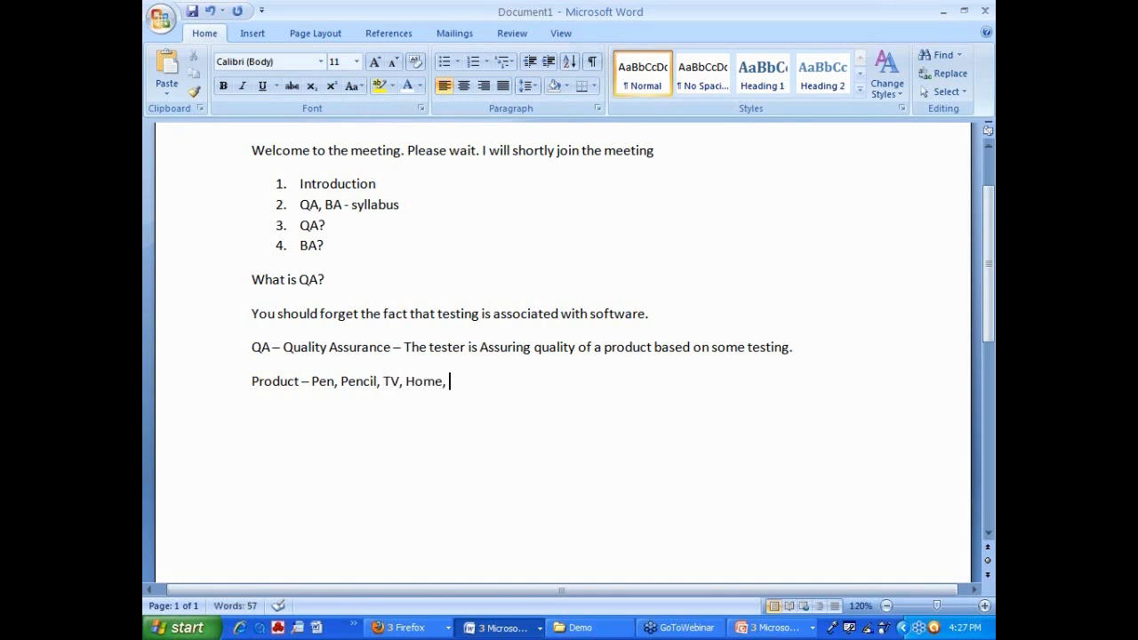
pyautogui.write('Software')
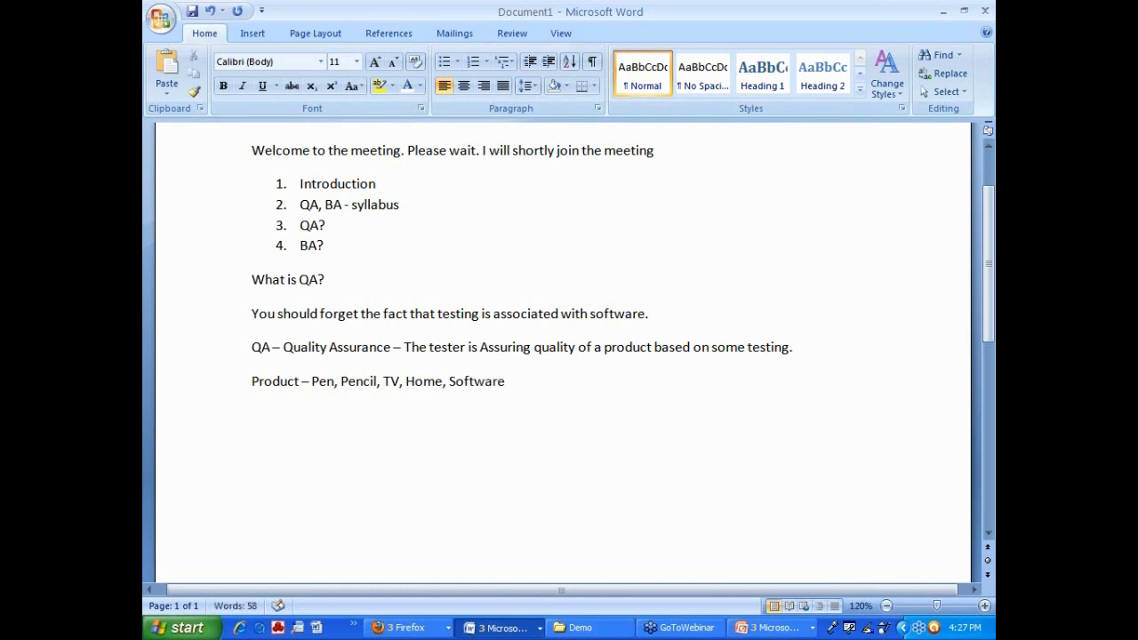
pyautogui.moveTo(473, 131)
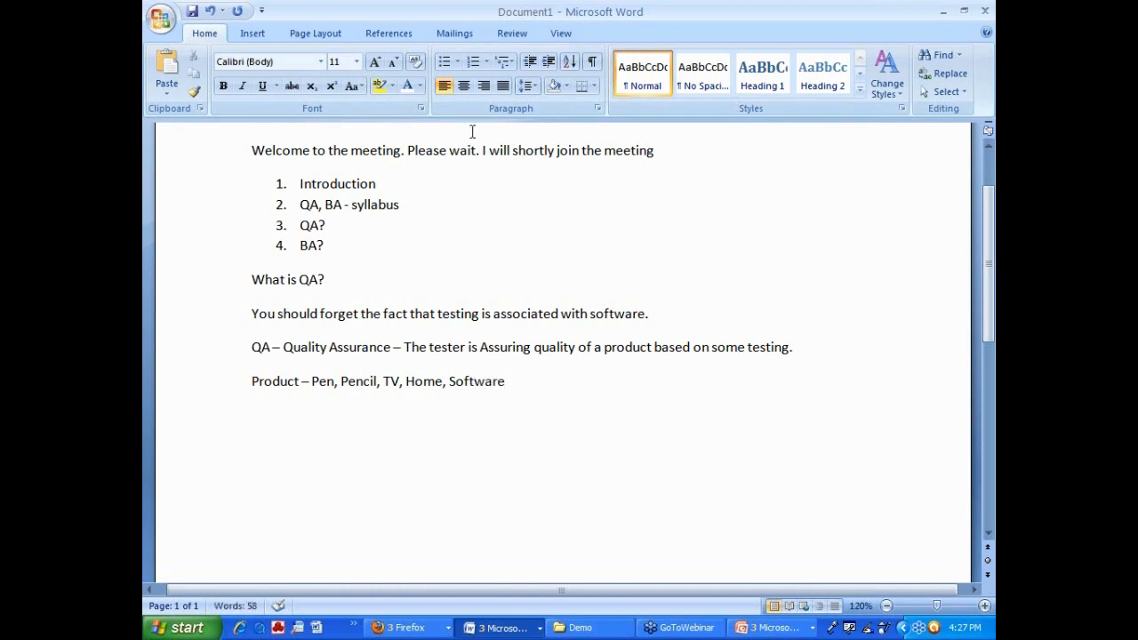
pyautogui.moveTo(360, 347)
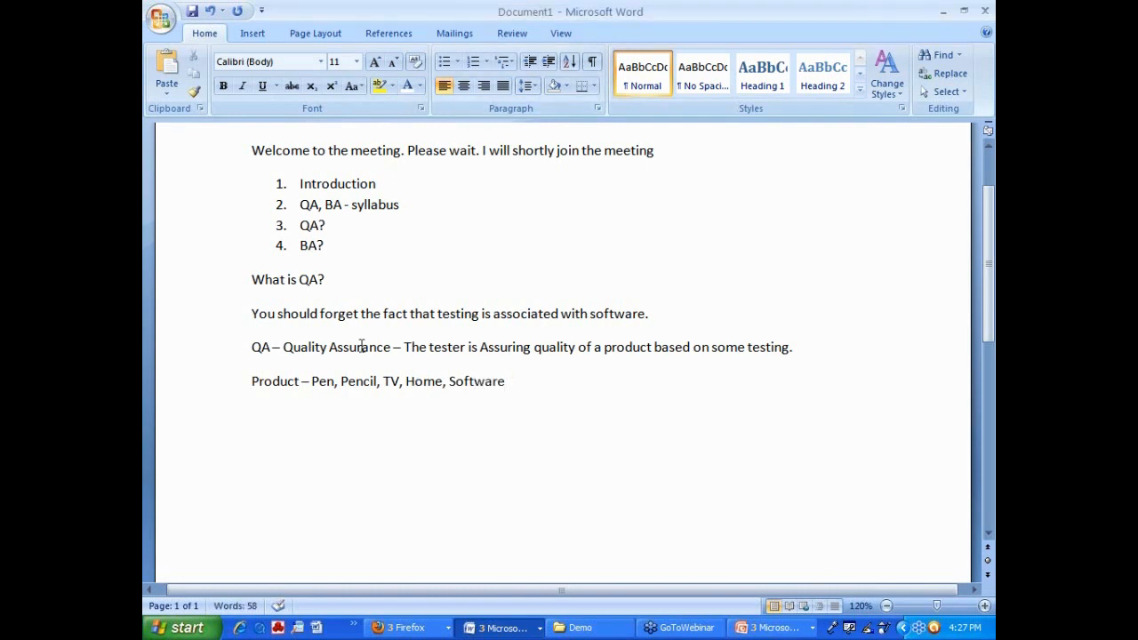
# Step: Highlight the tester-assuring-quality sentence in yellow and begin the 'Lesson Learnt' heading
pyautogui.moveTo(253, 313); pyautogui.dragTo(437, 329)
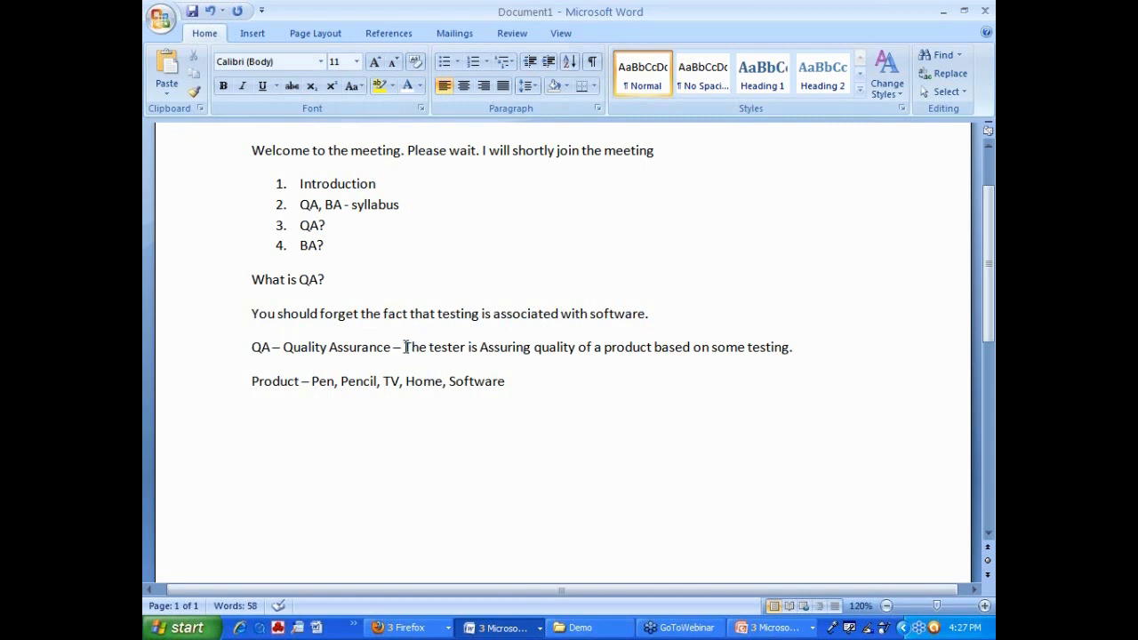
pyautogui.moveTo(404, 347); pyautogui.dragTo(651, 347)
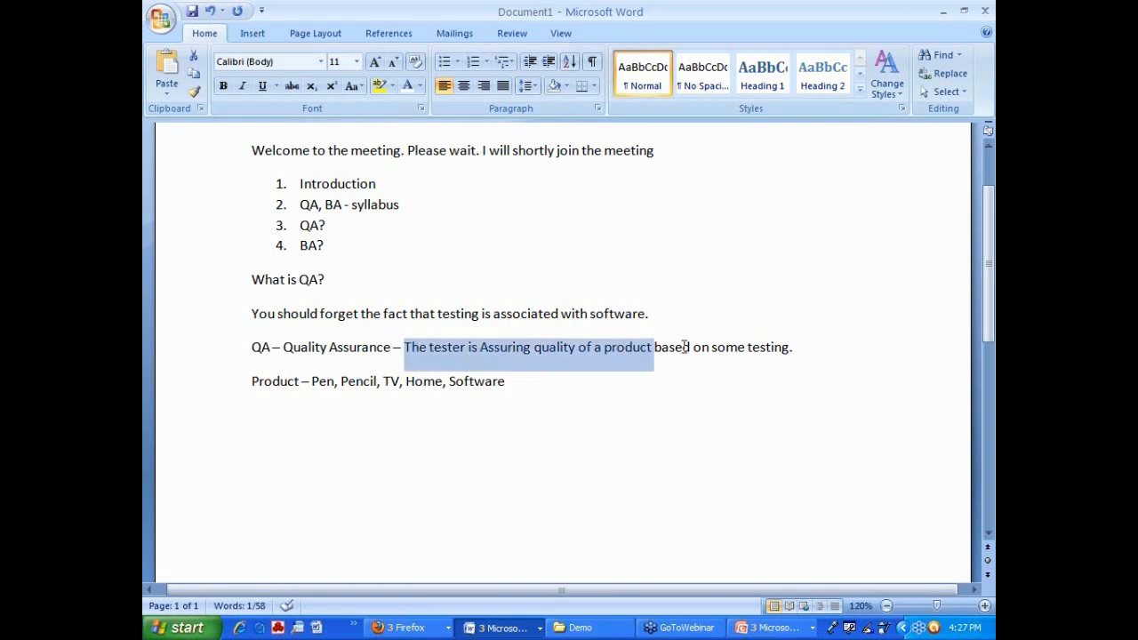
pyautogui.click(383, 86)
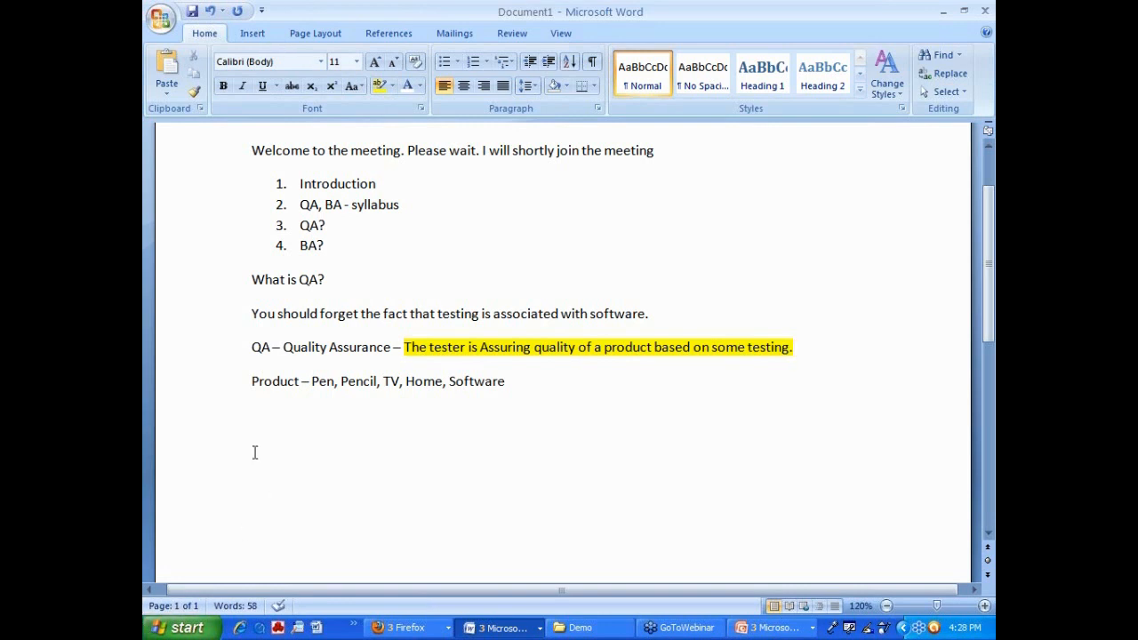
pyautogui.write('Lesson Learnt:')
pyautogui.write('1.')
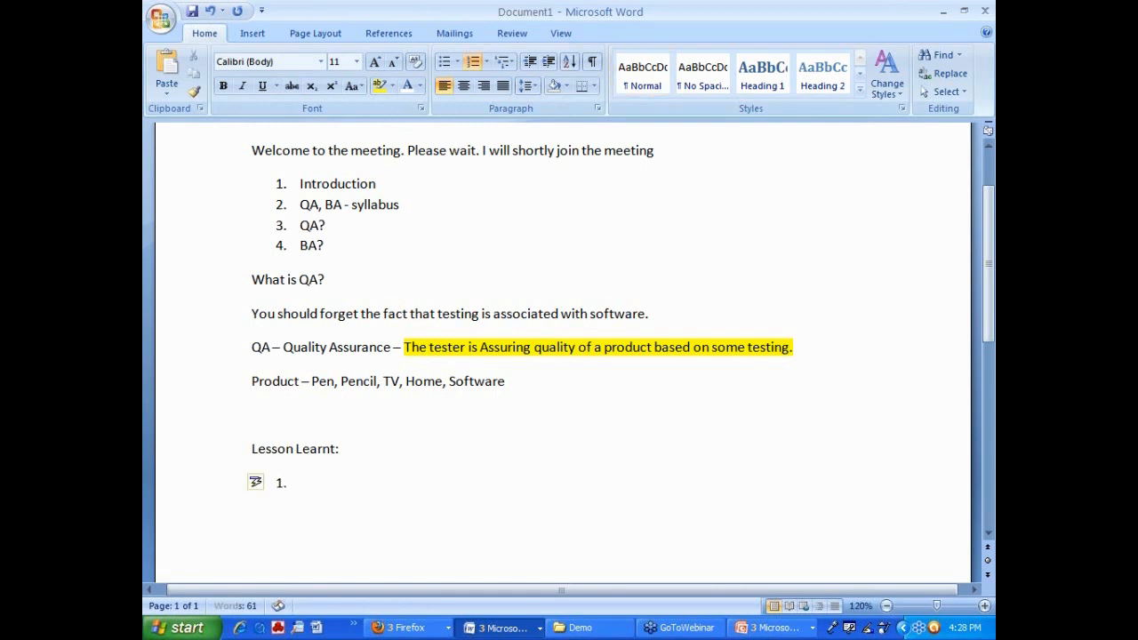
# Step: Write the first lesson: 'You should understand the fact that software is a product.'
pyautogui.write('You')
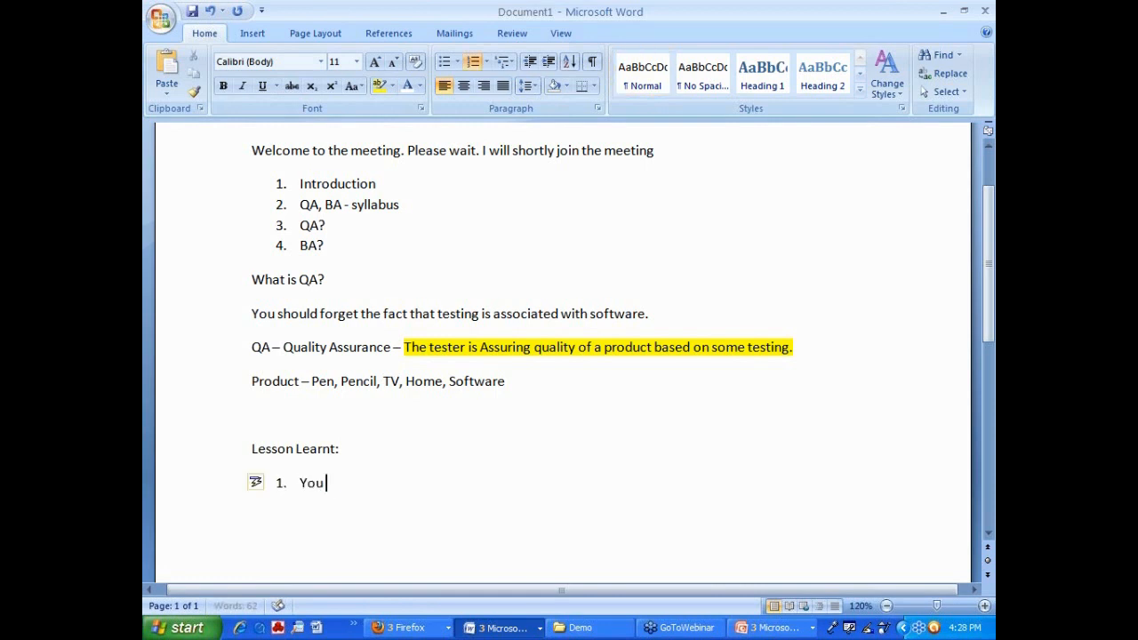
pyautogui.write('should understa')
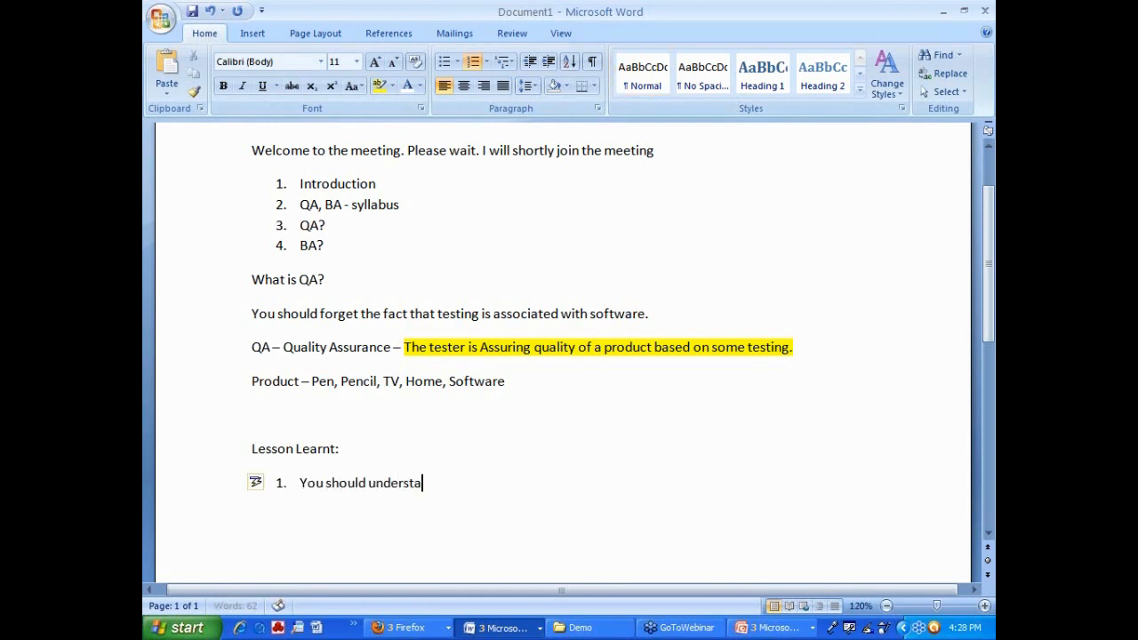
pyautogui.write('nd the fact that software is a')
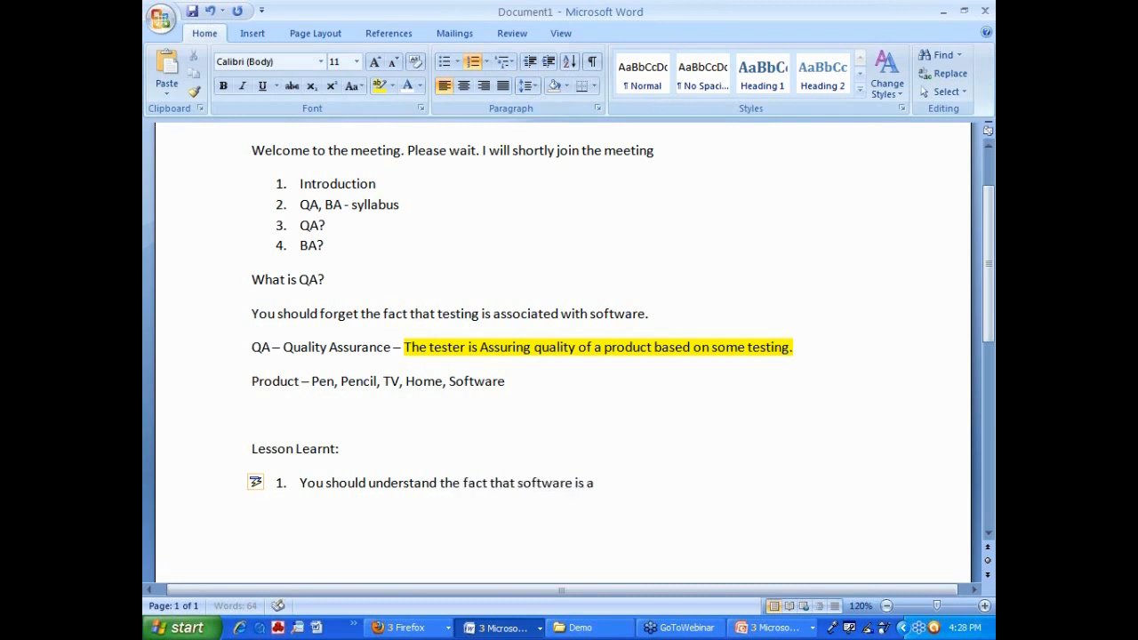
pyautogui.write('product.')
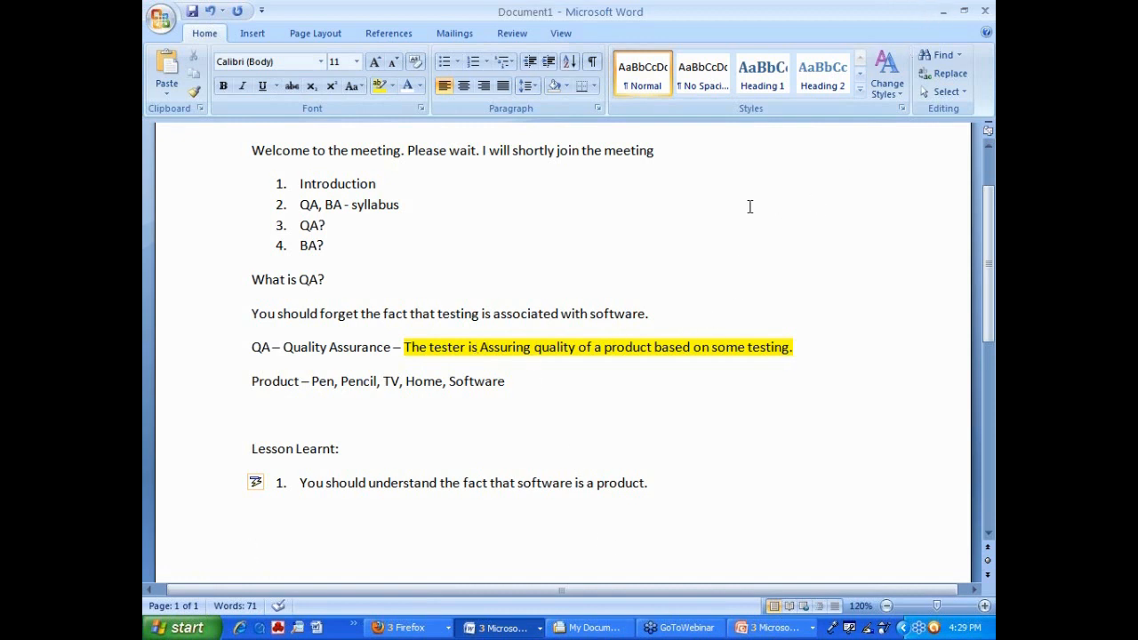
pyautogui.moveTo(660, 365)
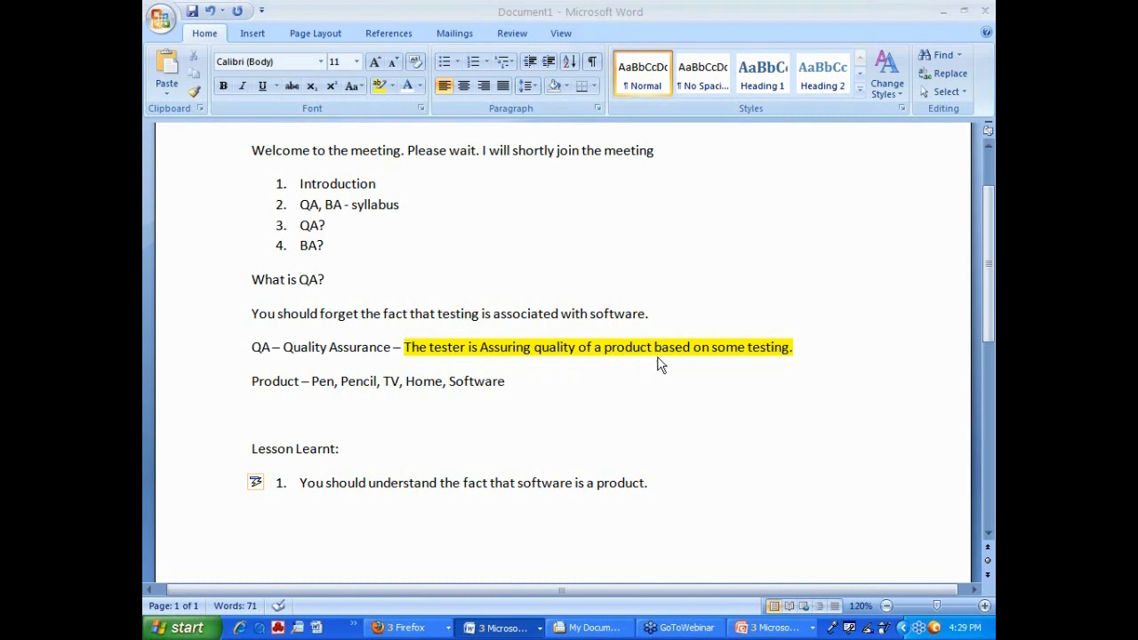
pyautogui.moveTo(601, 395)
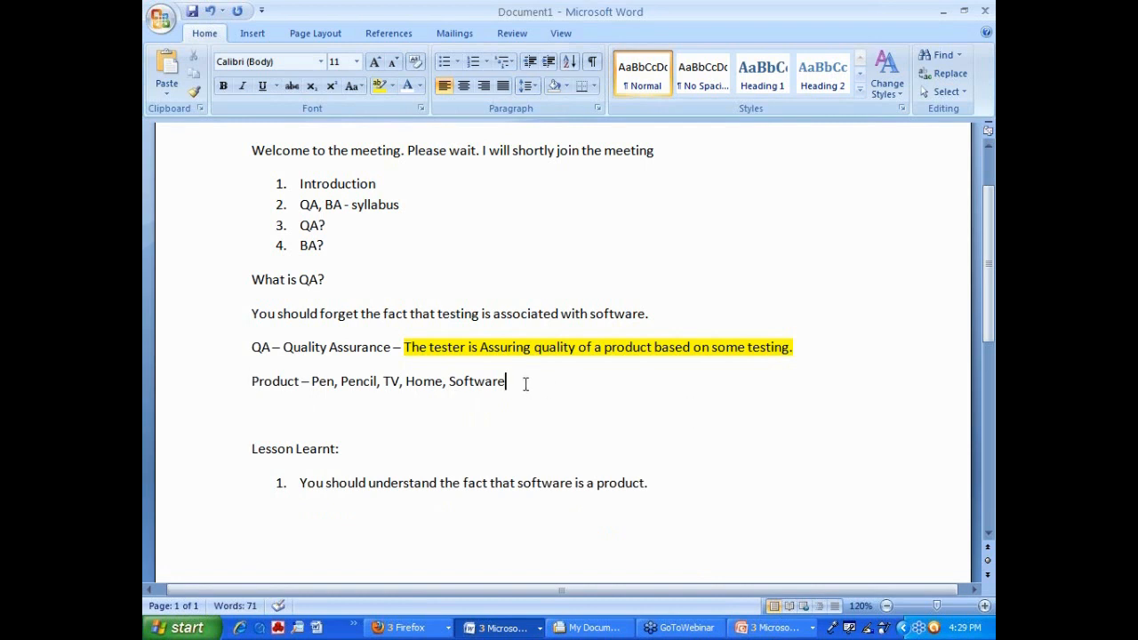
# Step: Start the line 'Testing – The tester will do testing based', fixing the 'base don' typo
pyautogui.write('Testing')
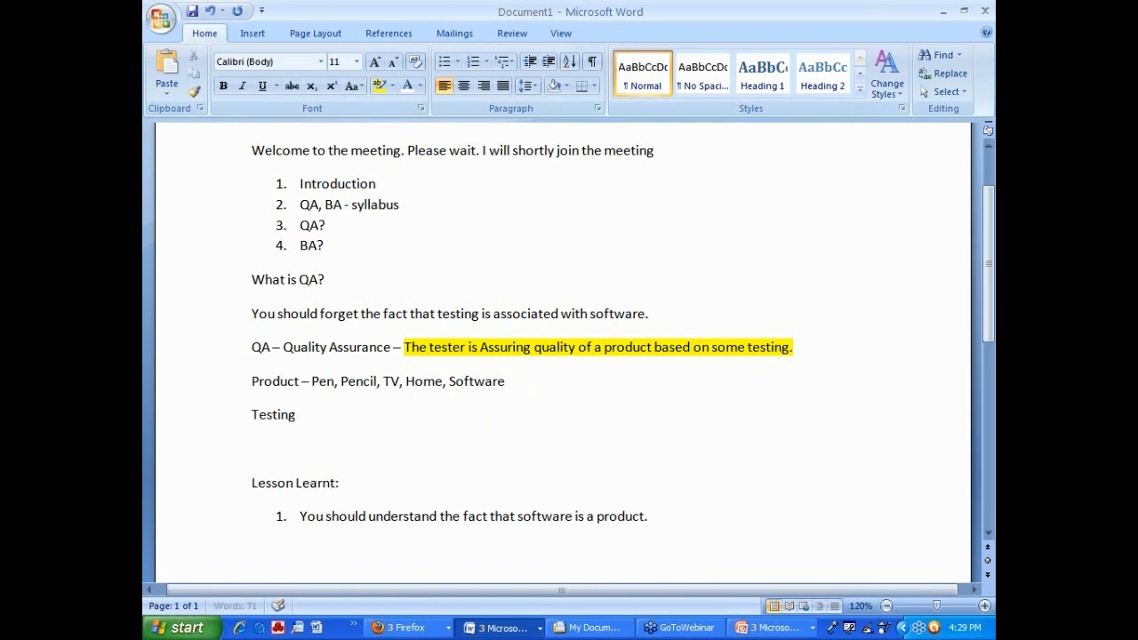
pyautogui.write('– You do te')
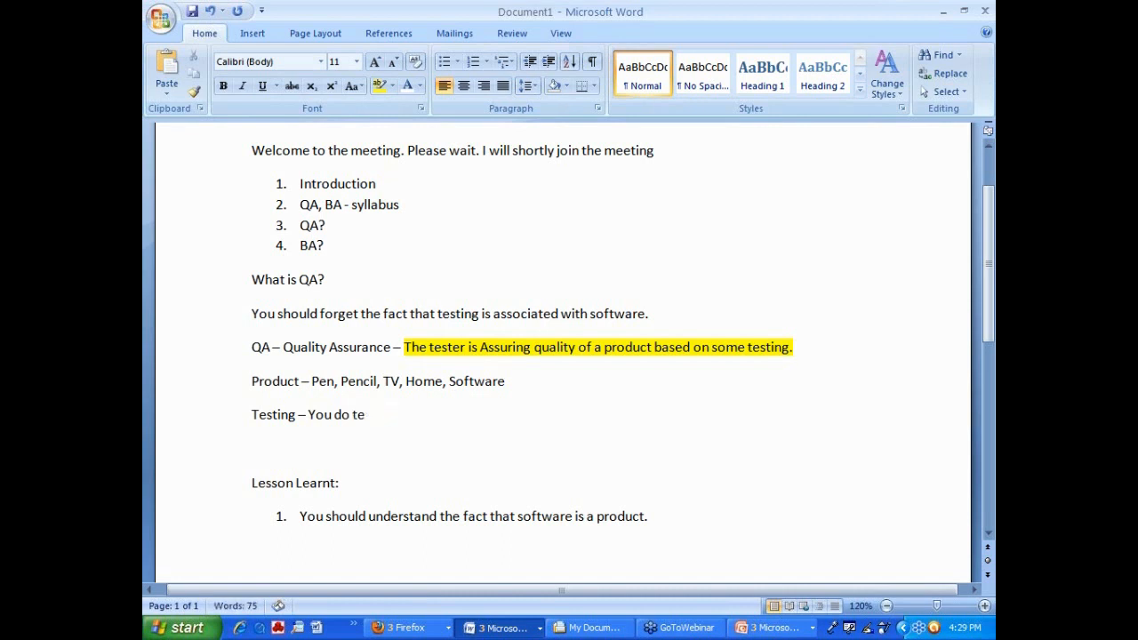
pyautogui.write('The')
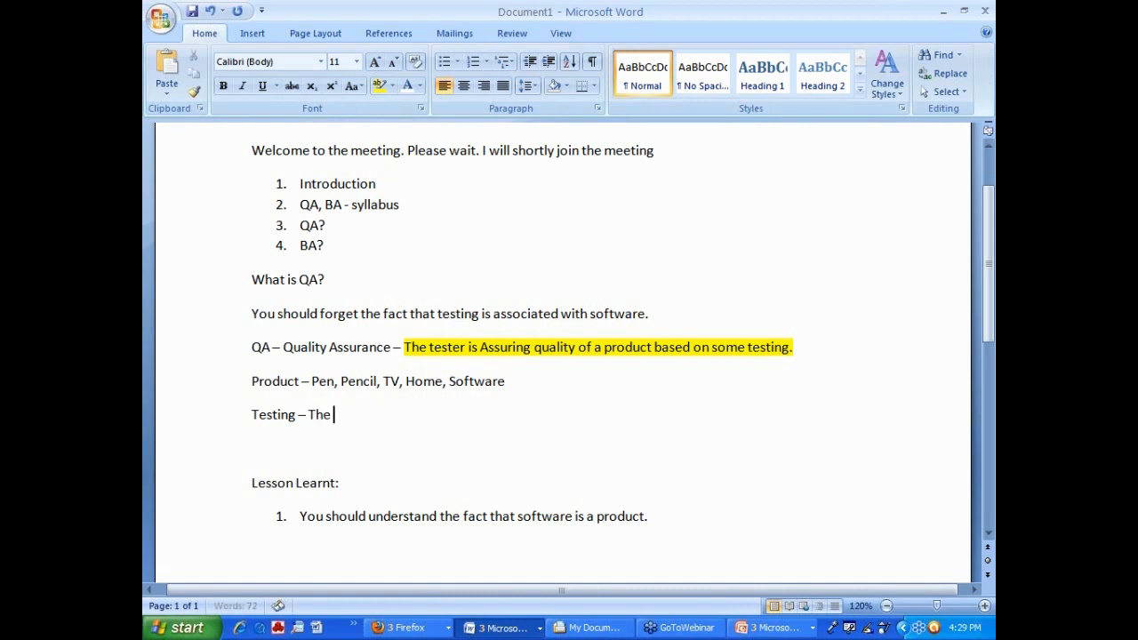
pyautogui.write('tester will do')
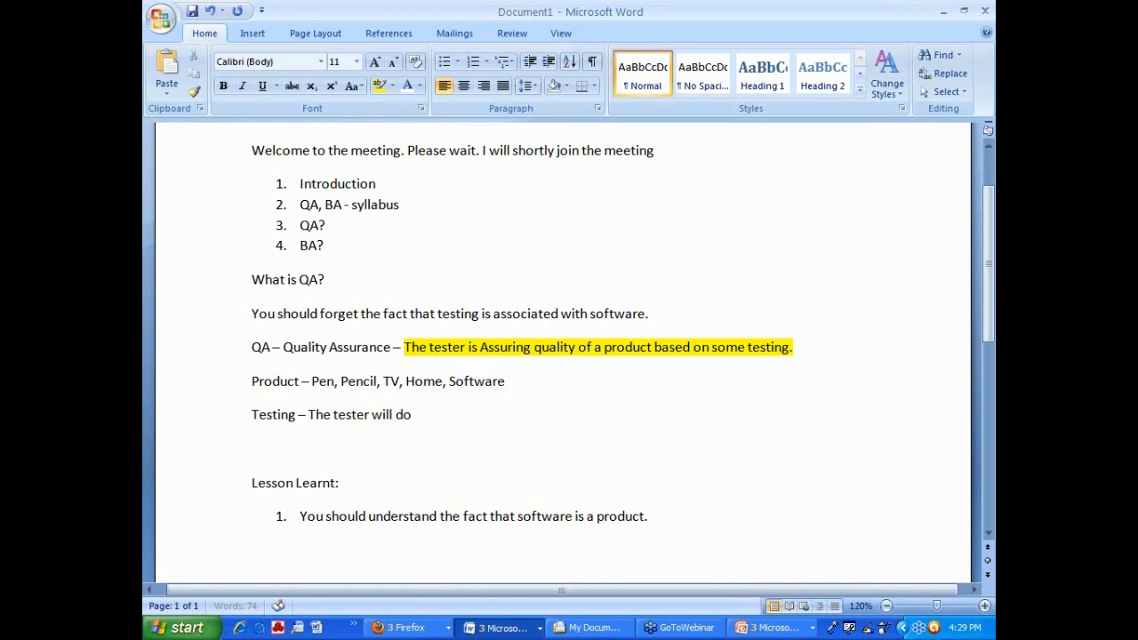
pyautogui.write('testing base don')
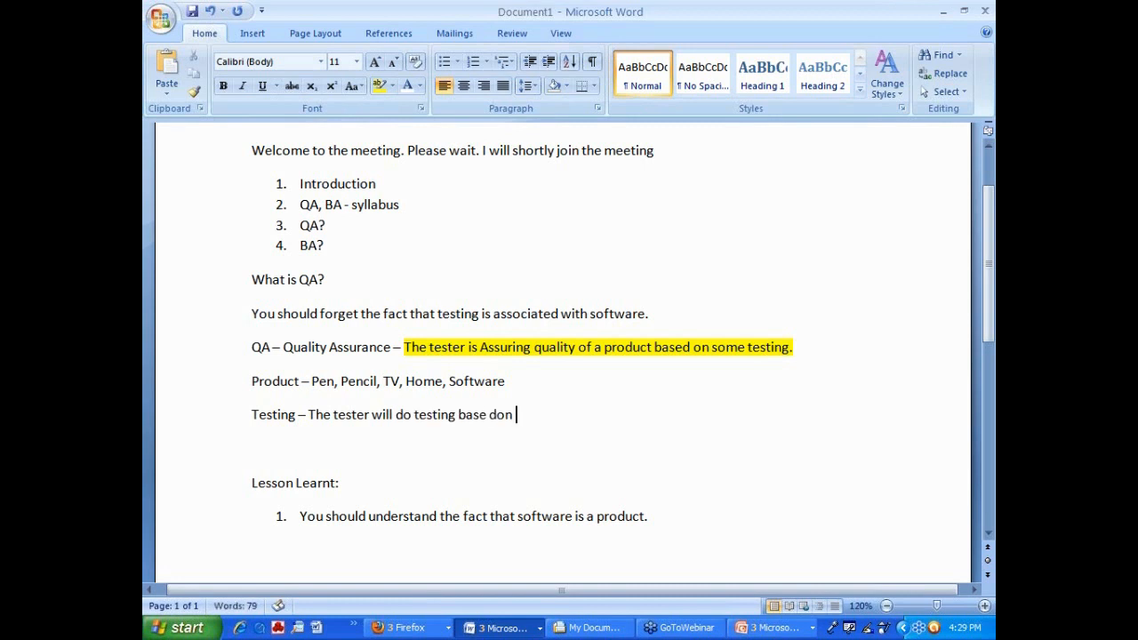
pyautogui.press('Backspace')
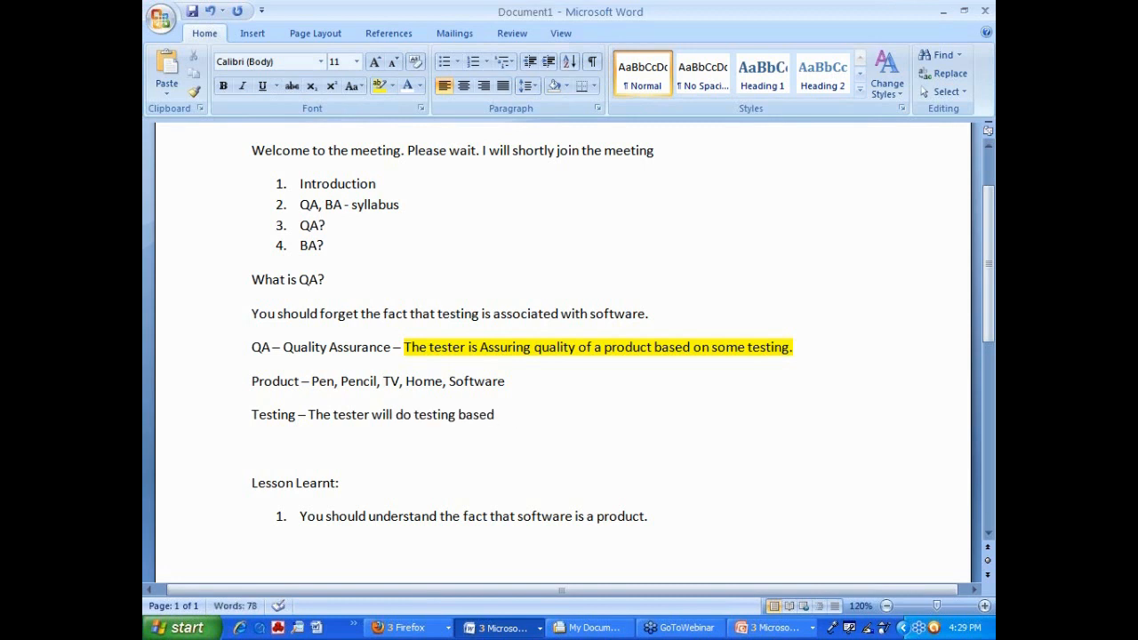
# Step: End the Testing line with 'on <What>' and select the word Pen in the examples
pyautogui.write('on >')
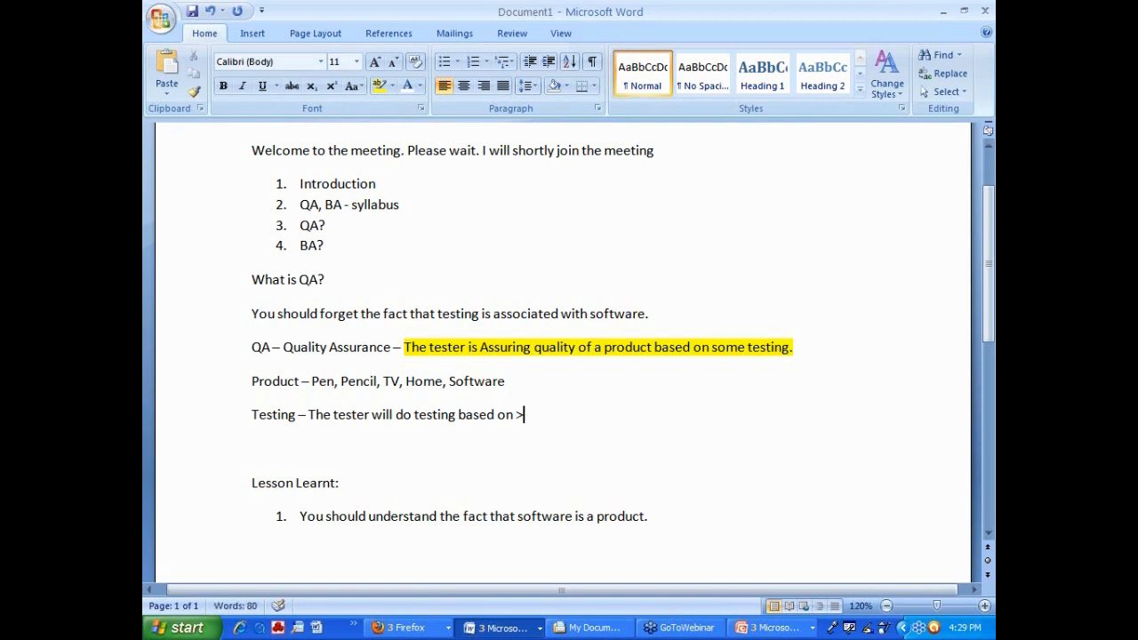
pyautogui.write('<What')
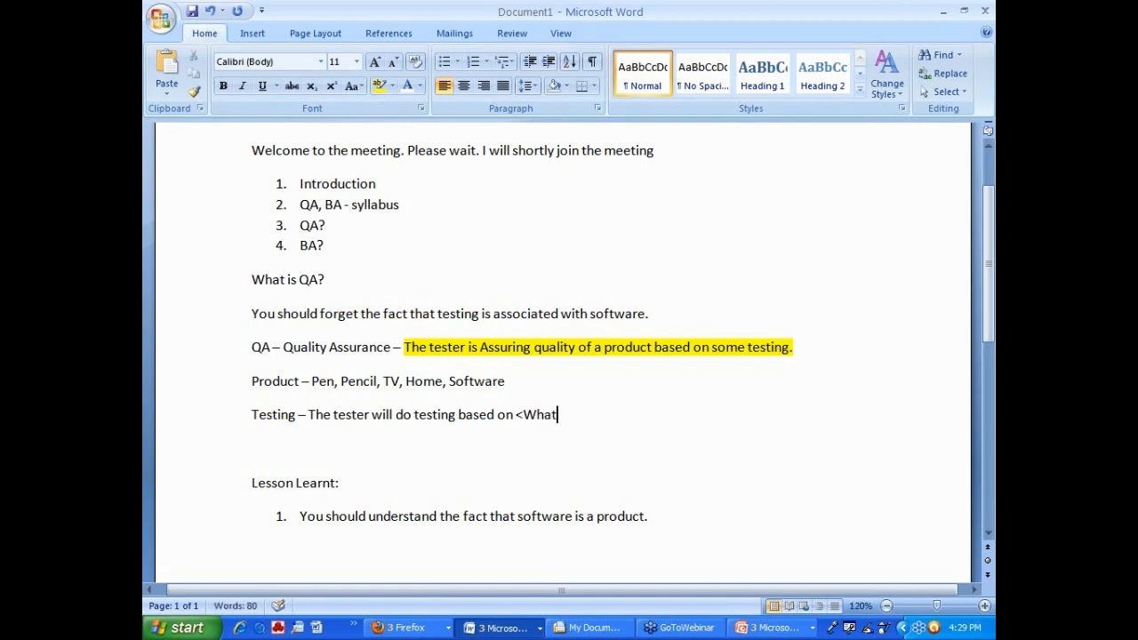
pyautogui.write('>')
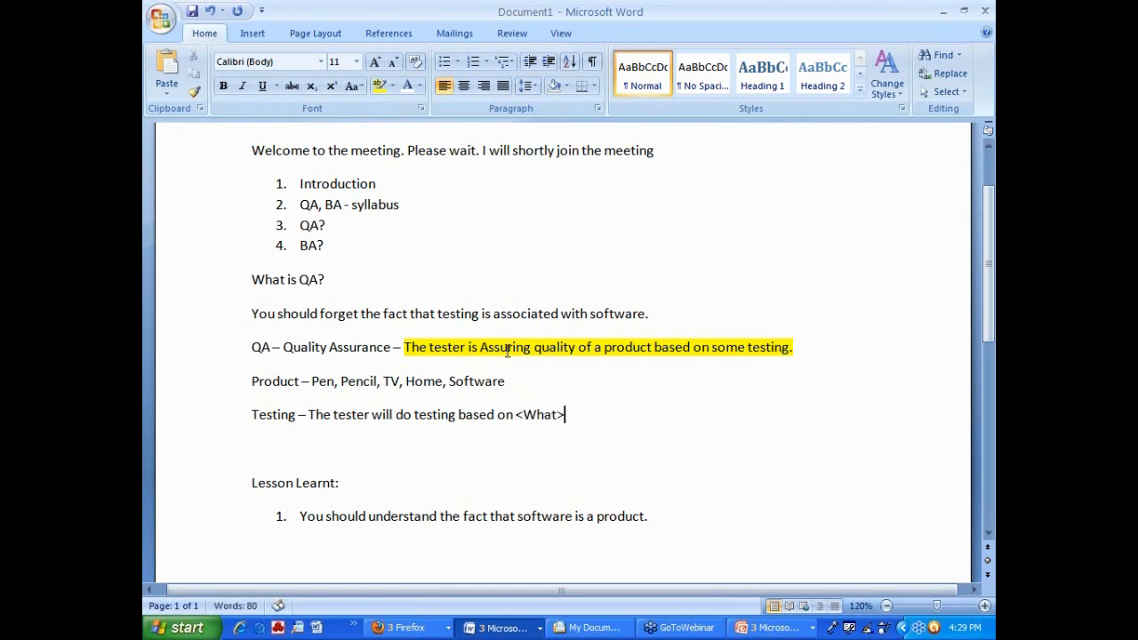
pyautogui.doubleClick(320, 380)
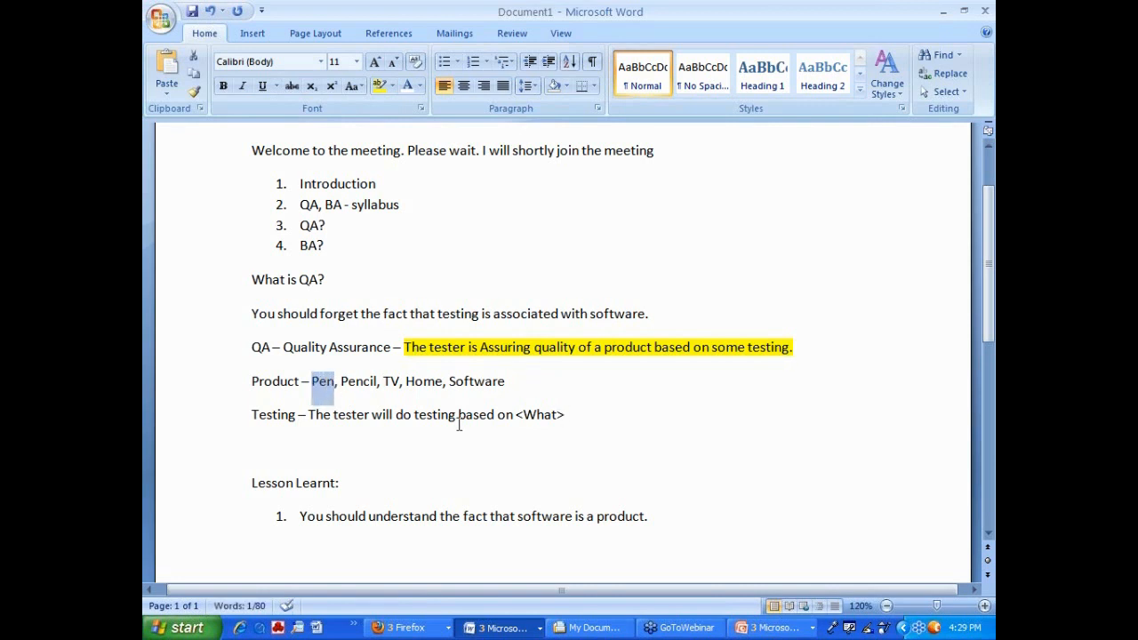
pyautogui.moveTo(683, 548)
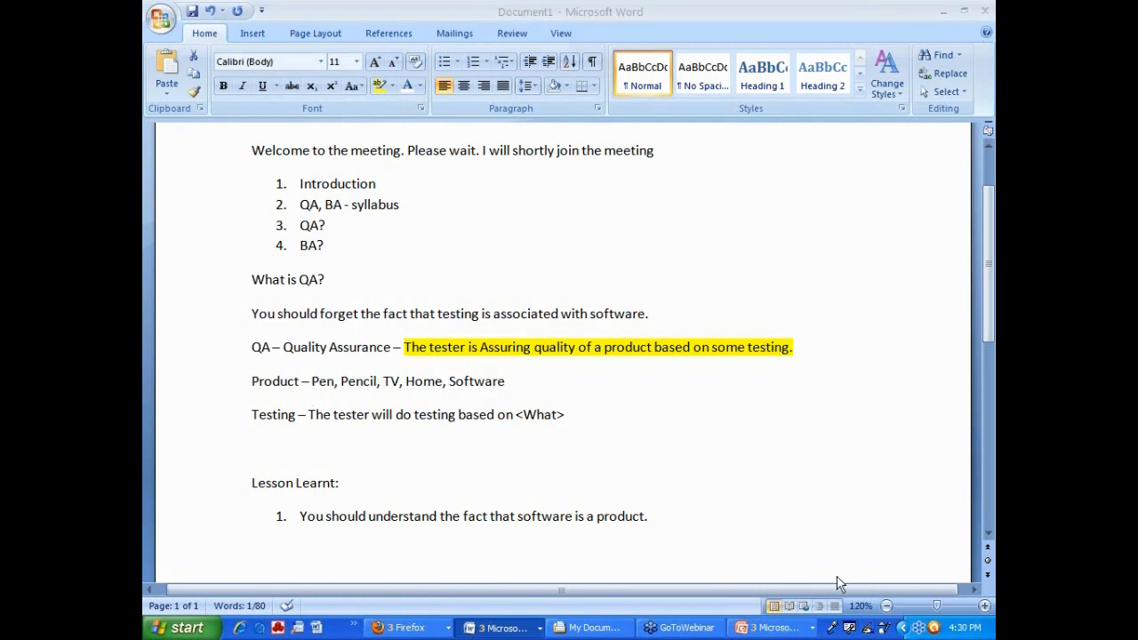
pyautogui.moveTo(832, 569)
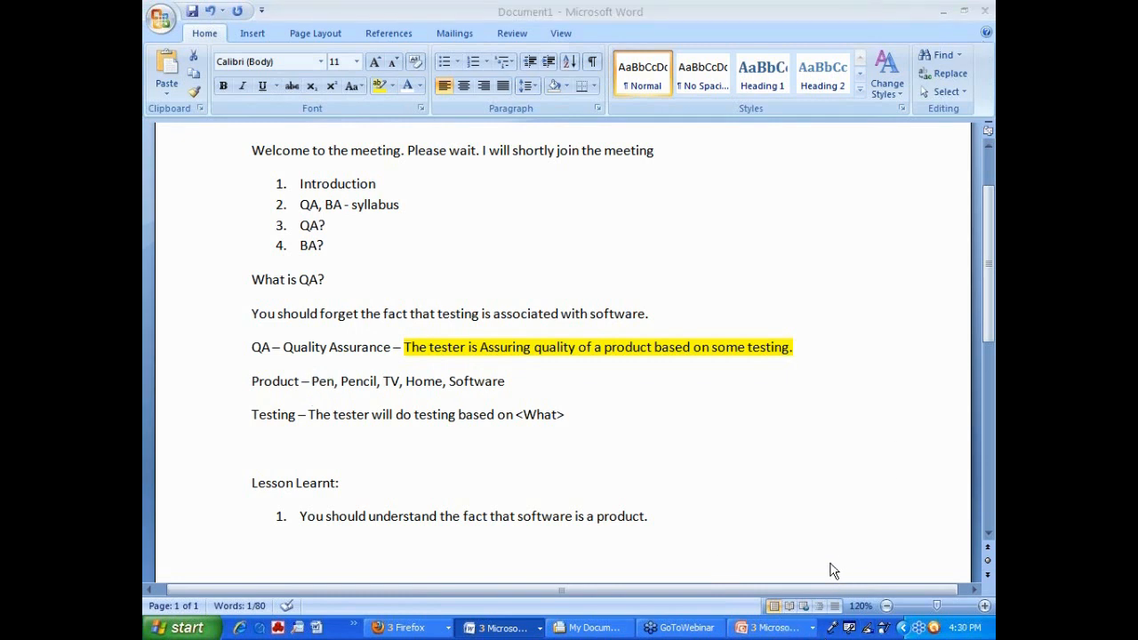
pyautogui.moveTo(825, 566)
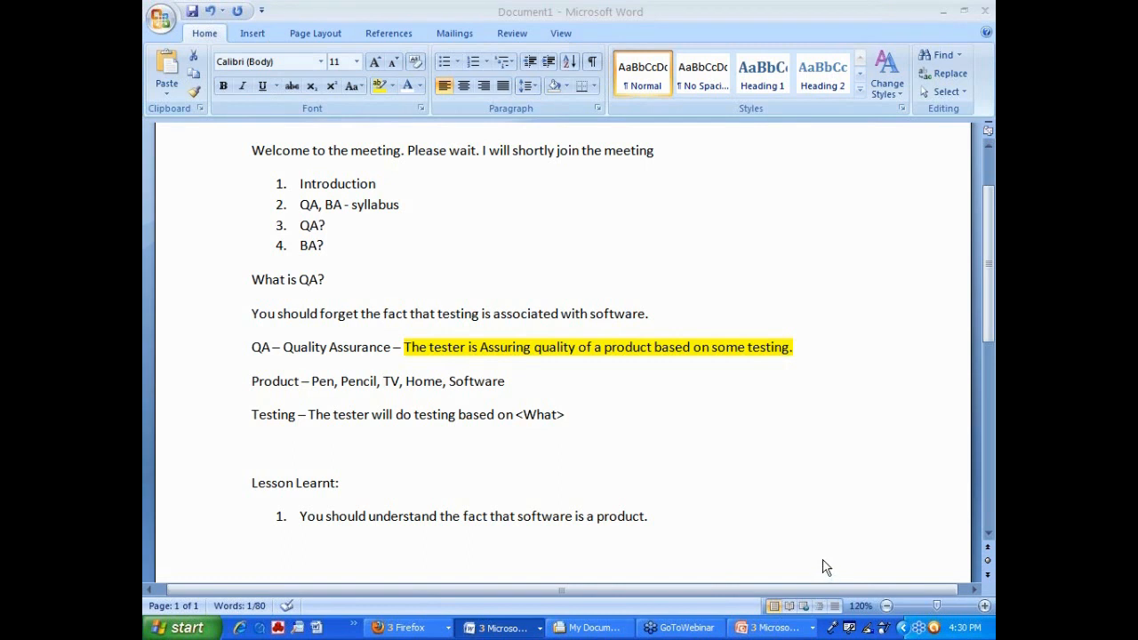
pyautogui.moveTo(822, 560)
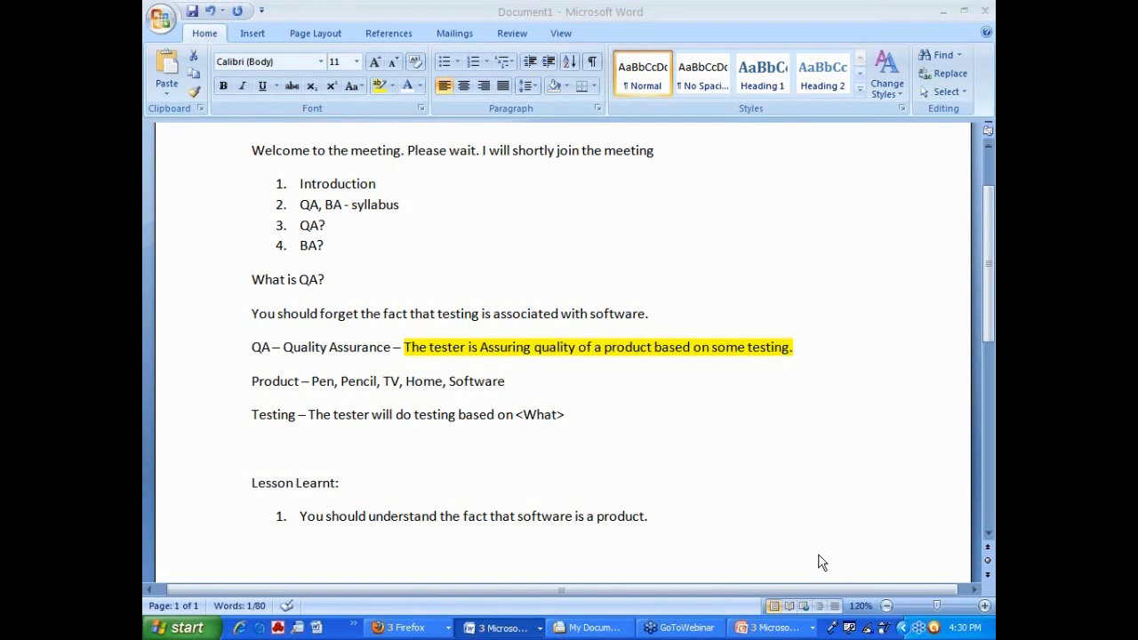
pyautogui.moveTo(820, 53)
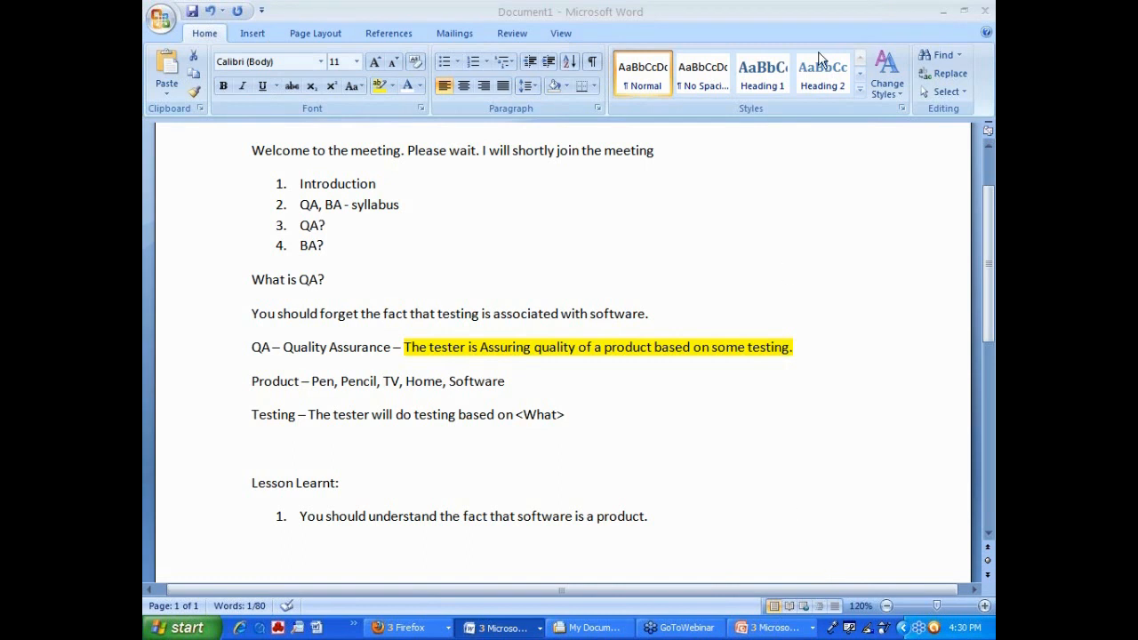
pyautogui.moveTo(832, 438)
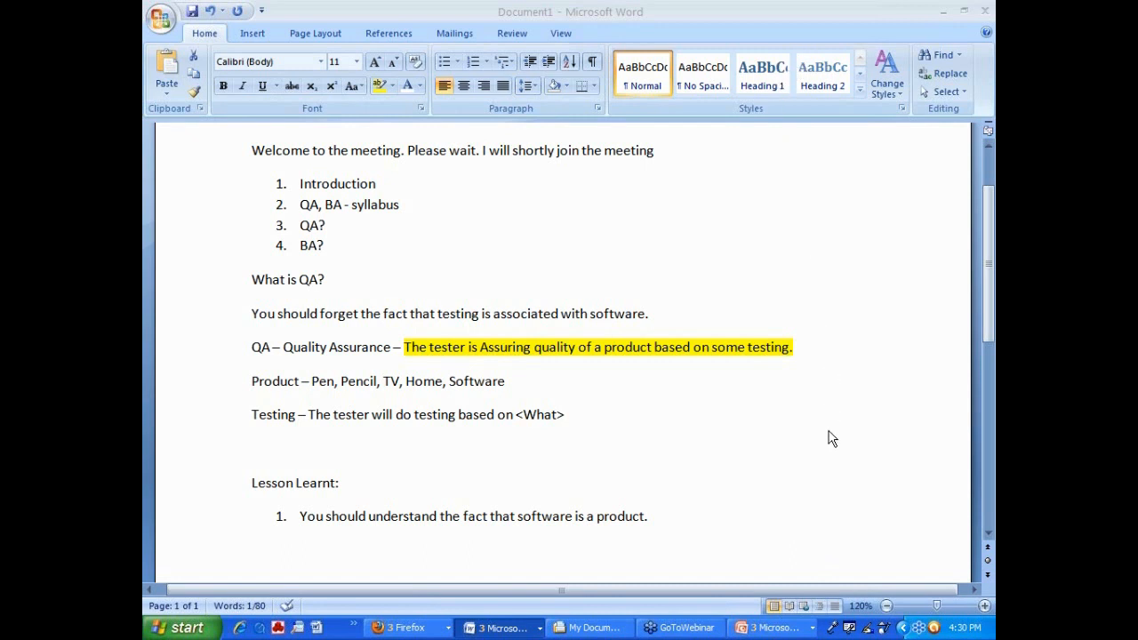
pyautogui.moveTo(679, 316)
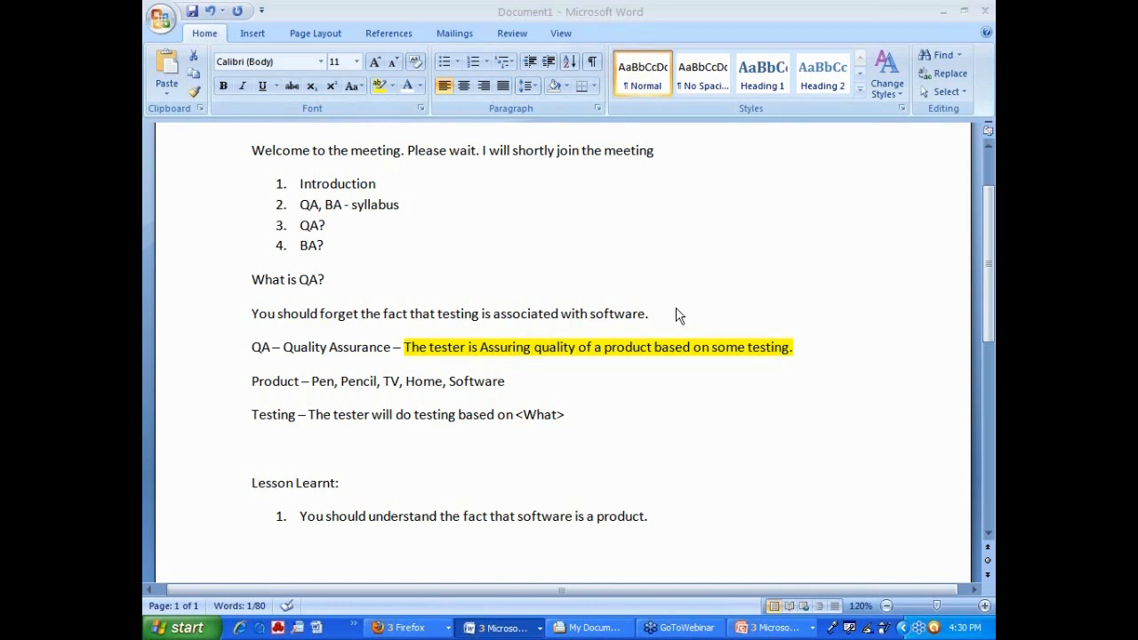
pyautogui.moveTo(676, 317)
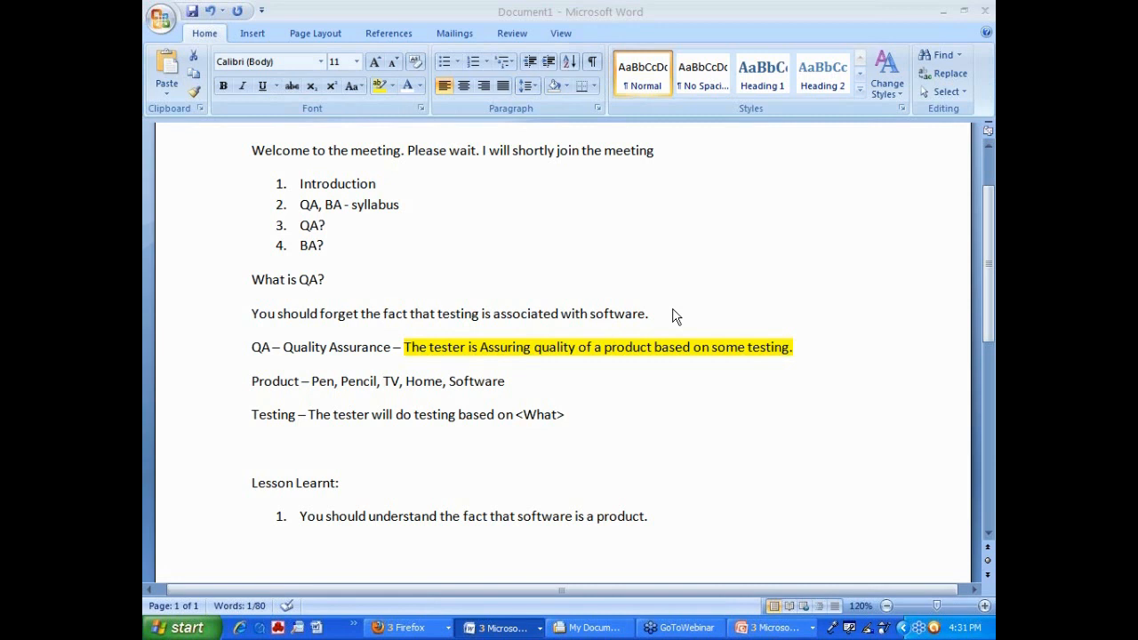
pyautogui.moveTo(601, 400)
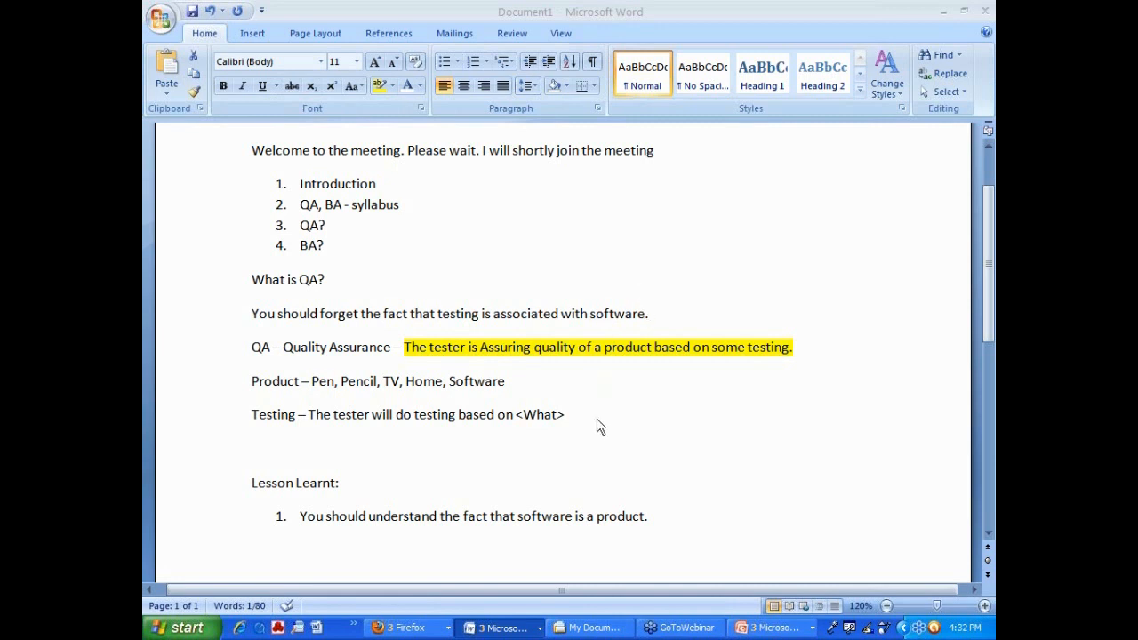
# Step: Replace the <What> placeholder with 'specifications/requirements/standards.'
pyautogui.press('BackSpace')
pyautogui.write('s')
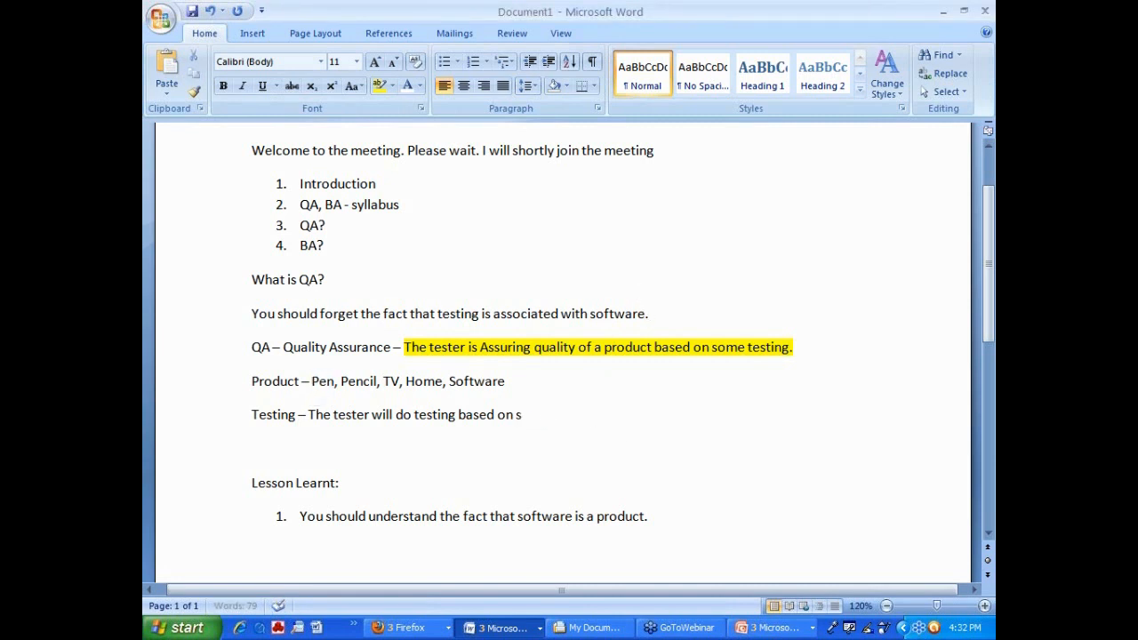
pyautogui.write('pecifications/')
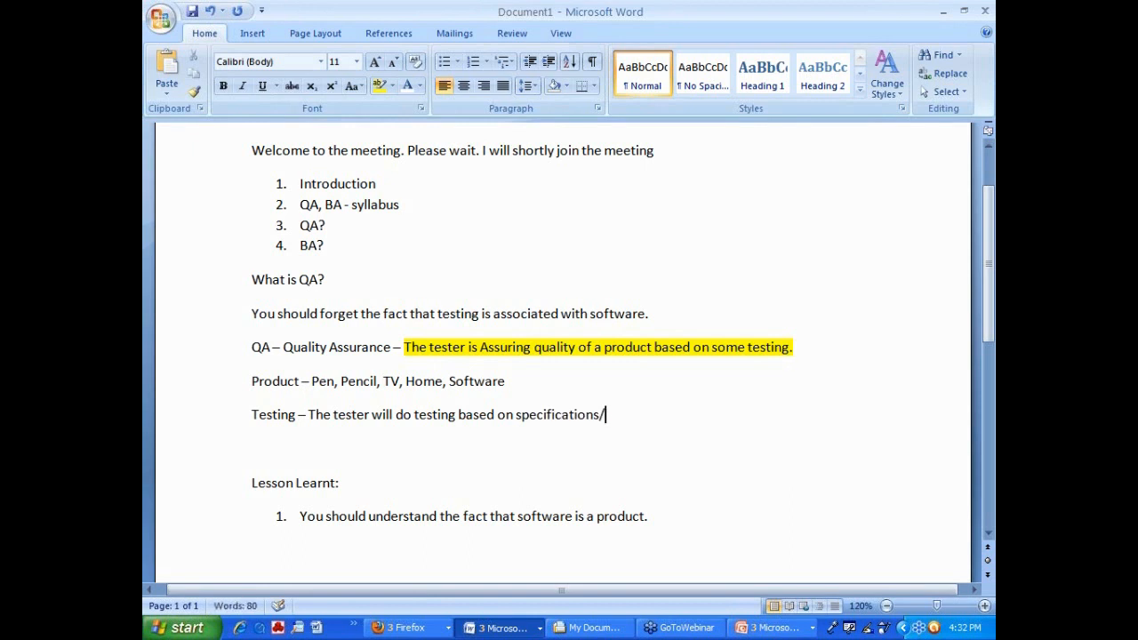
pyautogui.write('requirements/sta')
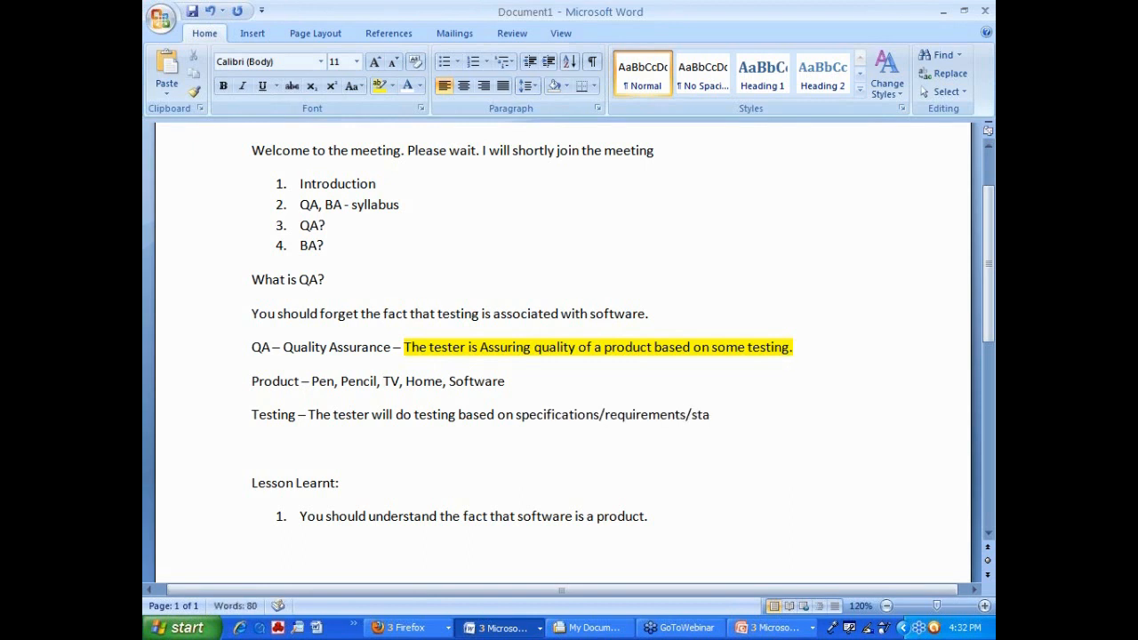
pyautogui.write('nda')
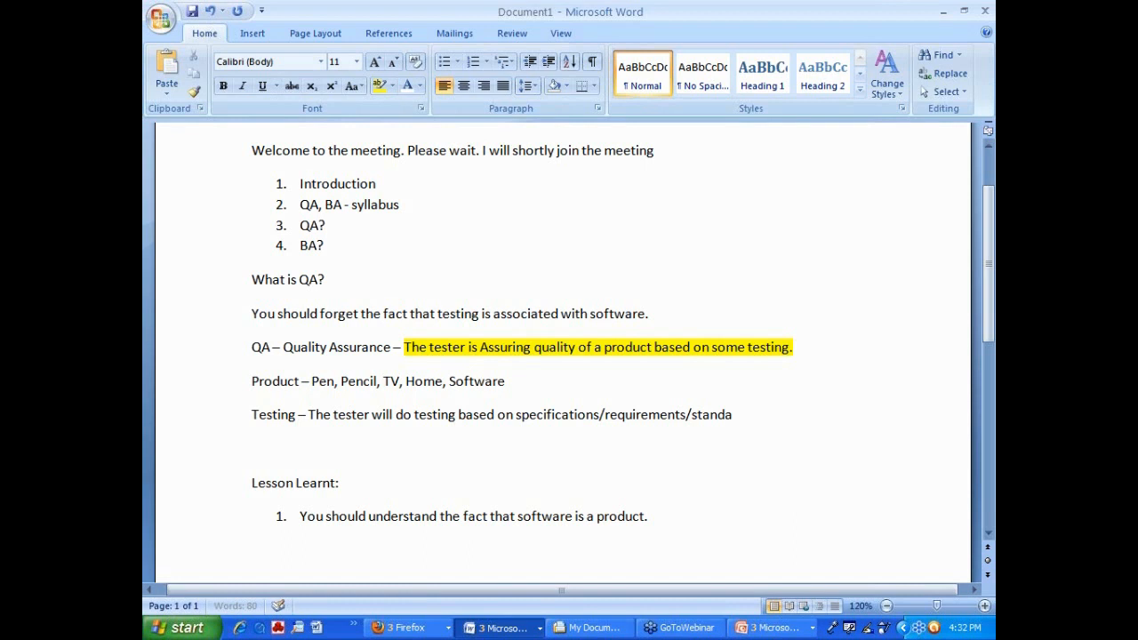
pyautogui.write('rds.')
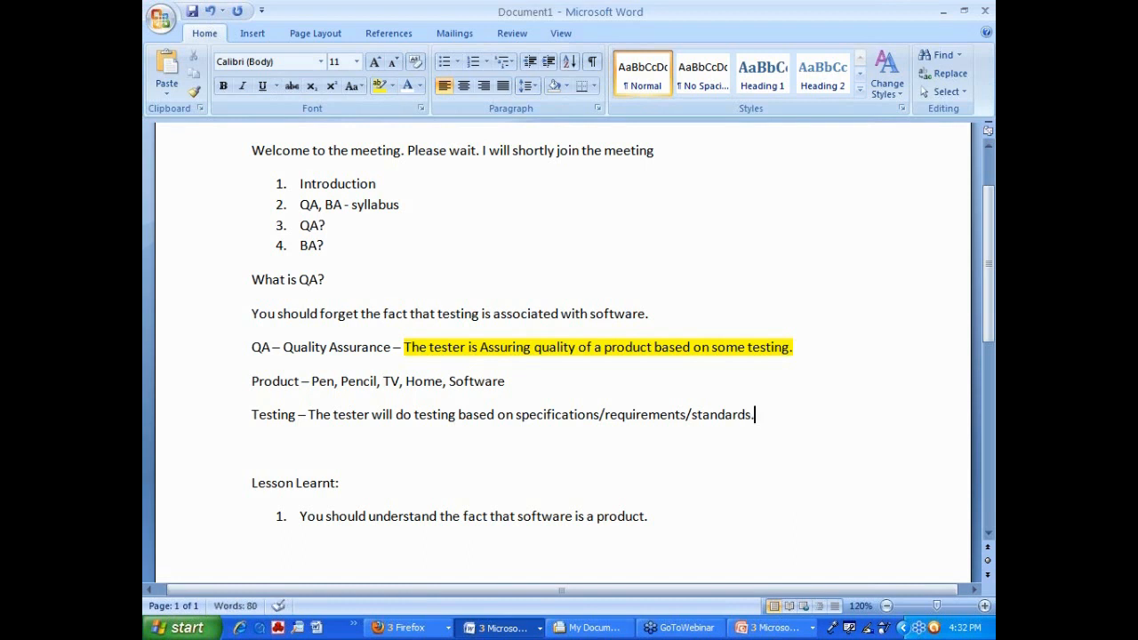
pyautogui.moveTo(576, 416)
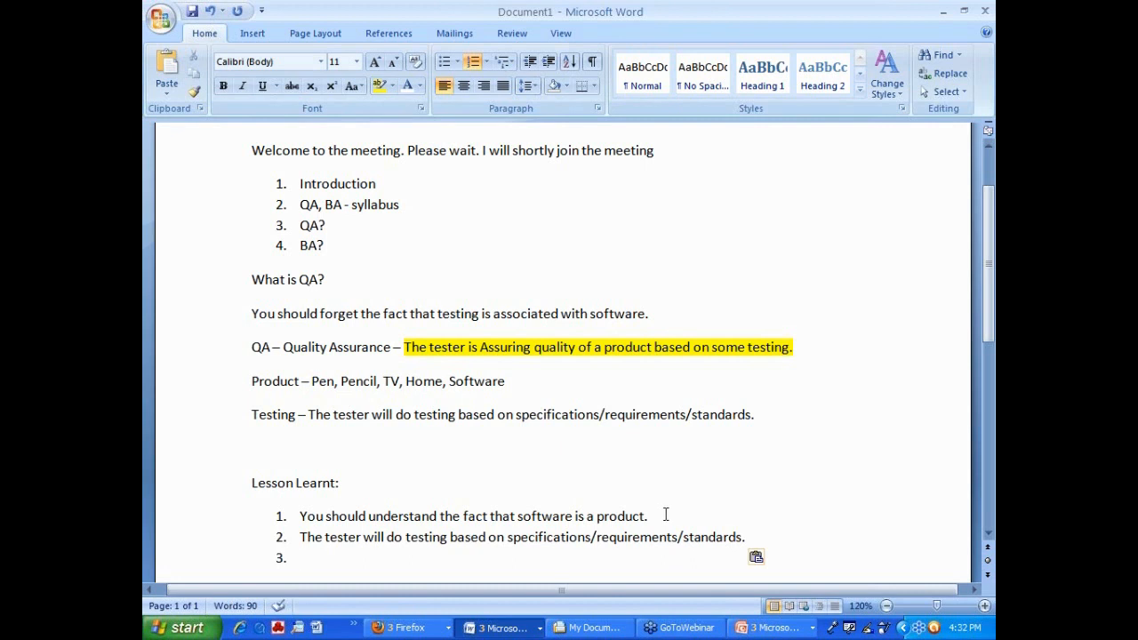
# Step: Scroll down to the Lesson Learnt list for the second item
pyautogui.scroll(-3)
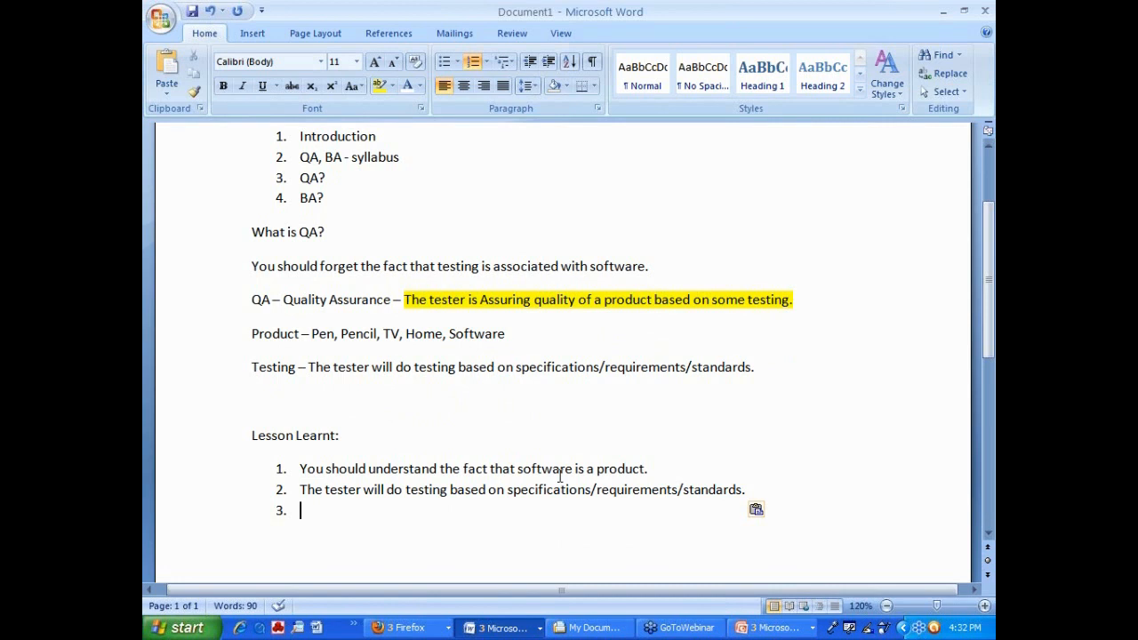
pyautogui.moveTo(548, 261)
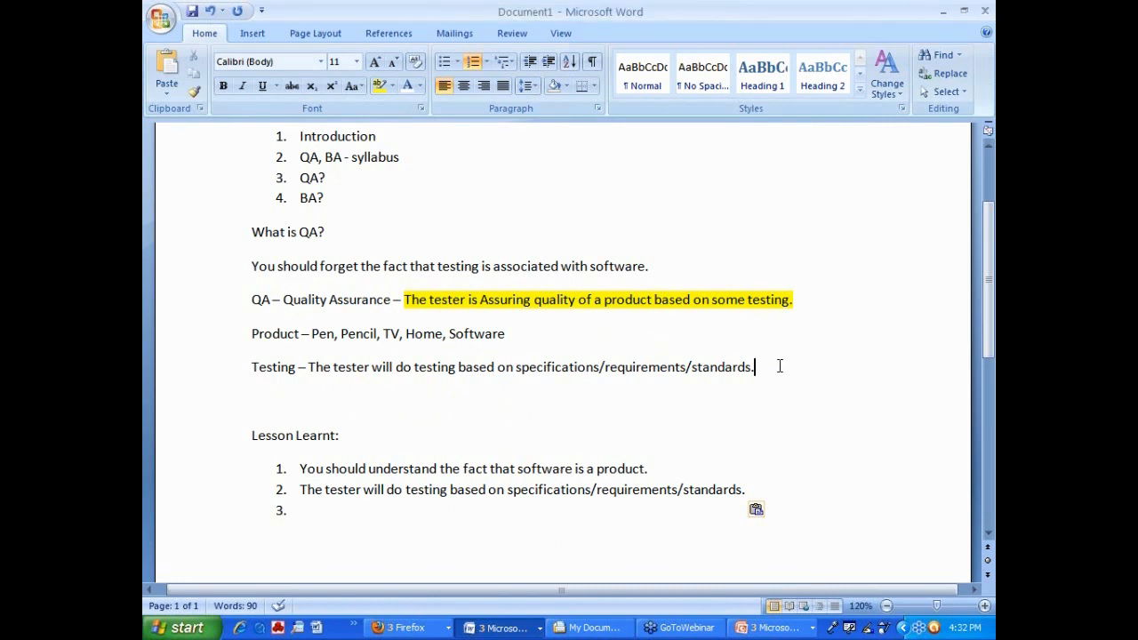
# Step: Write the friend-visiting line ending '...please prepare spicy food.'
pyautogui.write('Your friend is vi')
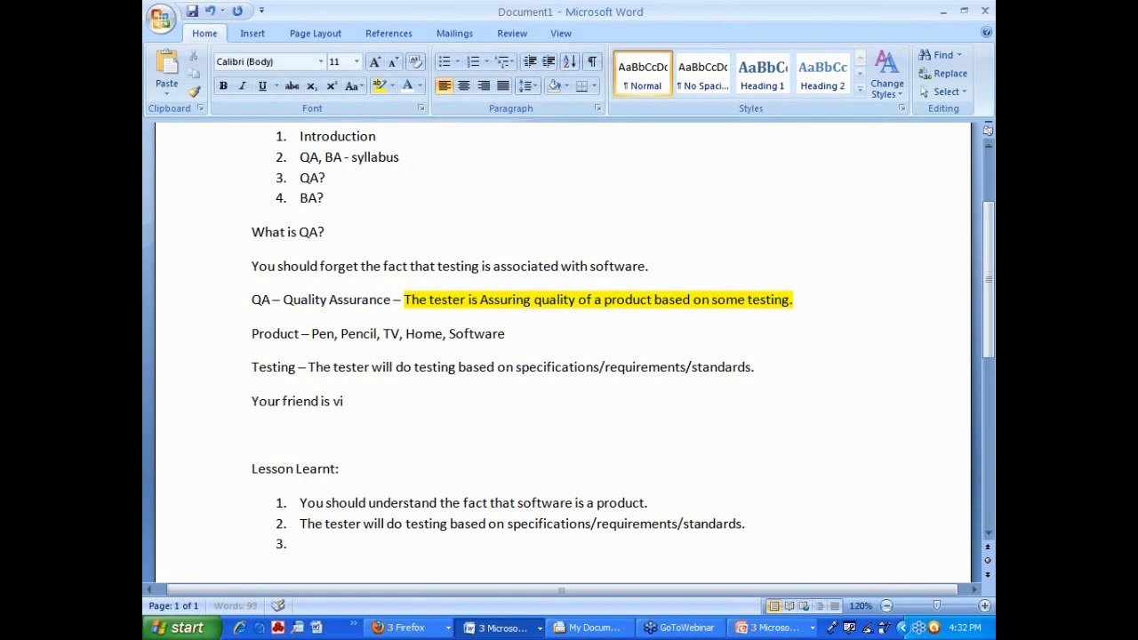
pyautogui.write('siting')
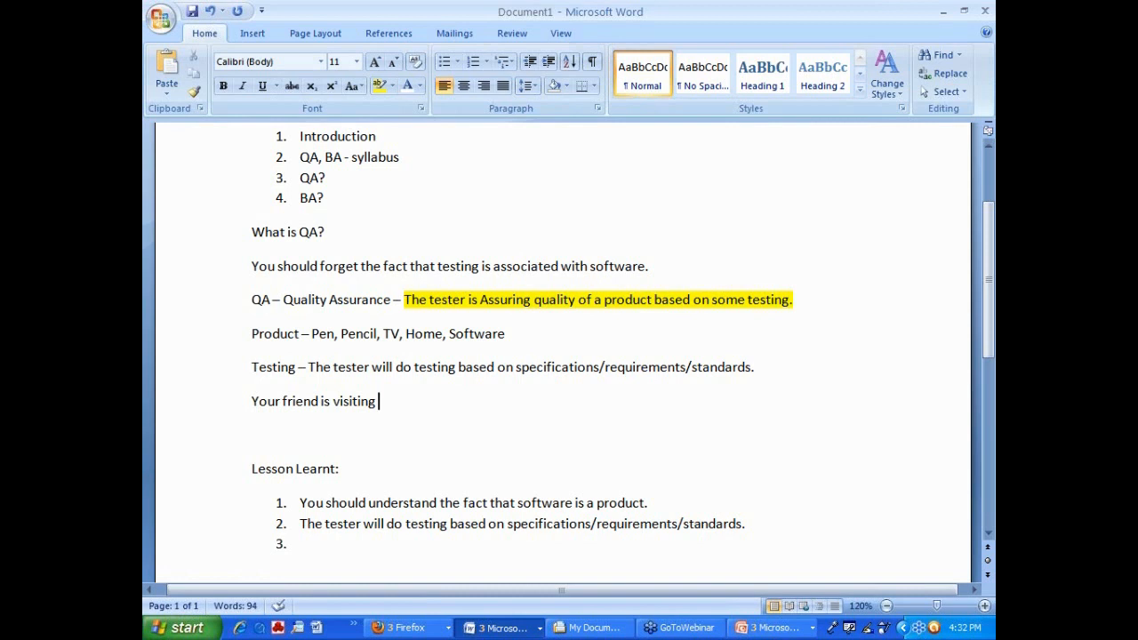
pyautogui.write('you..')
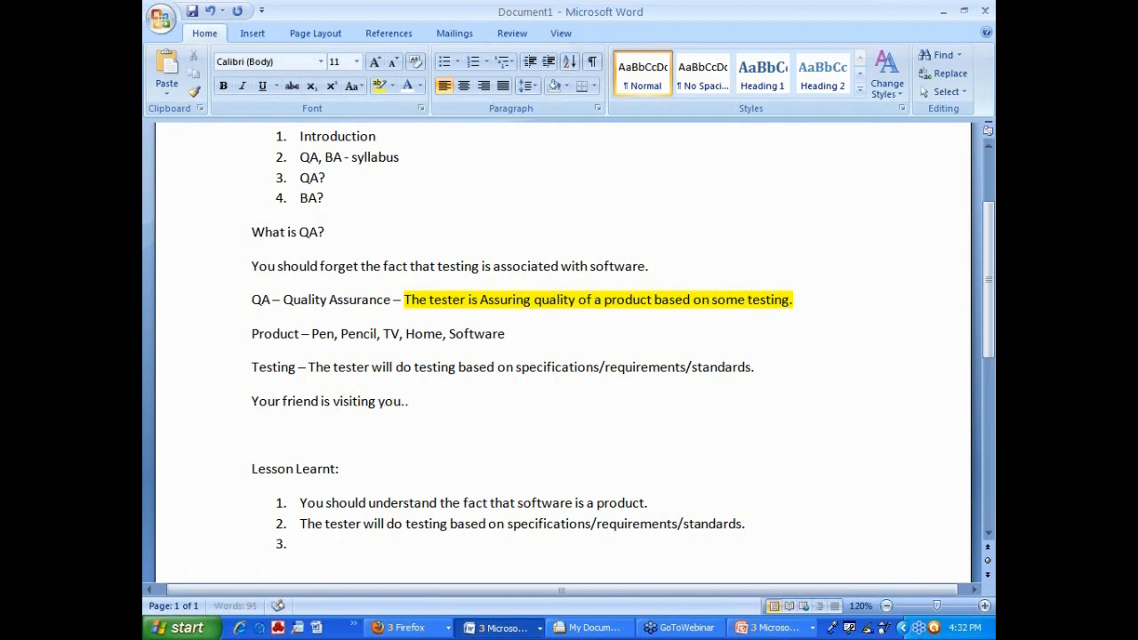
pyautogui.write('.')
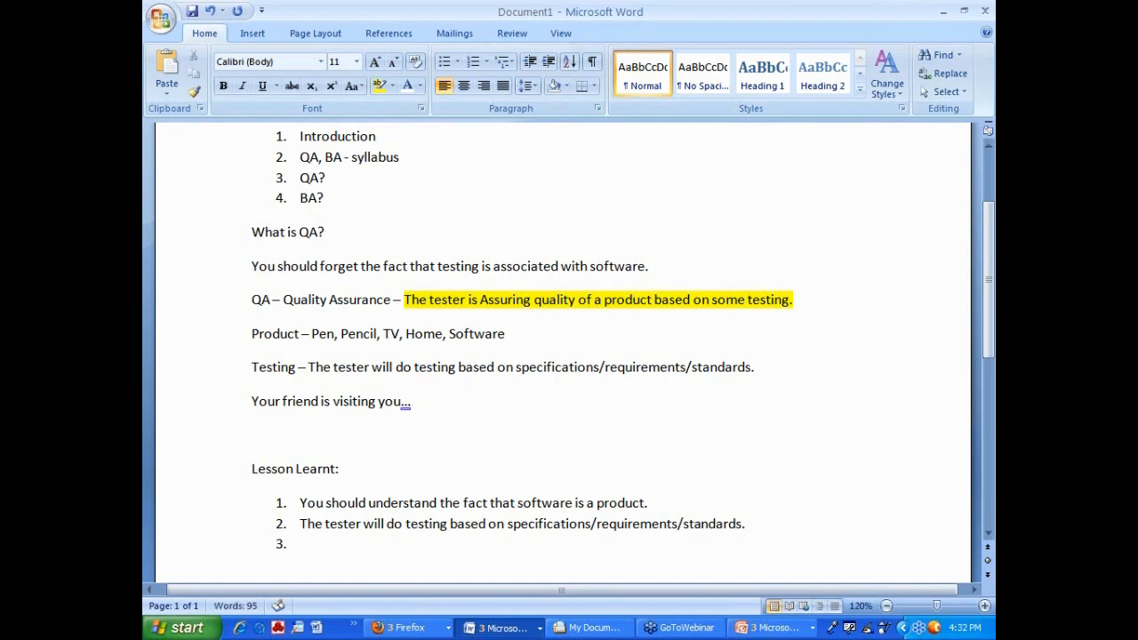
pyautogui.write('please prepare')
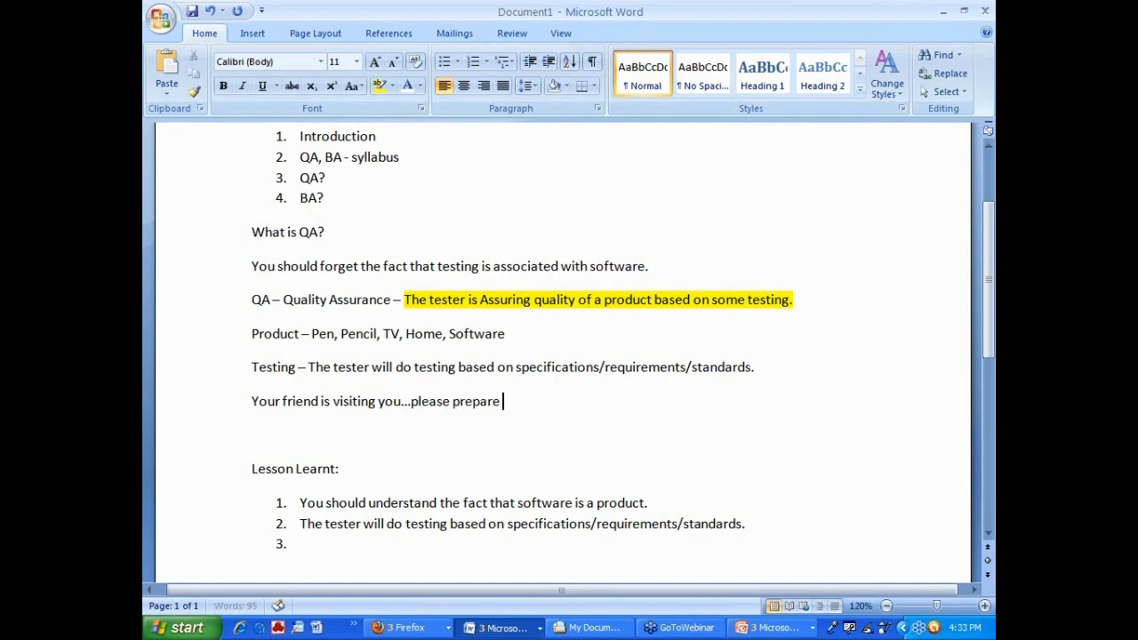
pyautogui.write('spicy food.')
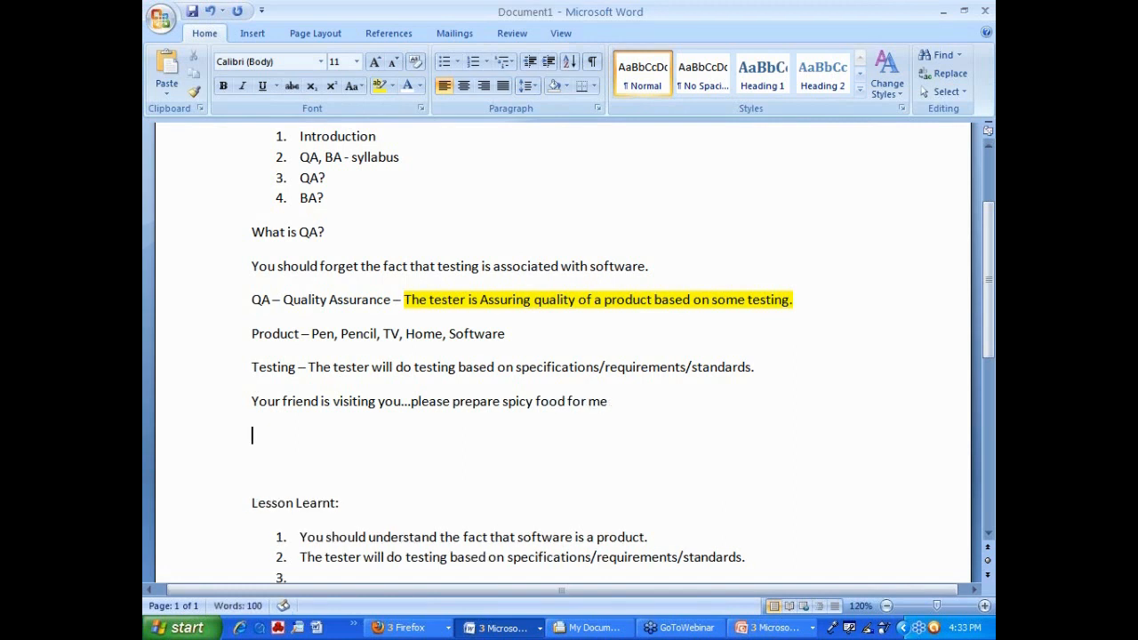
# Step: Add 'Requirement -' with the spicy food phrase, 'Design and Develop the food.' and 'Test the product'
pyautogui.write('Requirement -')
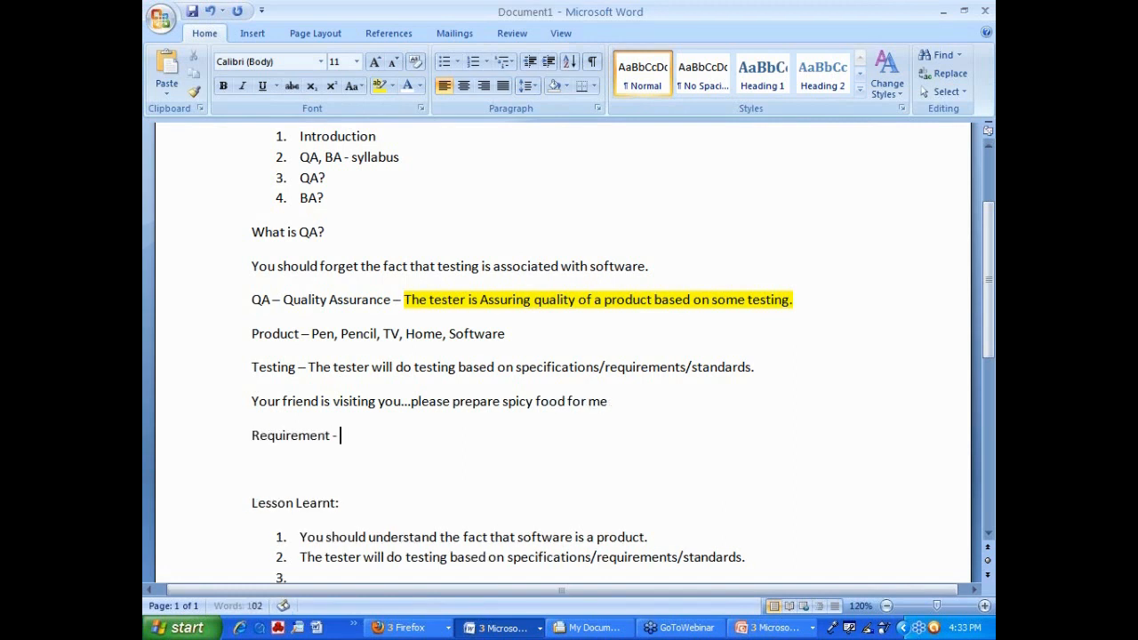
pyautogui.moveTo(411, 402); pyautogui.dragTo(608, 402)
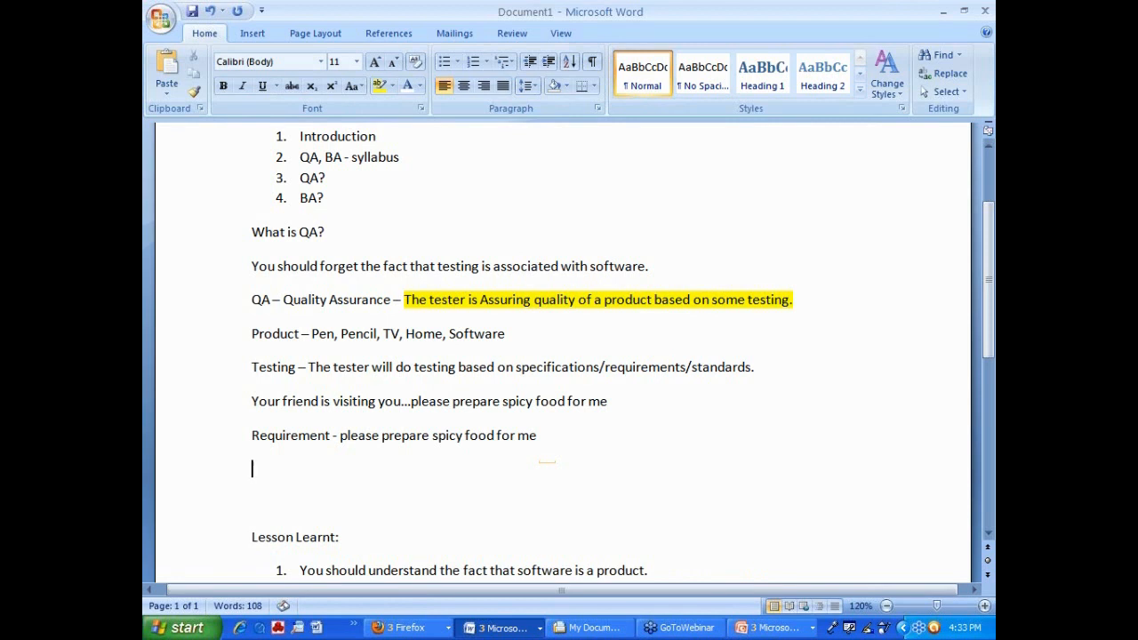
pyautogui.write('Design and Develop')
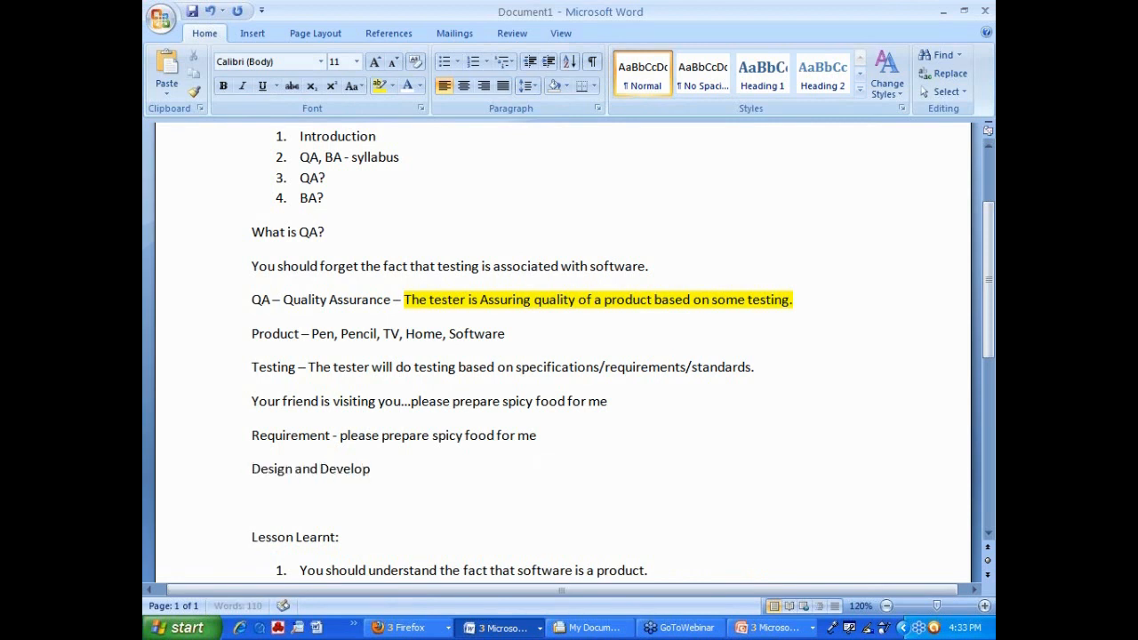
pyautogui.write('the food.')
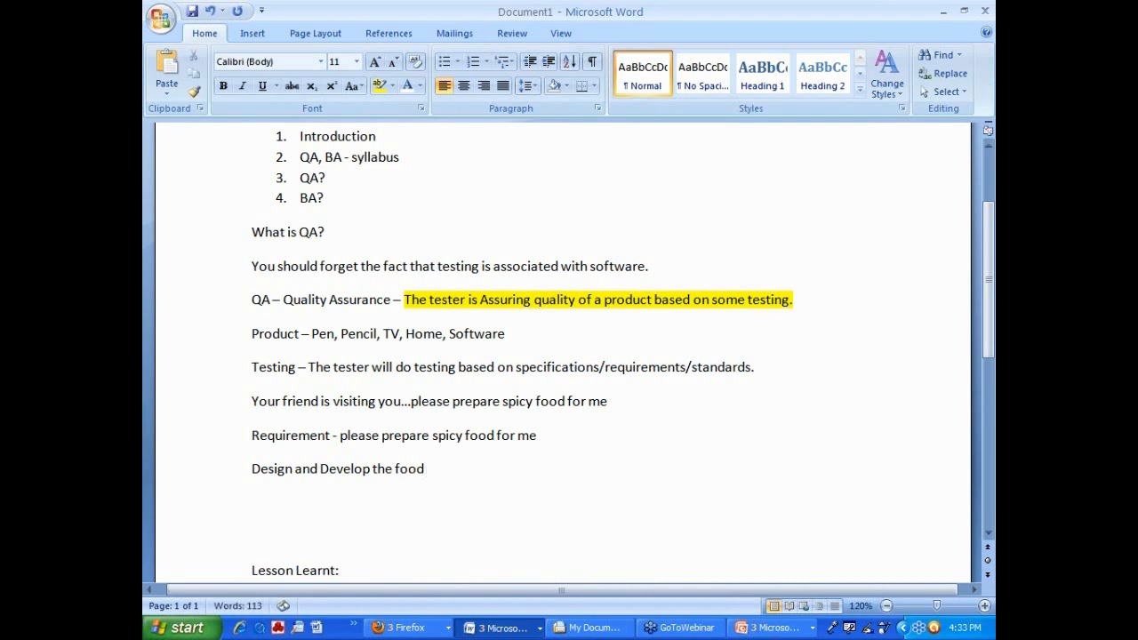
pyautogui.write('Test the product')
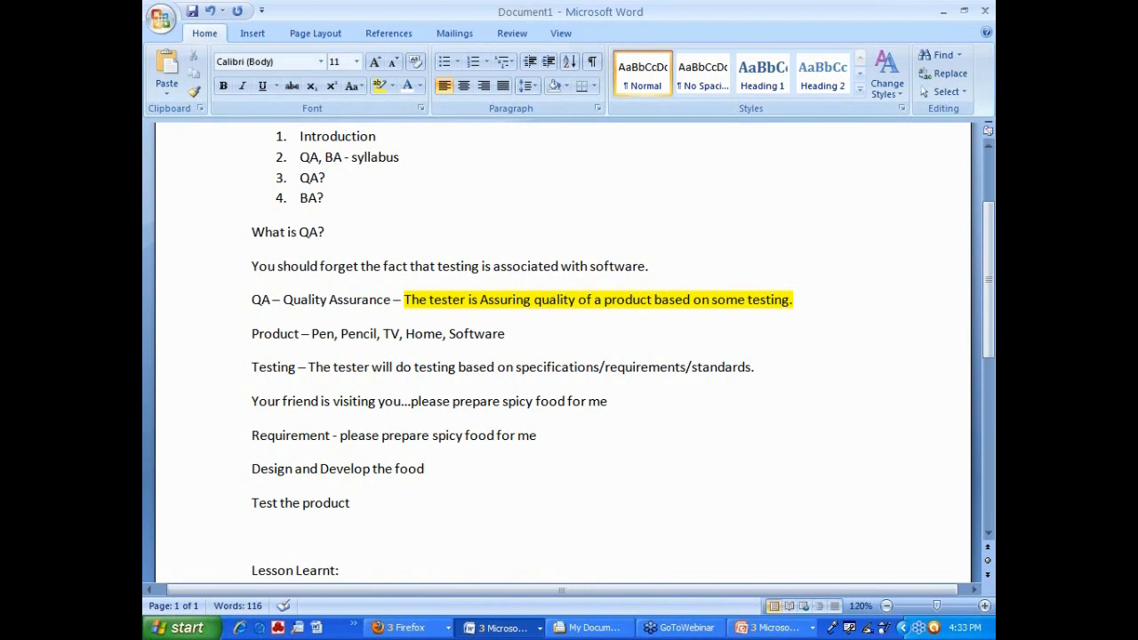
pyautogui.scroll(-3)
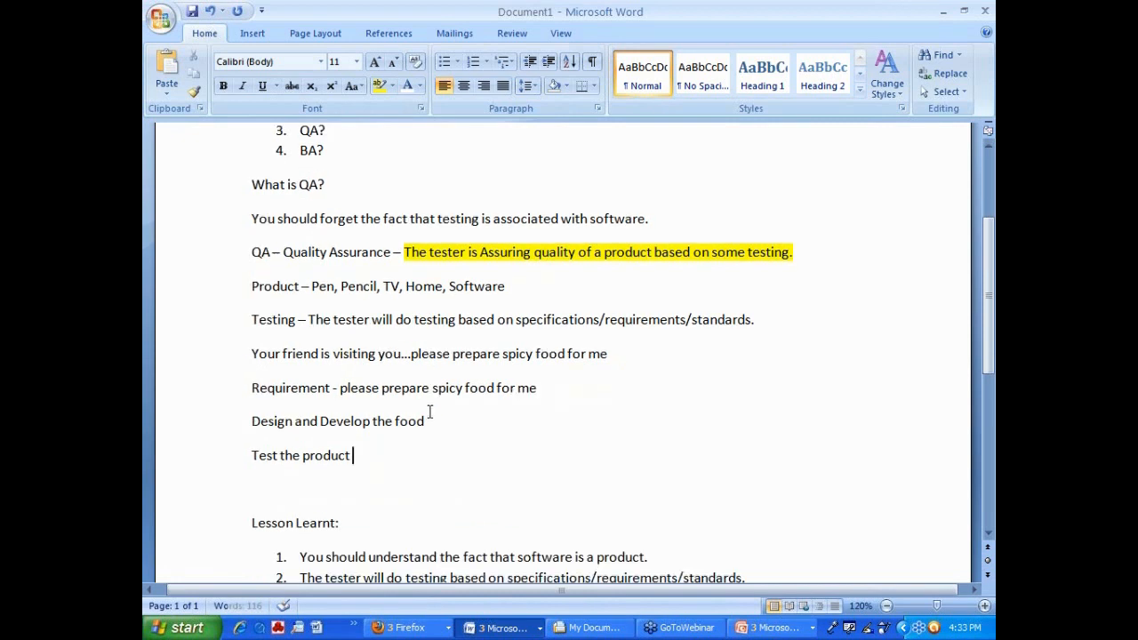
# Step: Highlight the requirement text in yellow, extend the test line with '– spicy or not?', and move to lesson item 3
pyautogui.moveTo(341, 388); pyautogui.dragTo(537, 387)
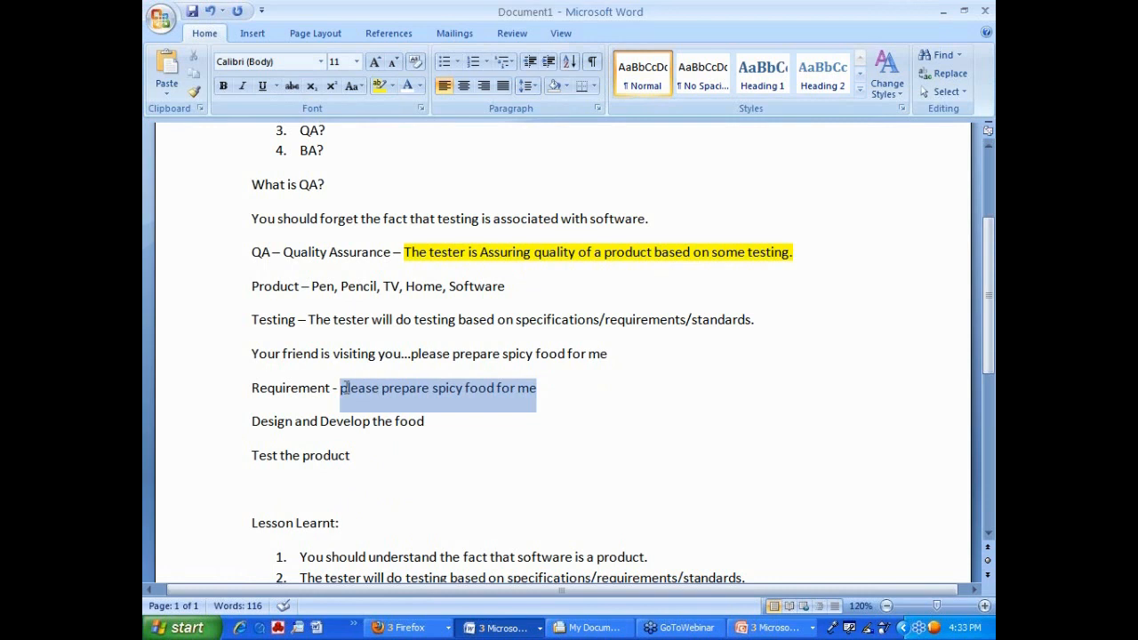
pyautogui.click(377, 86)
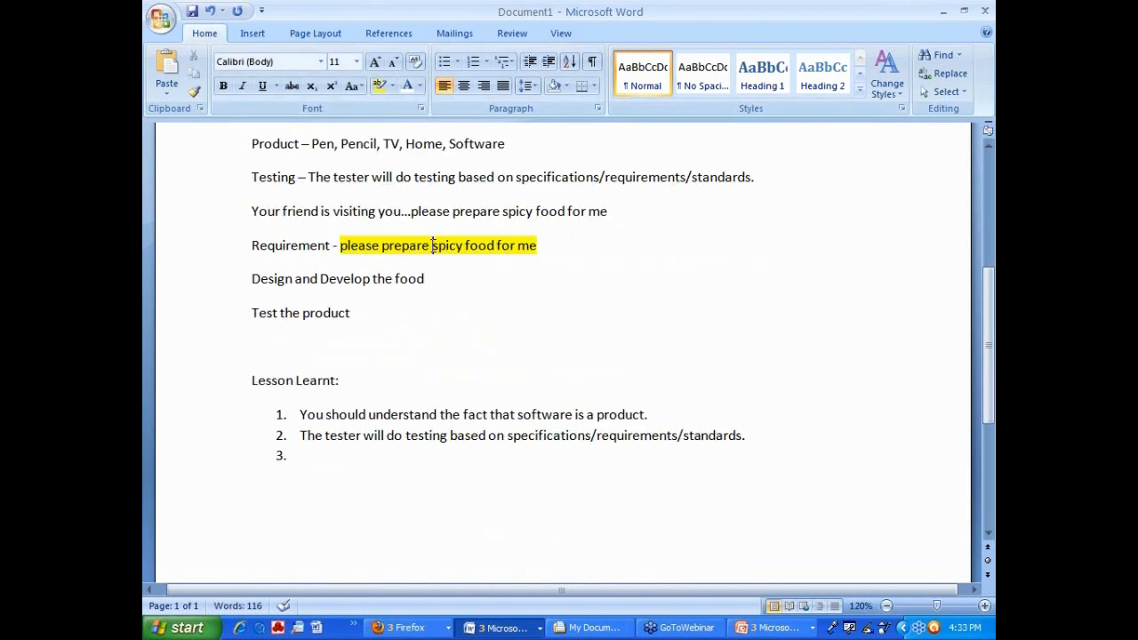
pyautogui.moveTo(429, 245); pyautogui.dragTo(537, 245)
pyautogui.write(' – spicy or not?')
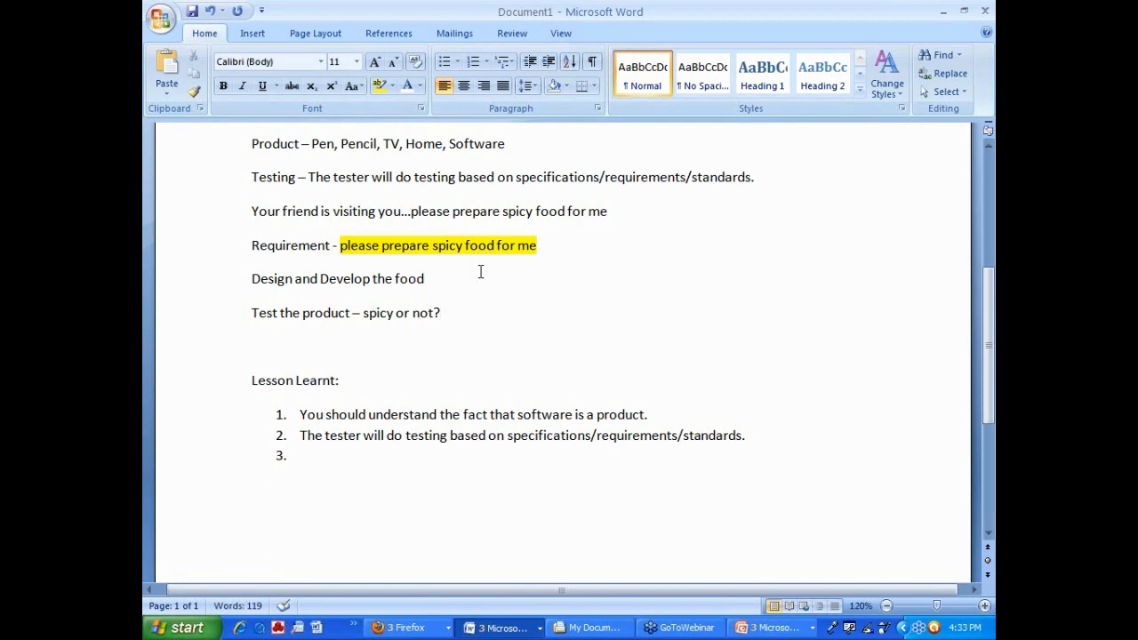
pyautogui.moveTo(299, 434); pyautogui.dragTo(406, 434)
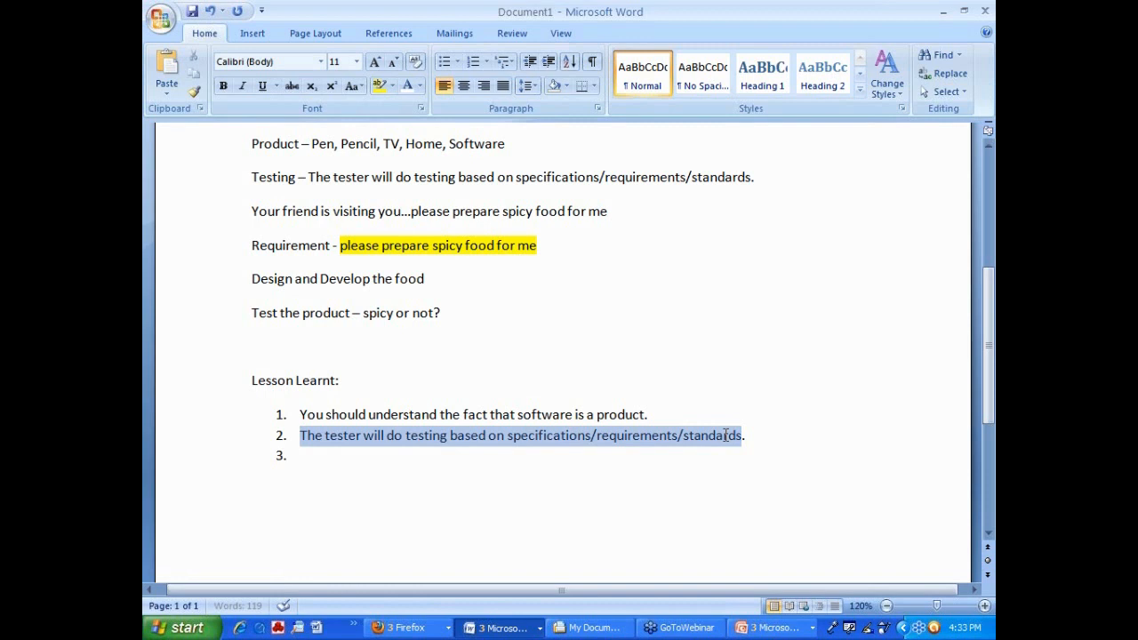
pyautogui.click(441, 313)
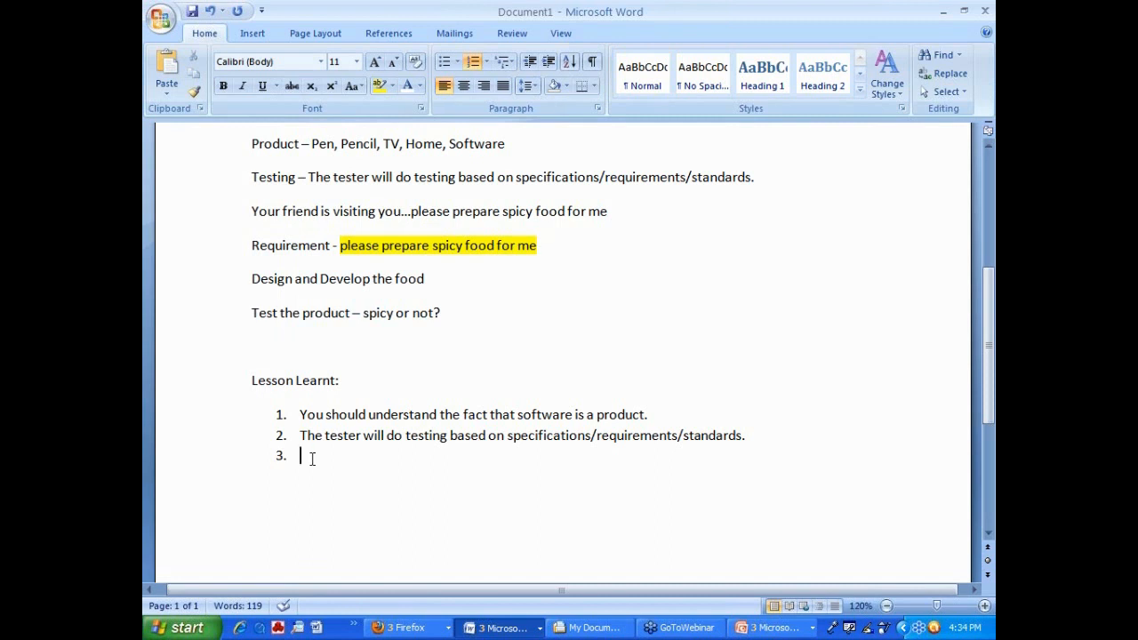
# Step: Type 'Many testing concepts are as old as time and such concepts are integrated into software testing.'
pyautogui.write('Tesitng')
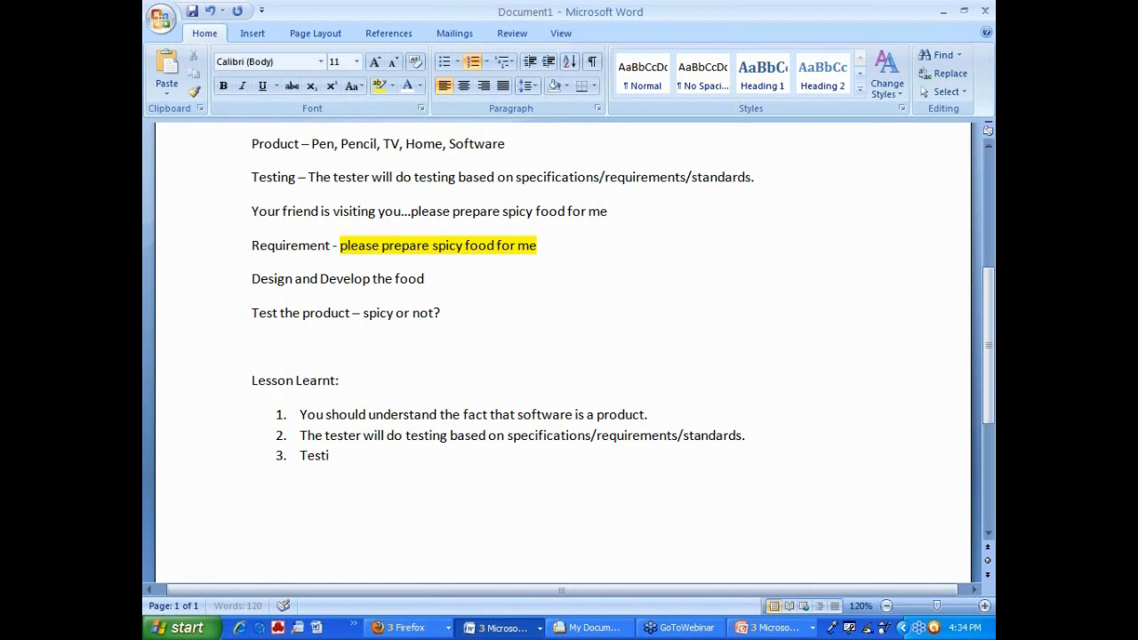
pyautogui.write('Many')
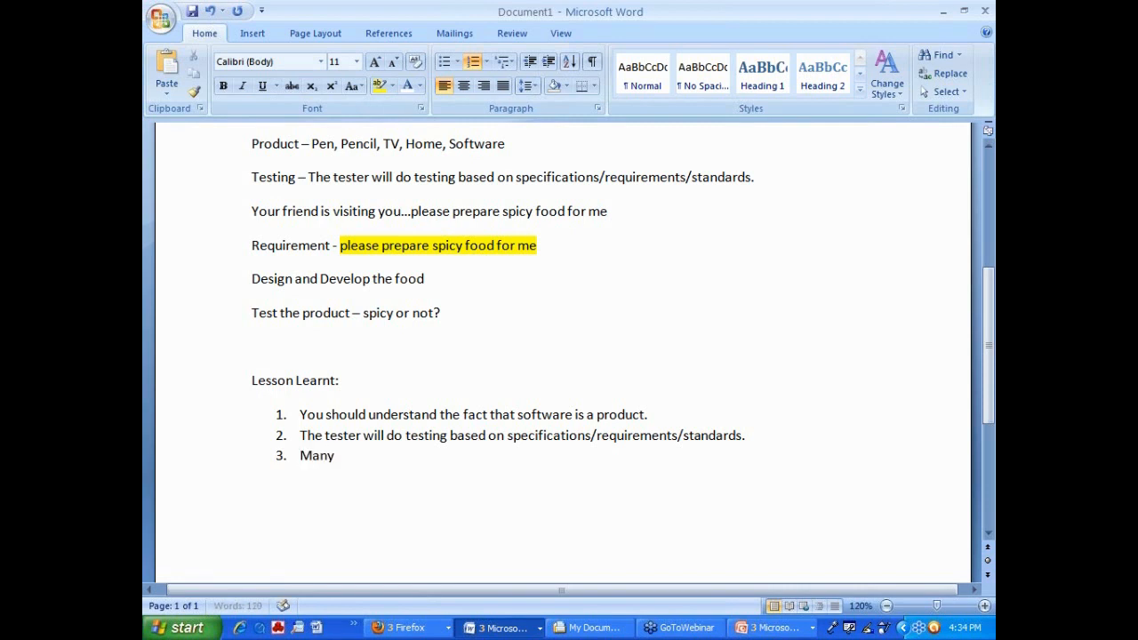
pyautogui.write('testing concepts are')
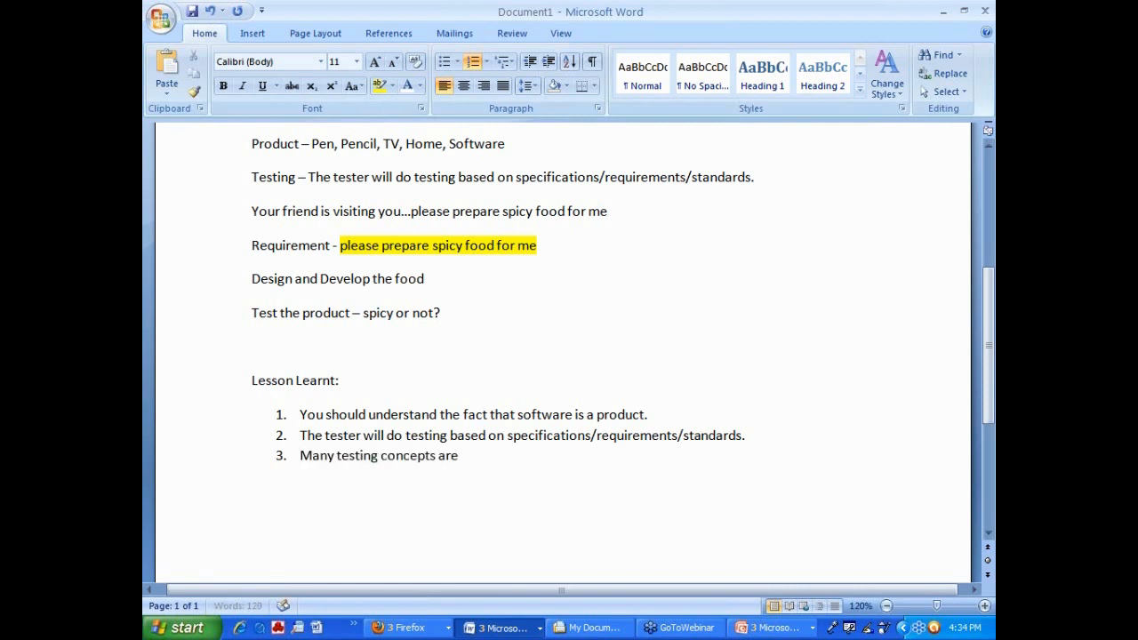
pyautogui.write('as old as tim')
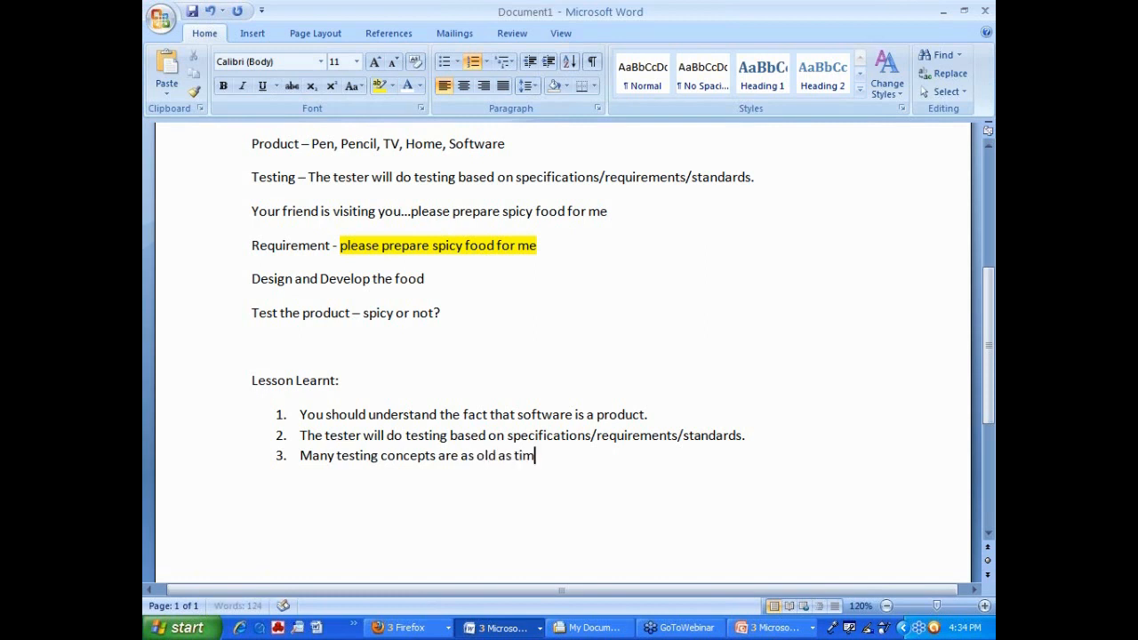
pyautogui.write('e and m')
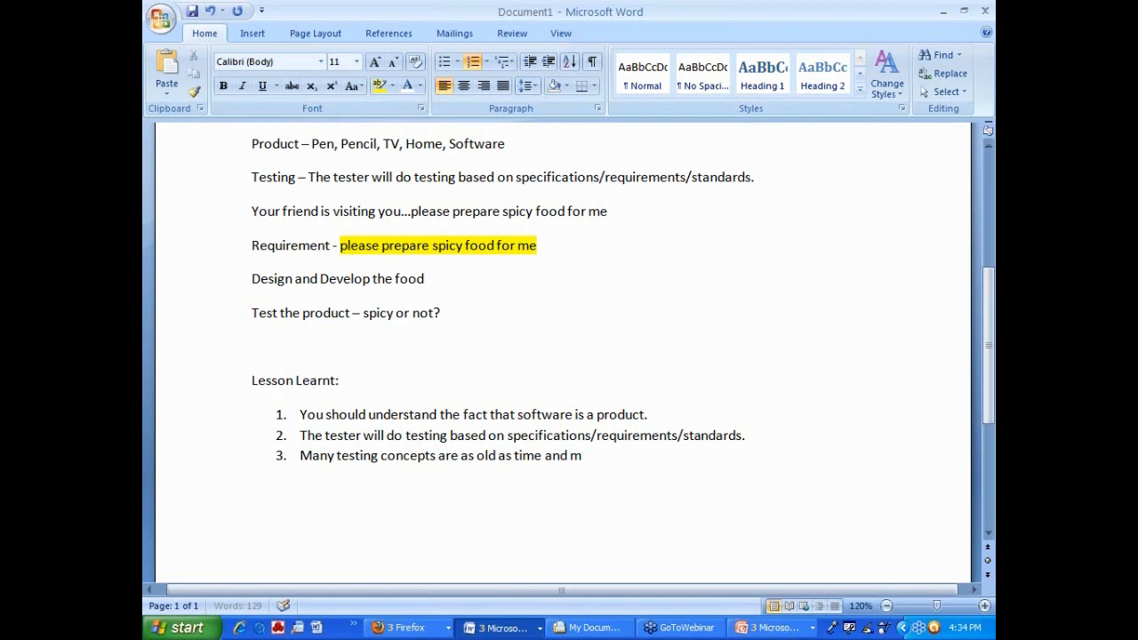
pyautogui.write('they')
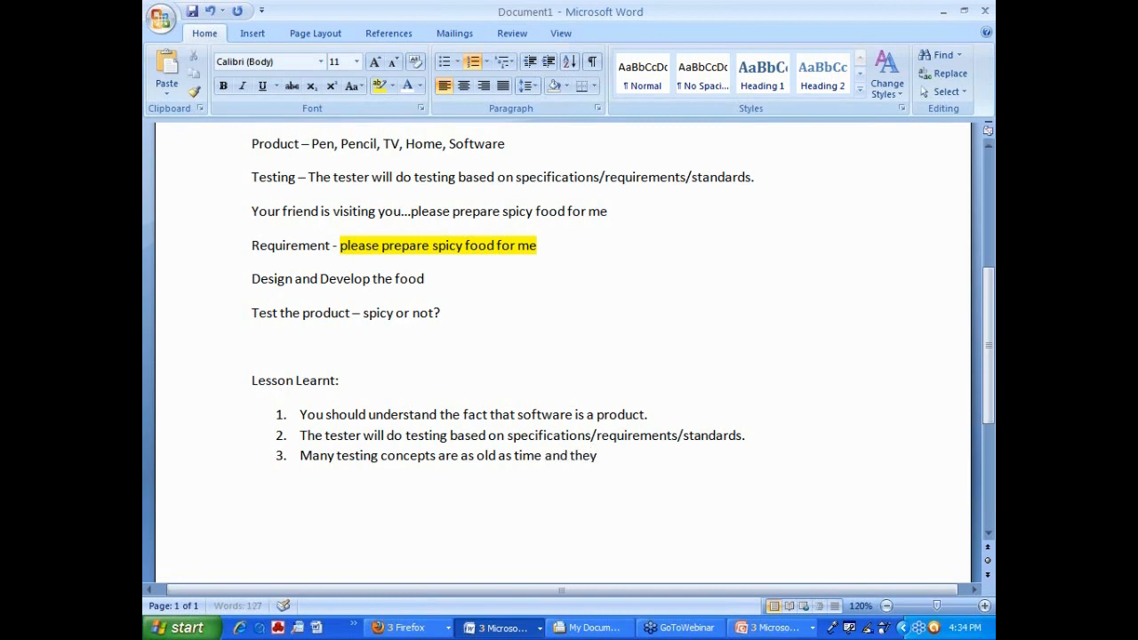
pyautogui.write('such concepts are integr')
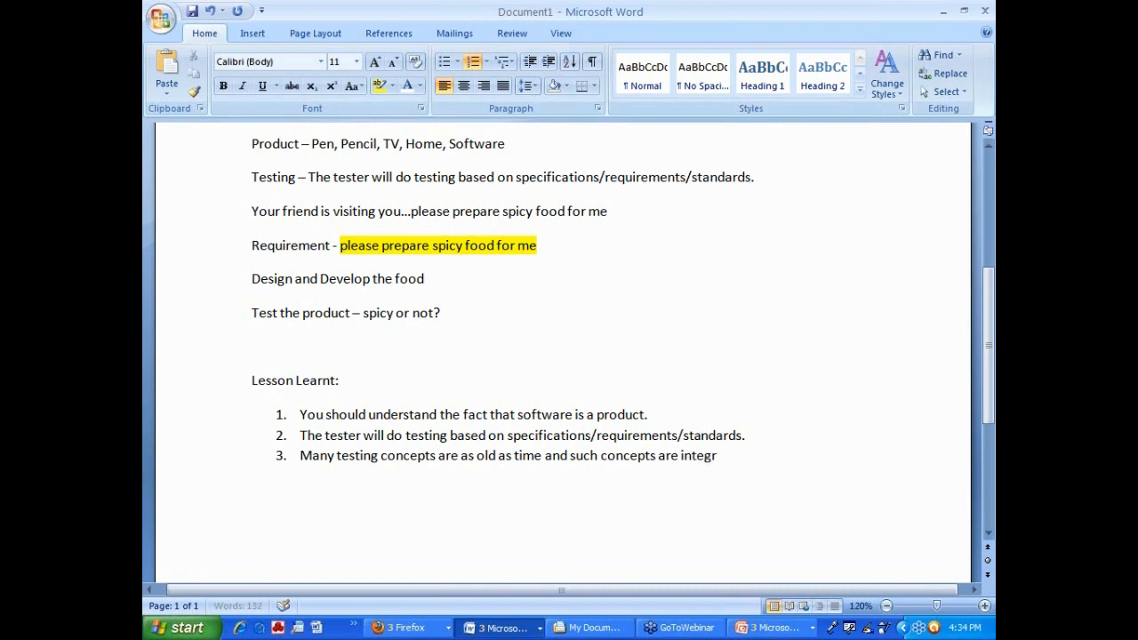
pyautogui.write('ated into softweare t')
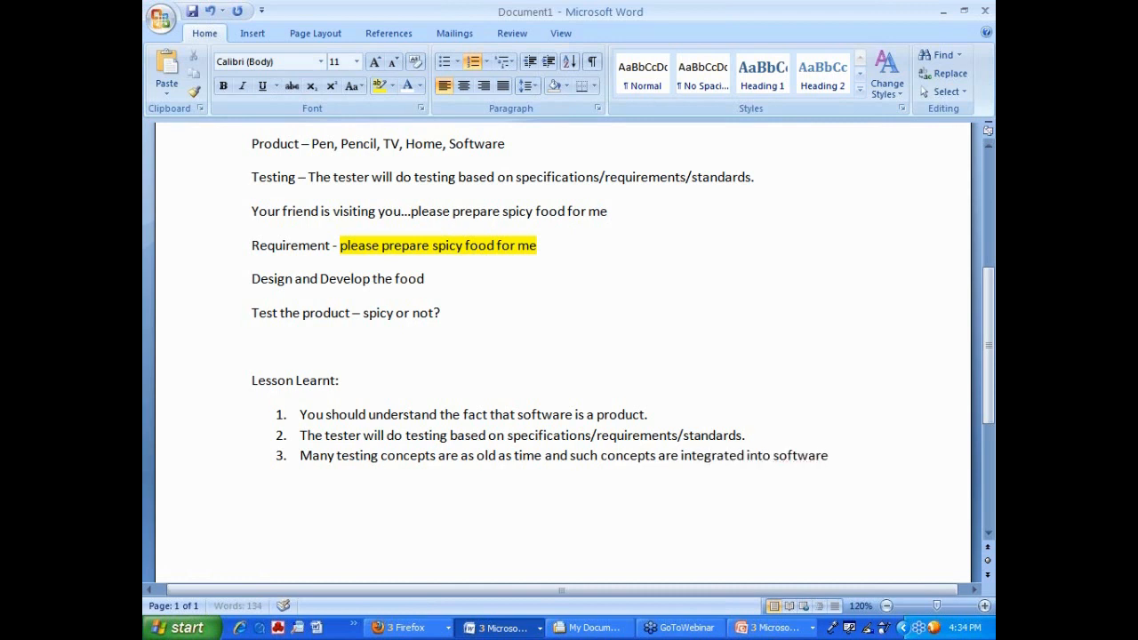
pyautogui.write('testing.')
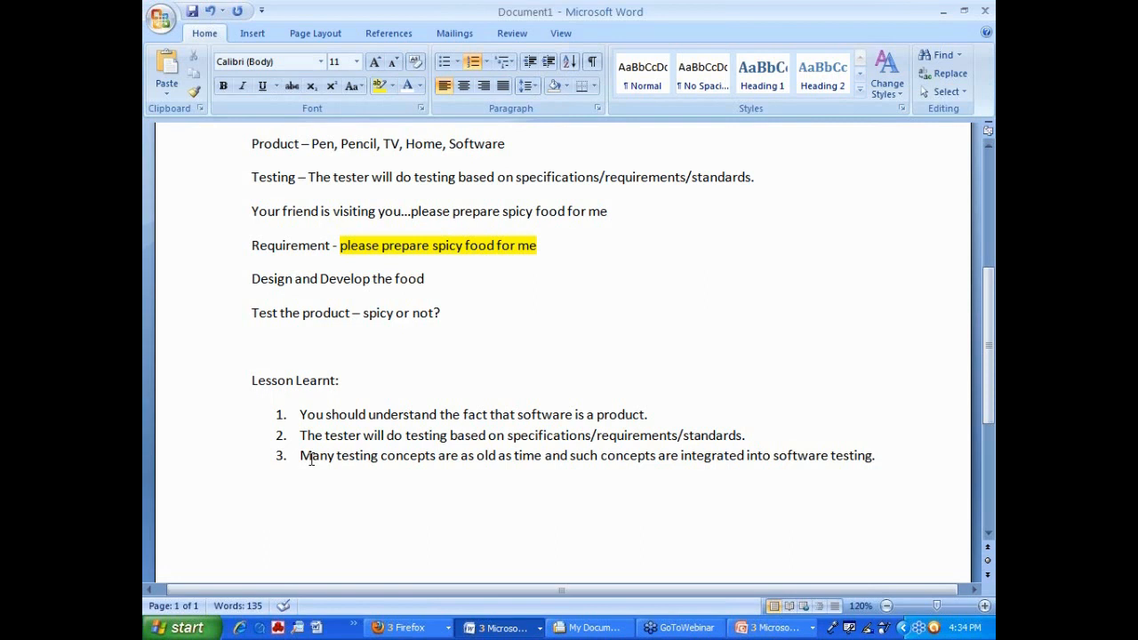
pyautogui.moveTo(629, 590)
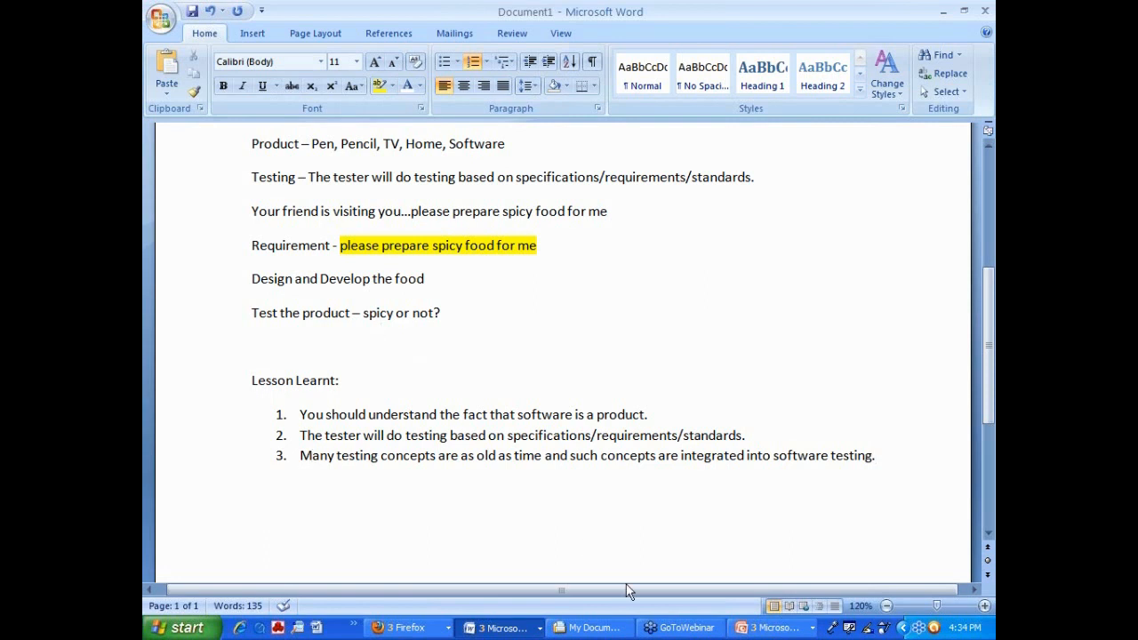
pyautogui.moveTo(759, 167)
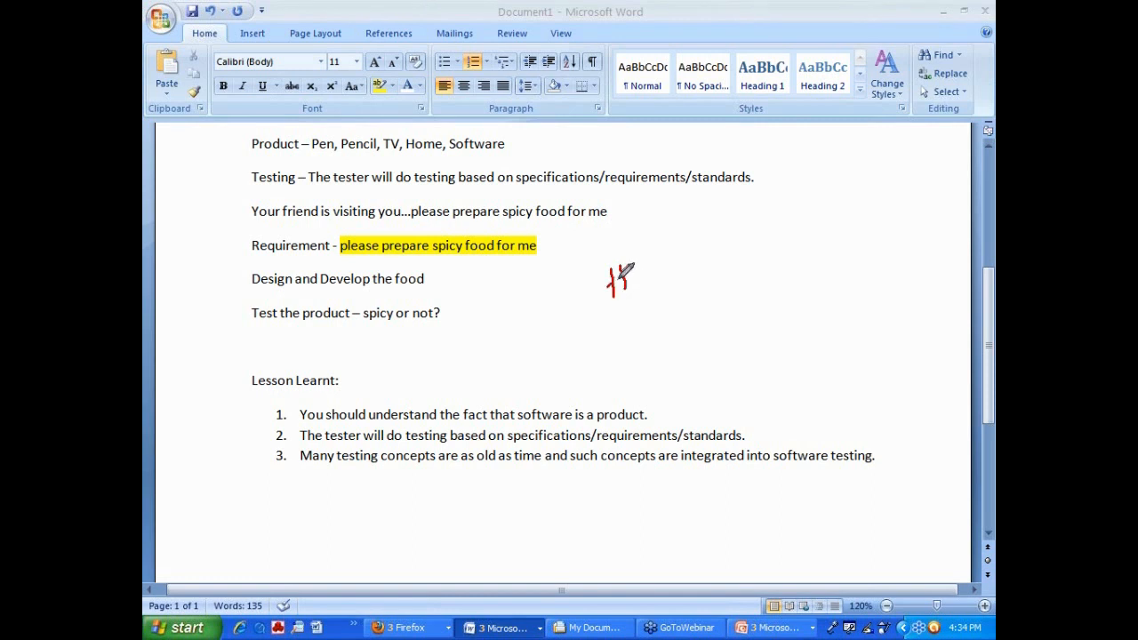
# Step: Handwrite 'History of the world' and 'Fire' in ink beside the third Lesson Learnt item
pyautogui.moveTo(608, 276); pyautogui.dragTo(729, 258)
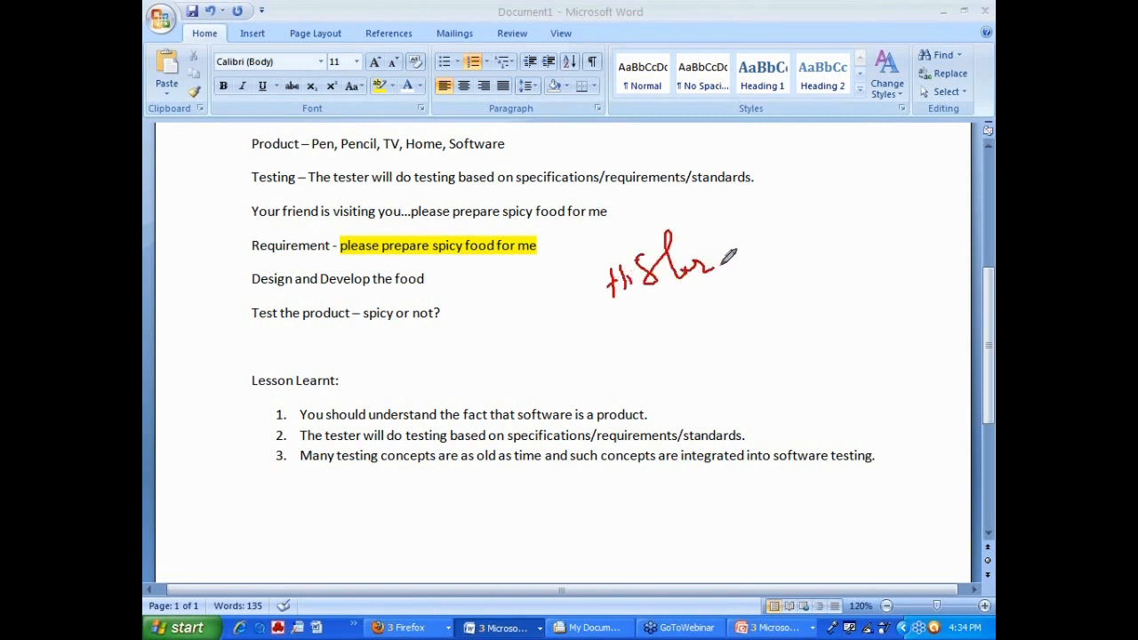
pyautogui.moveTo(739, 267); pyautogui.dragTo(853, 249)
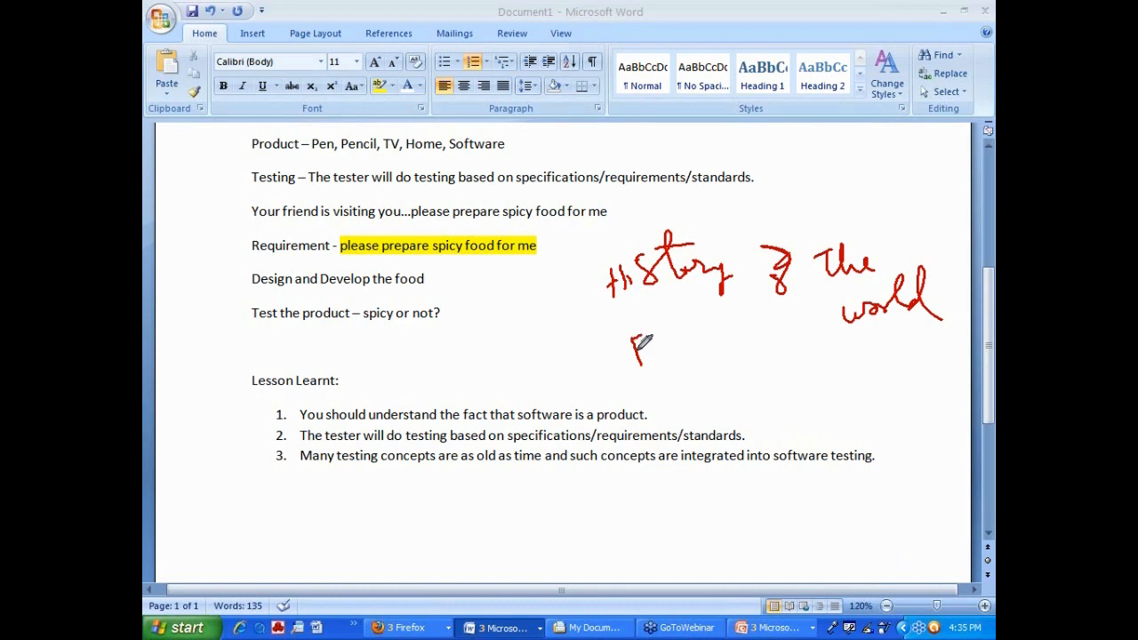
pyautogui.moveTo(631, 352); pyautogui.dragTo(715, 335)
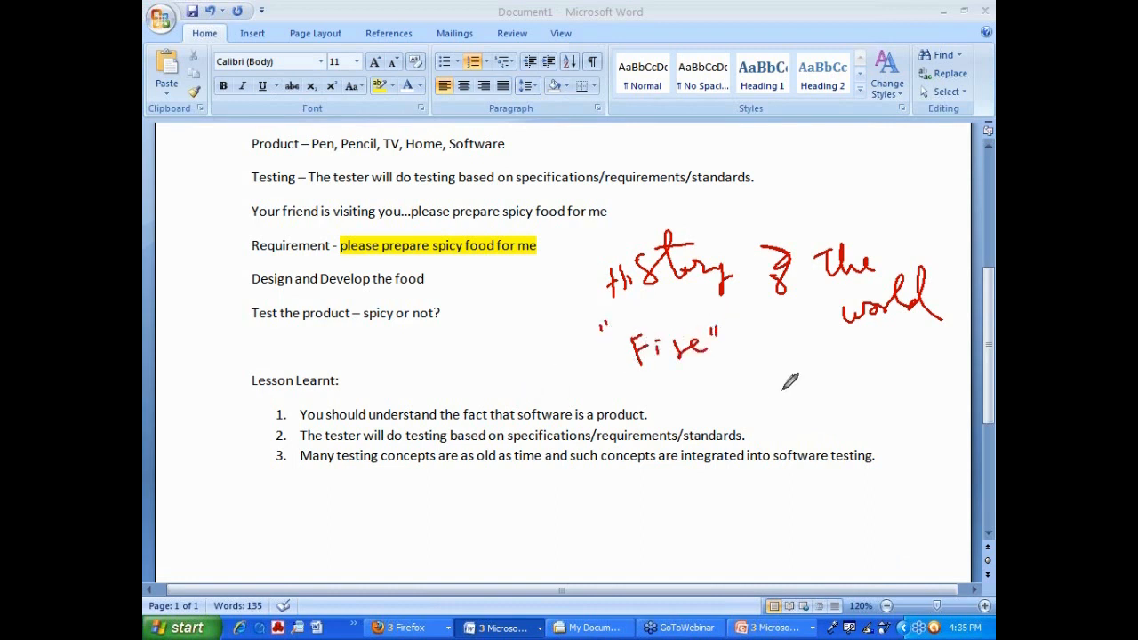
pyautogui.moveTo(767, 377)
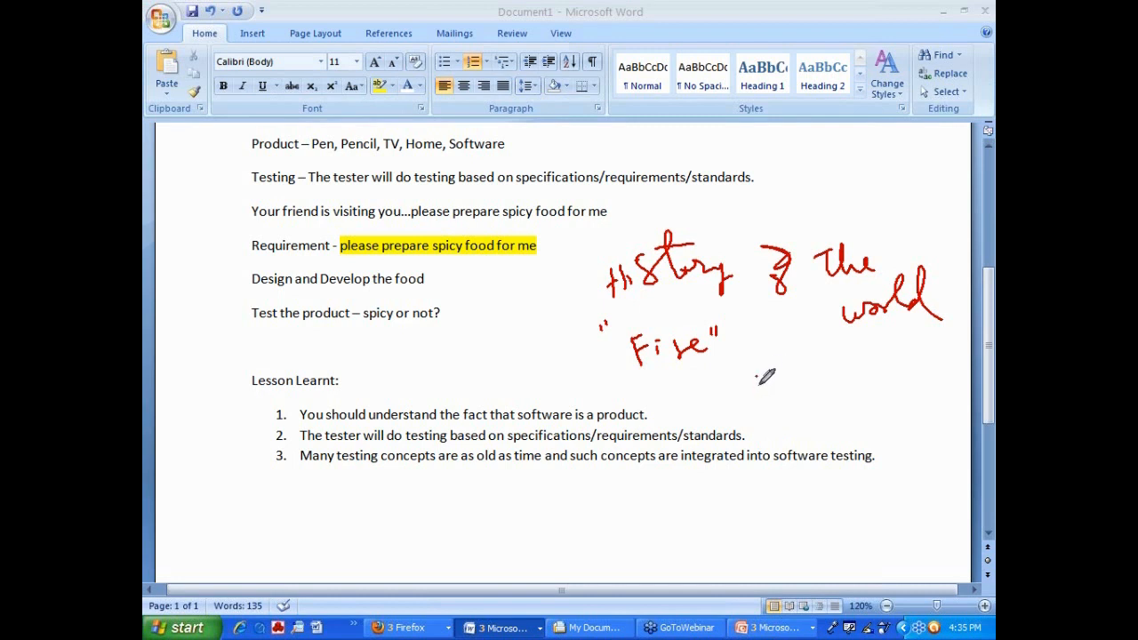
pyautogui.moveTo(750, 382); pyautogui.dragTo(881, 373)
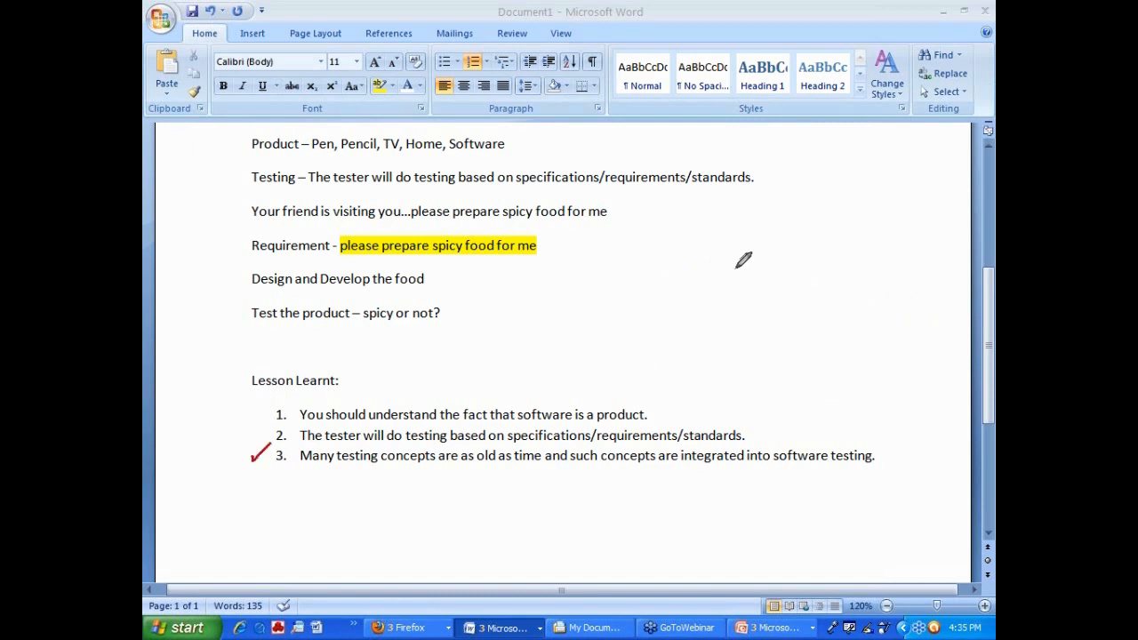
pyautogui.moveTo(743, 249)
pyautogui.write(' IT')
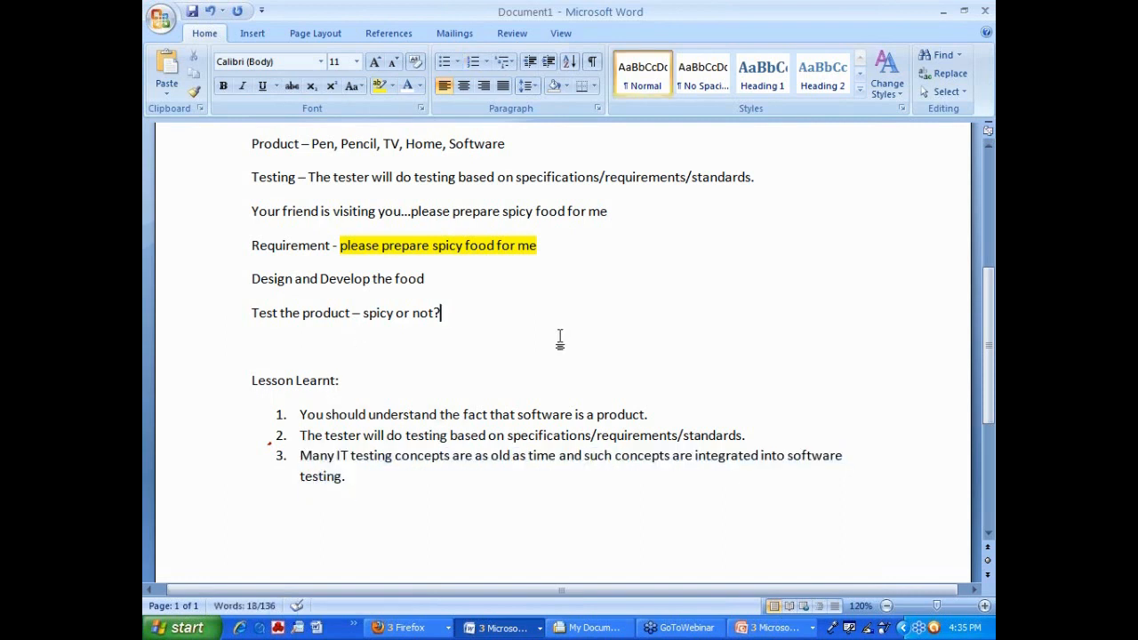
# Step: Add 'Manual testing' and 'Automation Testing' lines below the spicy-or-not test line
pyautogui.scroll(-3)
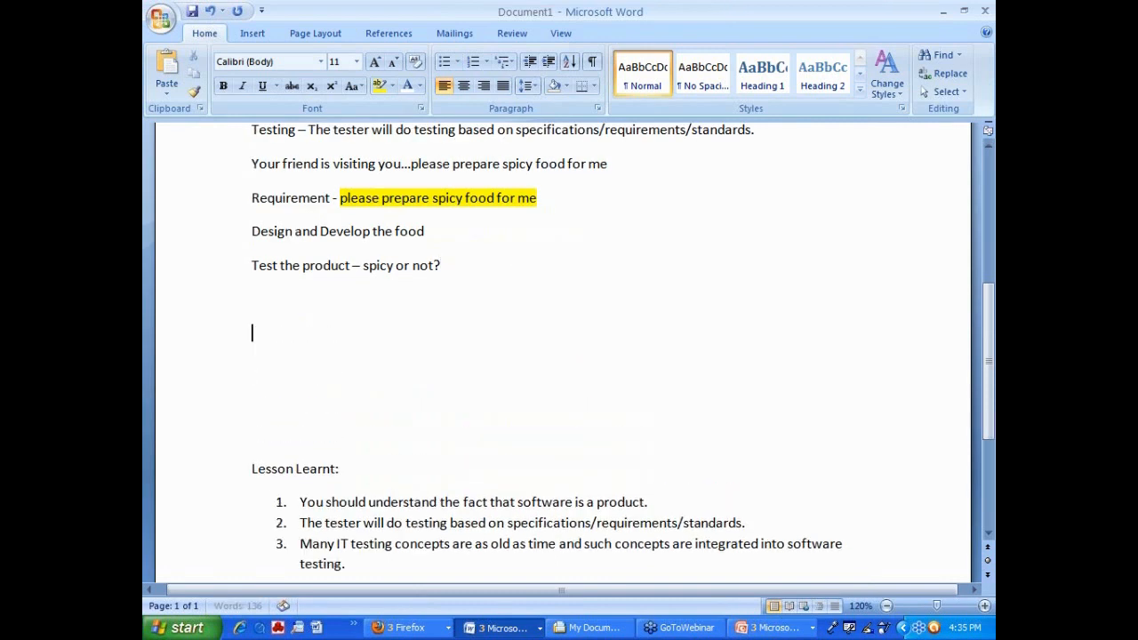
pyautogui.write('Manual testing')
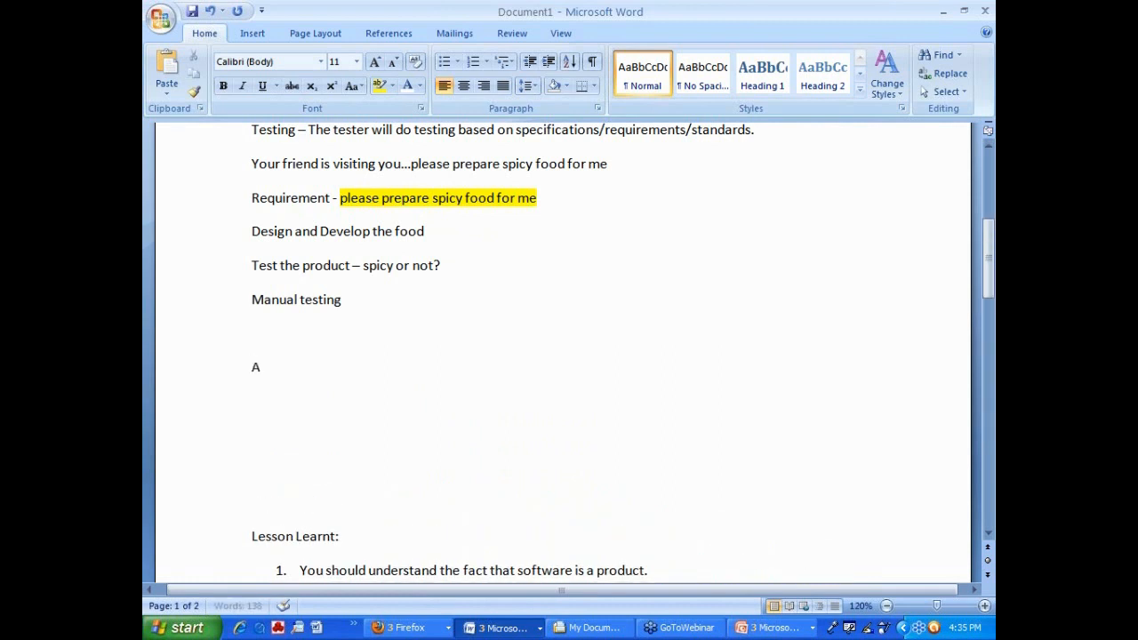
pyautogui.write('utomation T')
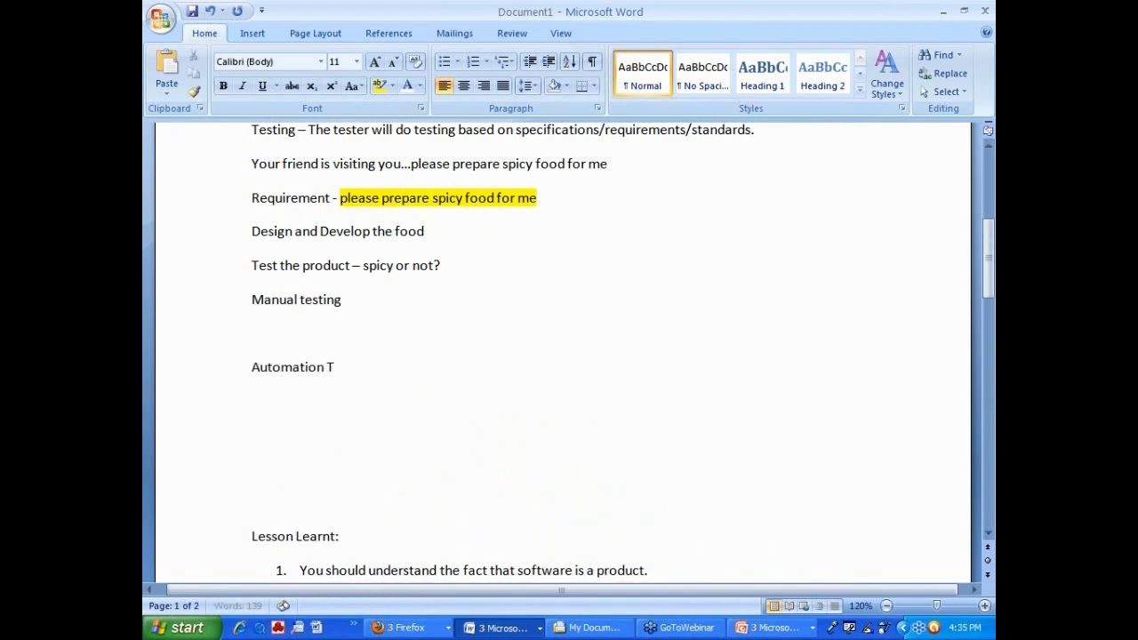
pyautogui.write('esting')
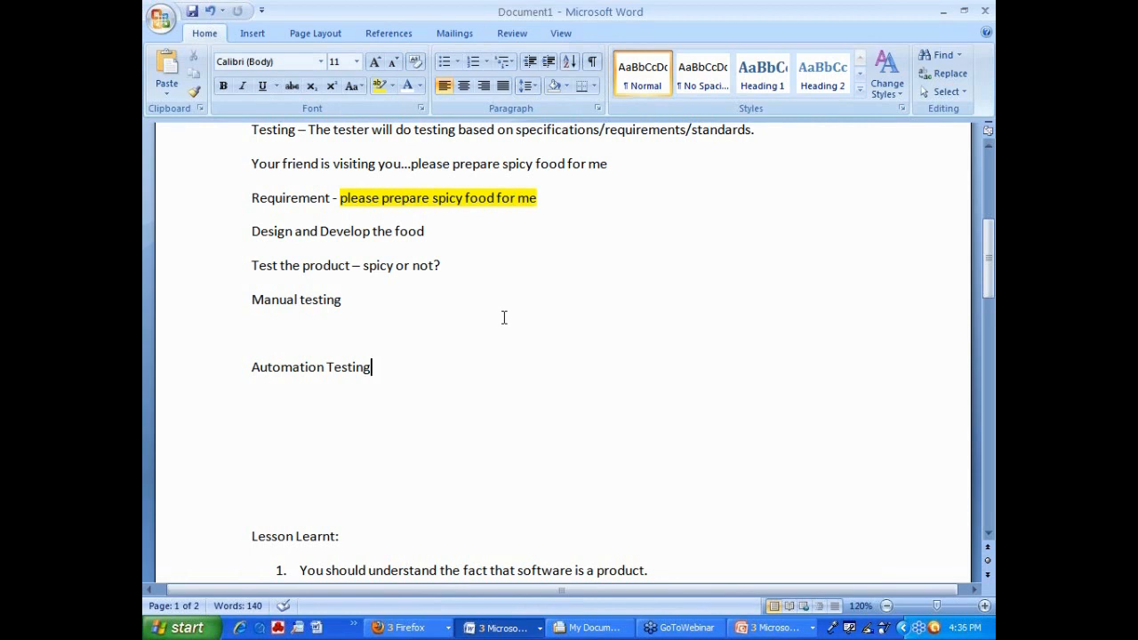
pyautogui.moveTo(493, 260)
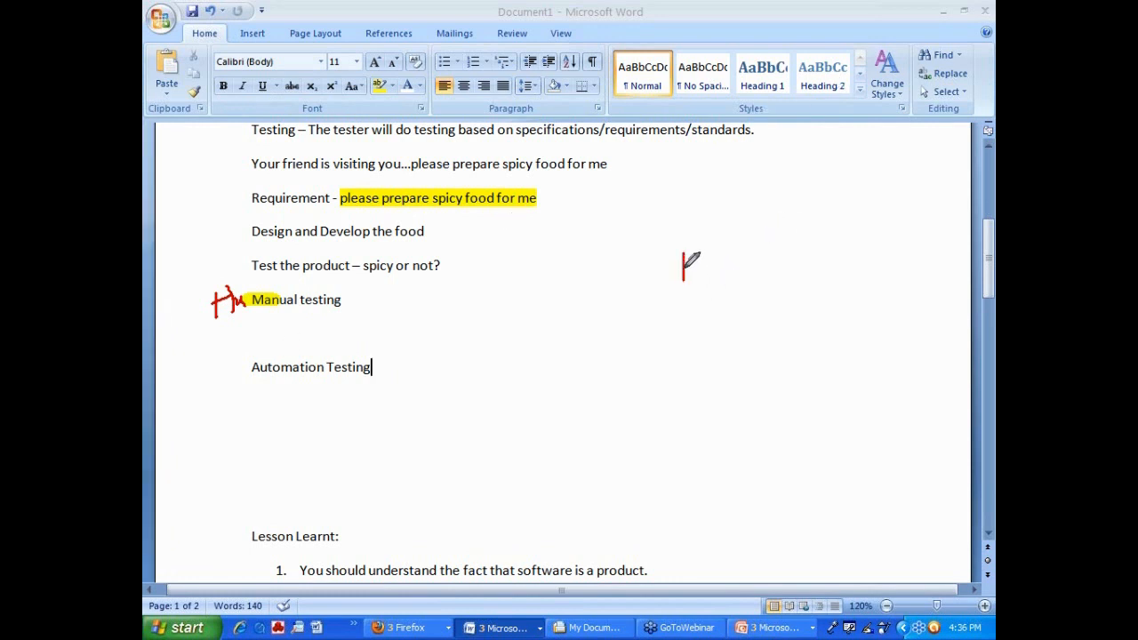
# Step: Ink a mark and a name beside Manual testing and sketch a box diagram with a question mark
pyautogui.moveTo(685, 267); pyautogui.dragTo(800, 257)
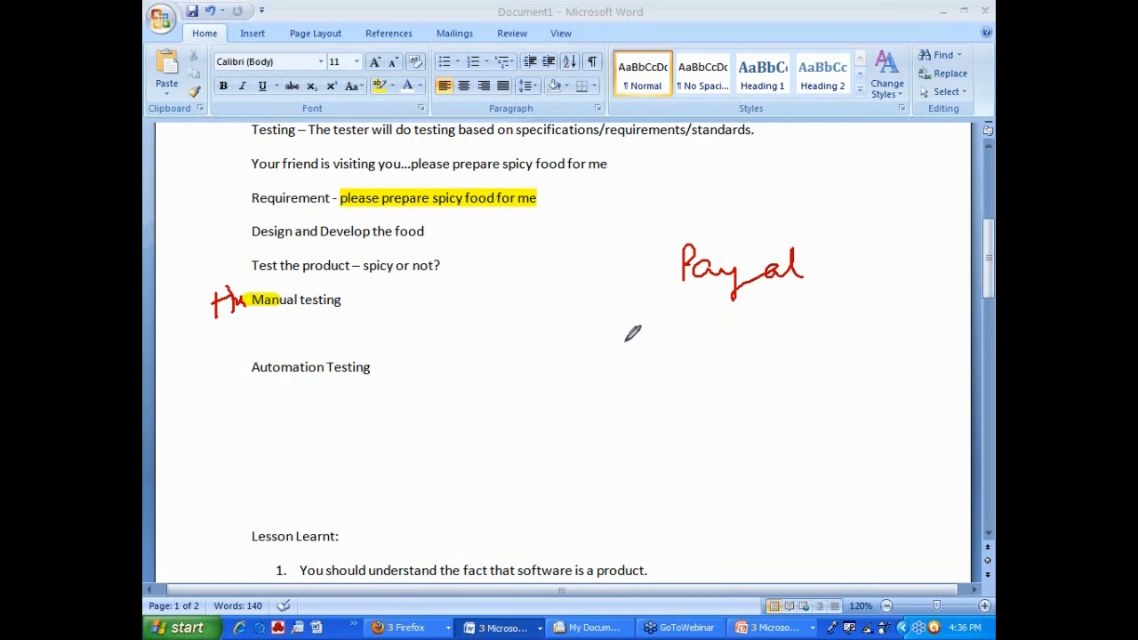
pyautogui.moveTo(622, 320); pyautogui.dragTo(726, 347)
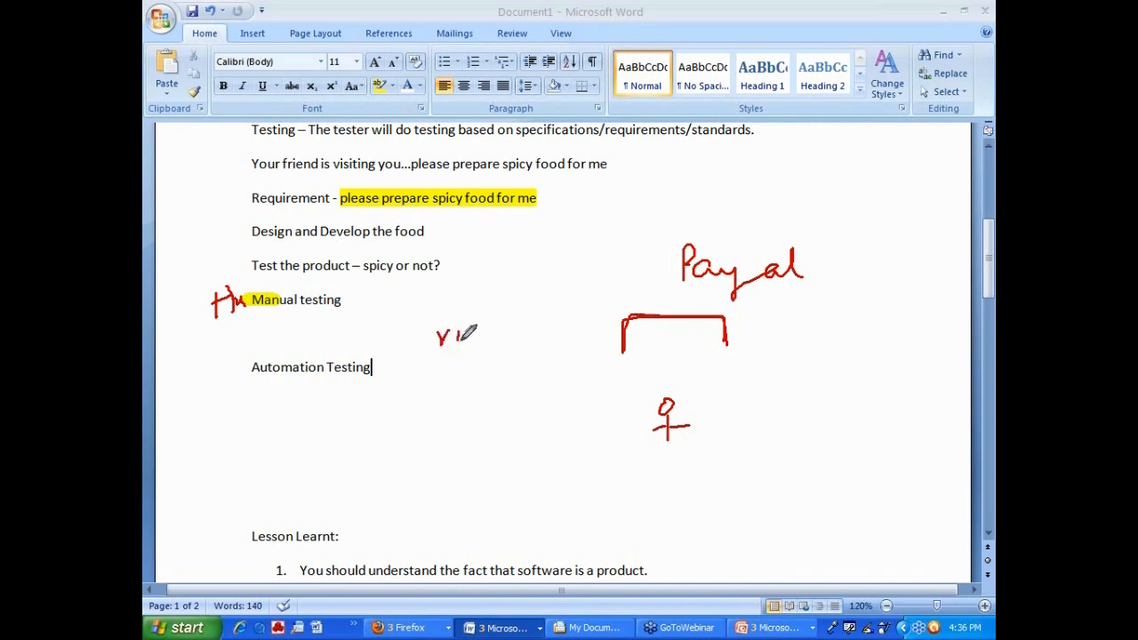
pyautogui.moveTo(448, 359); pyautogui.dragTo(466, 368)
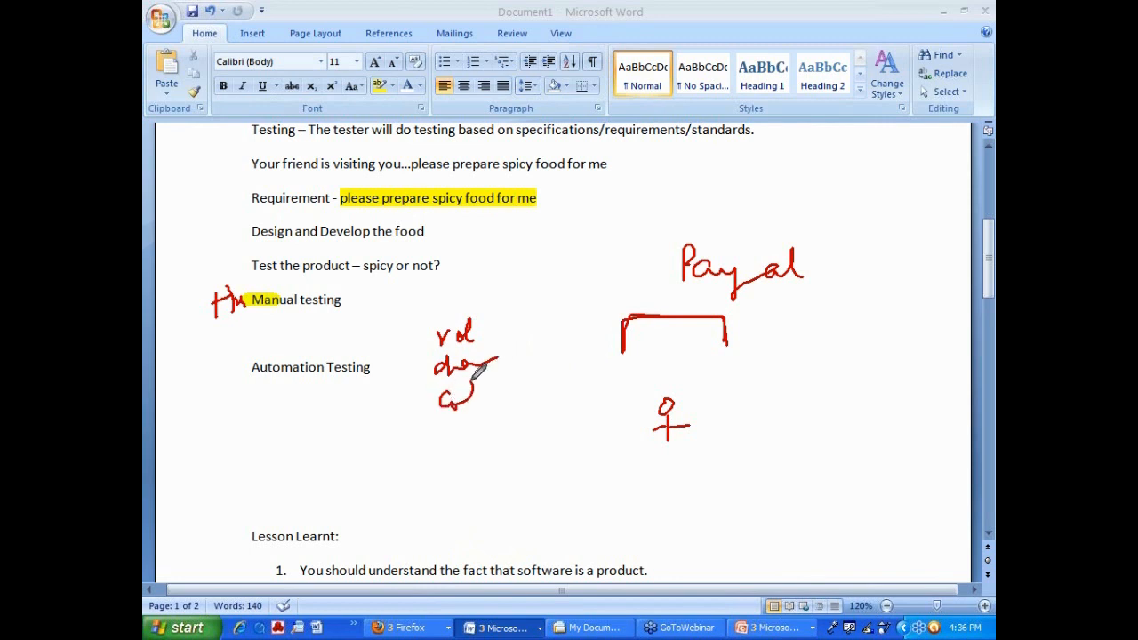
# Step: Handwrite a short list beside Automation Testing with a brace, tick and an arrow to a second box
pyautogui.moveTo(512, 294); pyautogui.dragTo(501, 484)
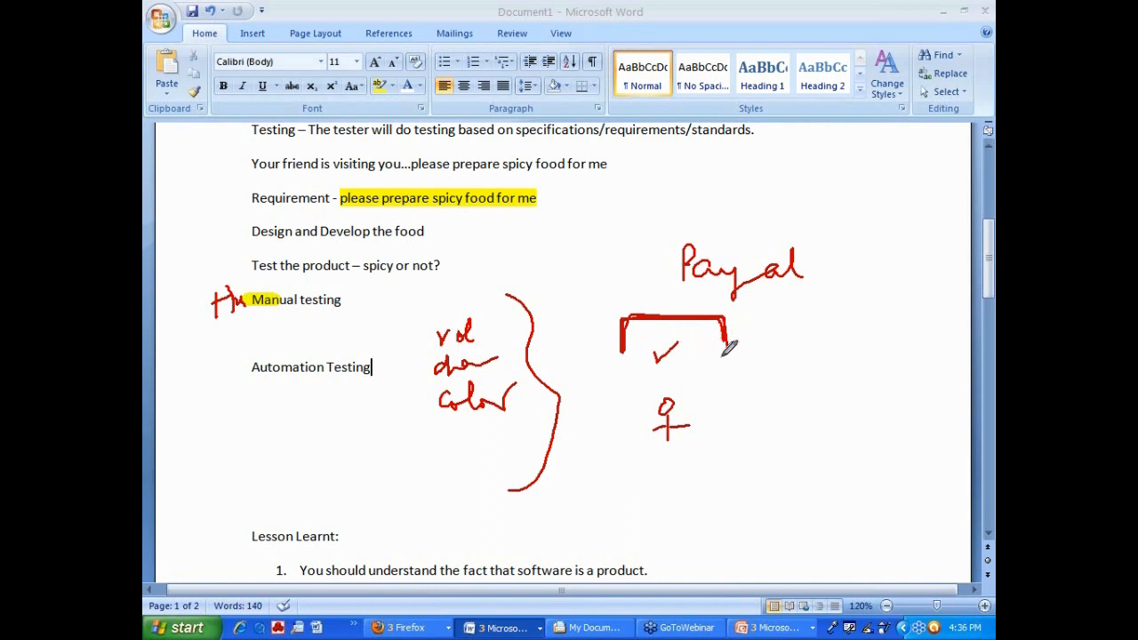
pyautogui.moveTo(732, 346); pyautogui.dragTo(803, 412)
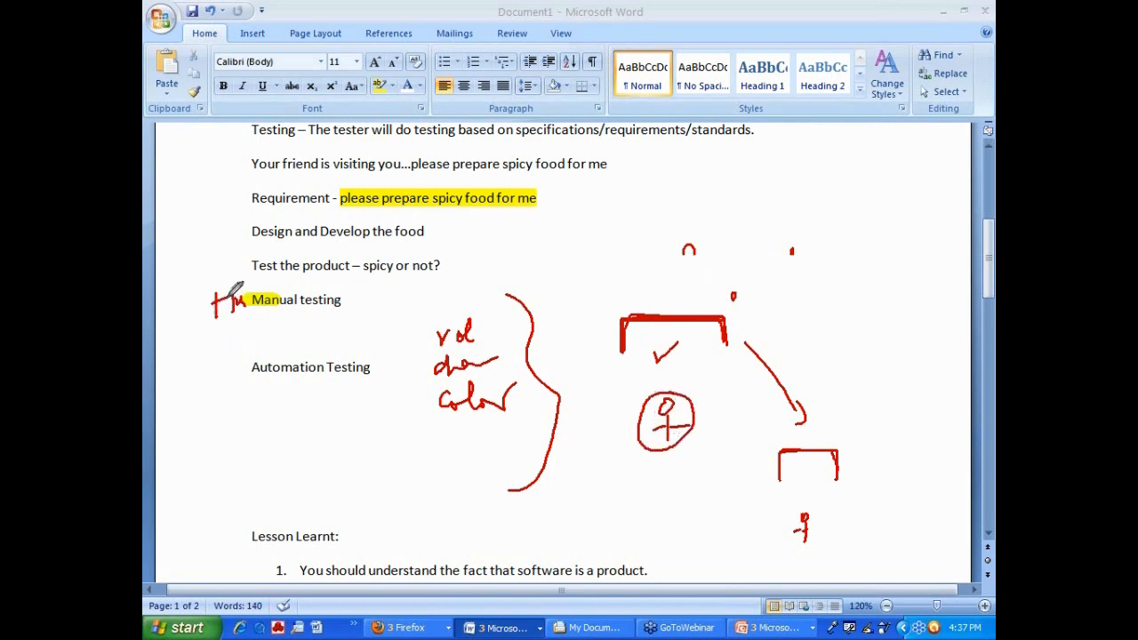
pyautogui.moveTo(213, 288); pyautogui.dragTo(258, 329)
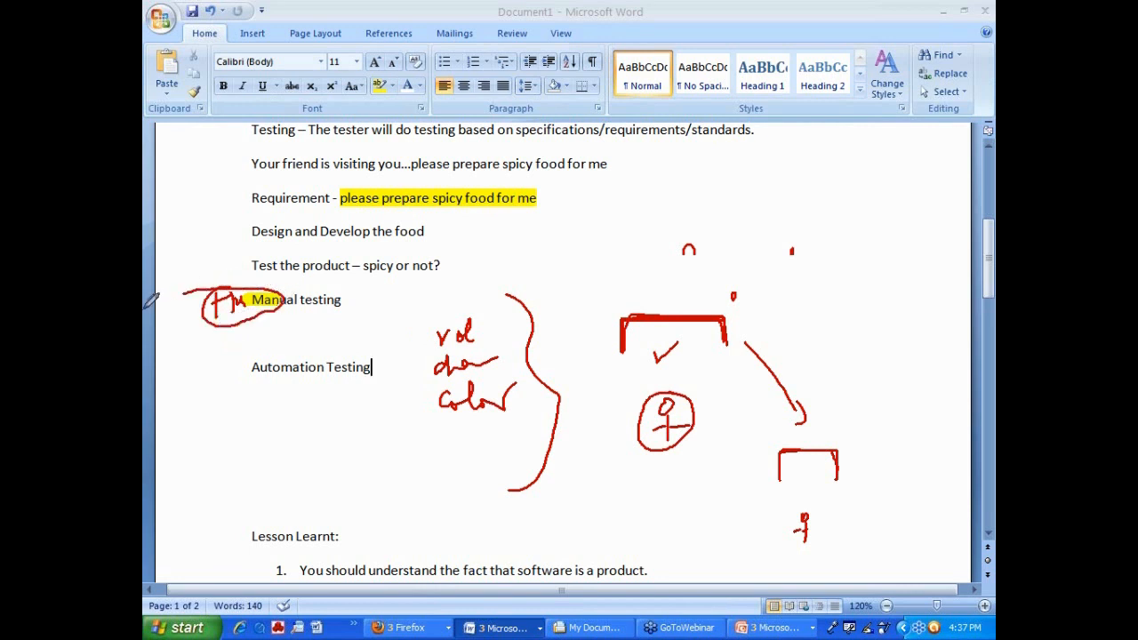
pyautogui.moveTo(776, 274)
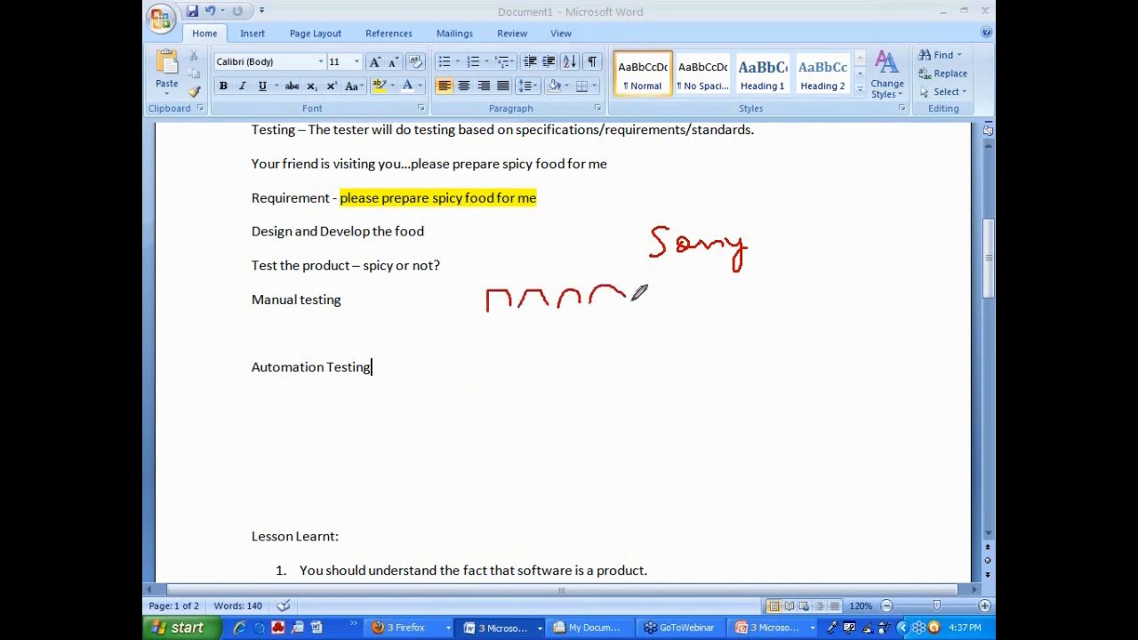
# Step: Draw a row of humps across the page and a robot figure labelled 'Robot' near Automation Testing
pyautogui.moveTo(640, 293); pyautogui.dragTo(809, 276)
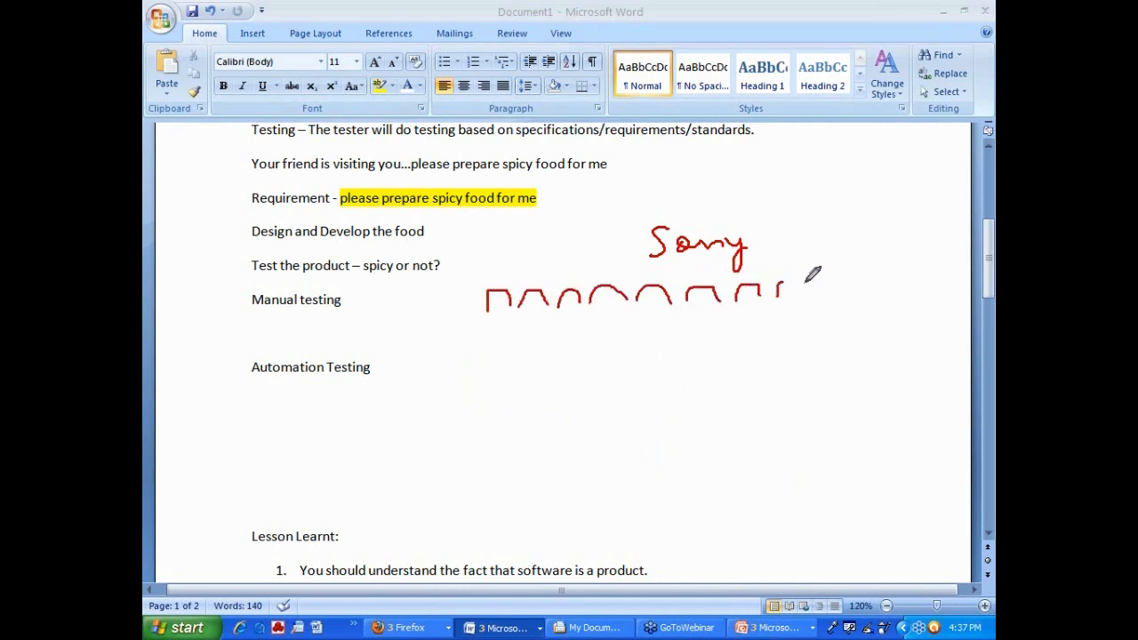
pyautogui.moveTo(783, 288); pyautogui.dragTo(933, 288)
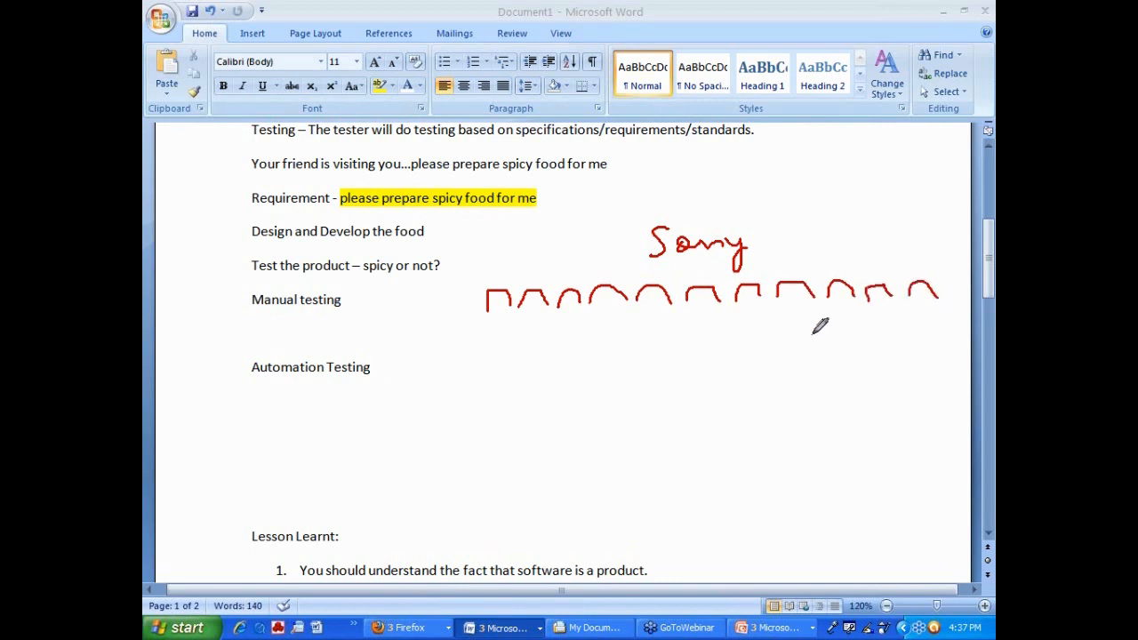
pyautogui.moveTo(484, 318)
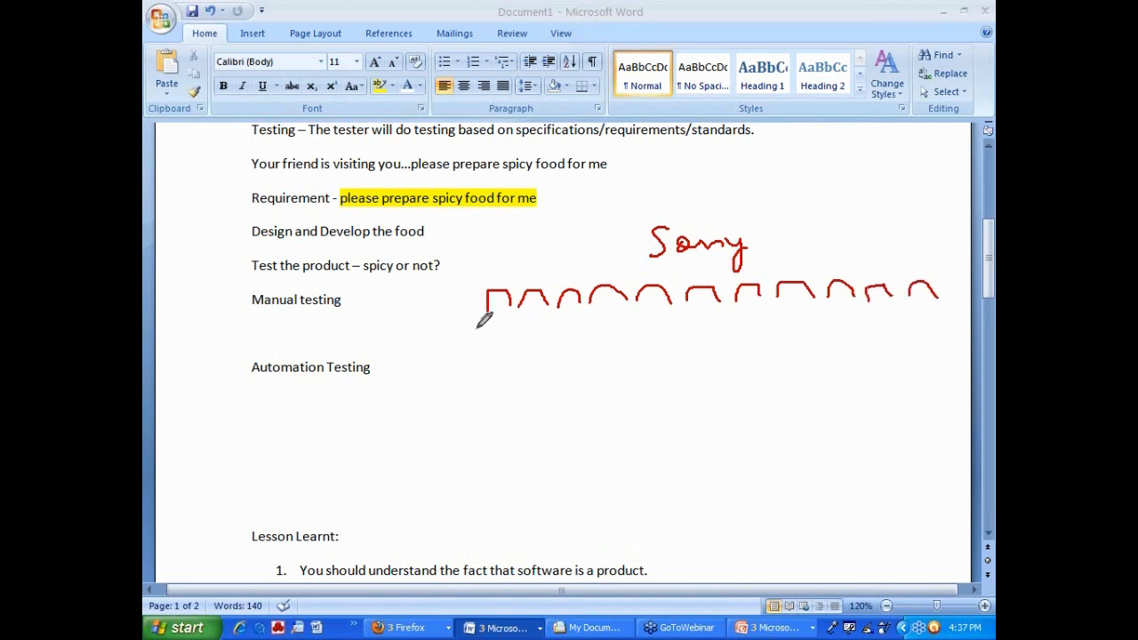
pyautogui.moveTo(708, 347)
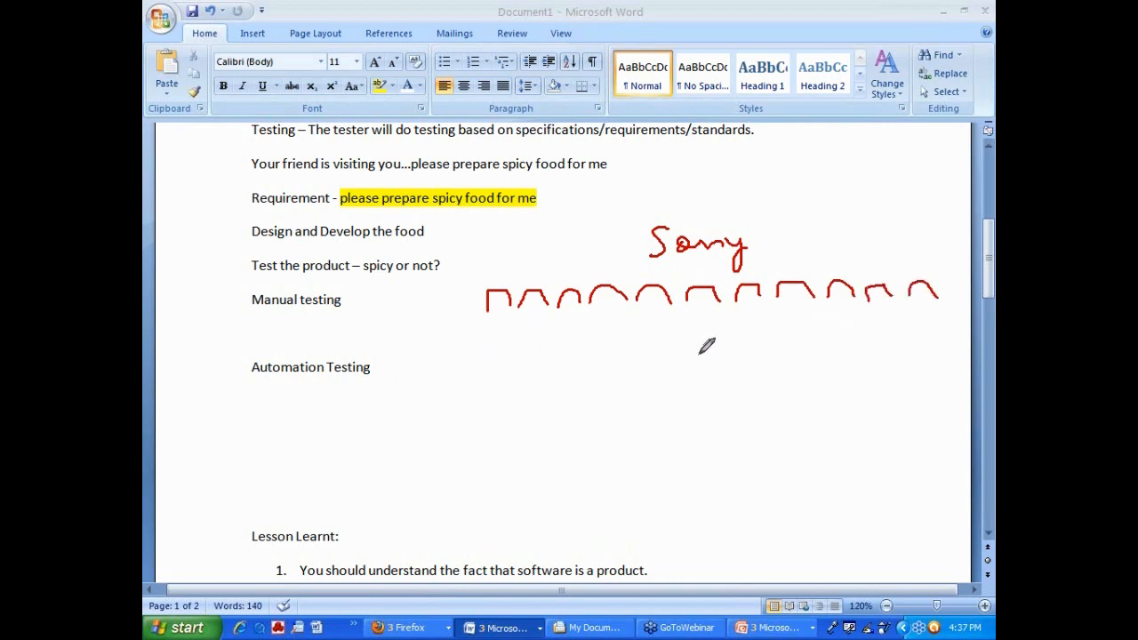
pyautogui.moveTo(708, 353); pyautogui.dragTo(712, 412)
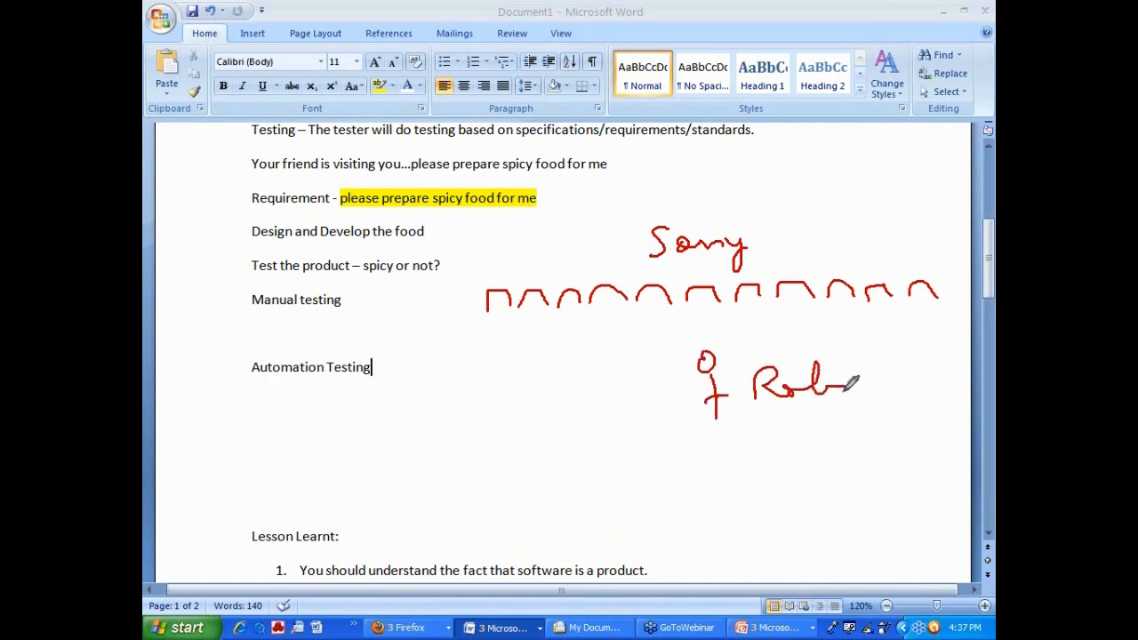
pyautogui.moveTo(853, 382); pyautogui.dragTo(899, 374)
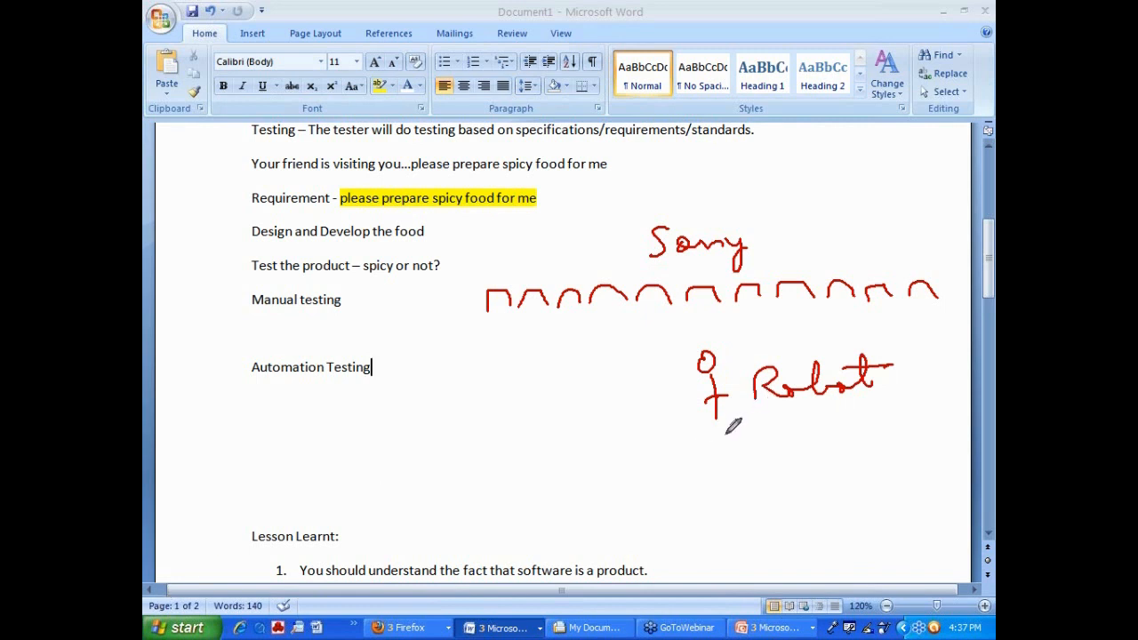
# Step: Circle the number 35, write '3 minutes' and link the humps to the robot
pyautogui.moveTo(258, 418); pyautogui.dragTo(245, 453)
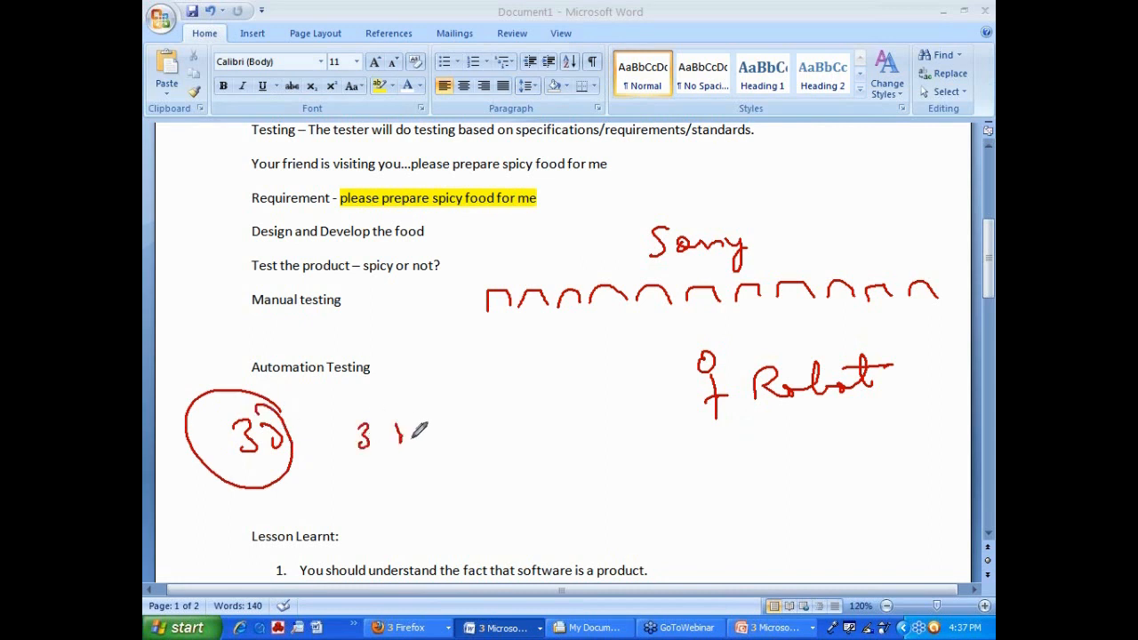
pyautogui.moveTo(395, 432); pyautogui.dragTo(494, 433)
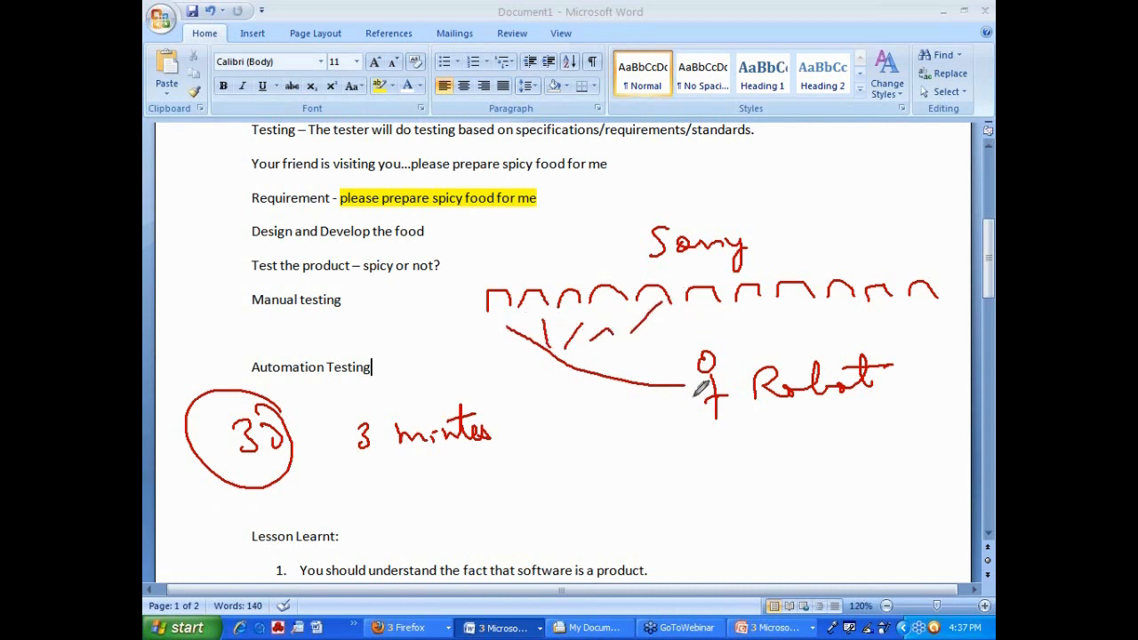
pyautogui.moveTo(665, 473)
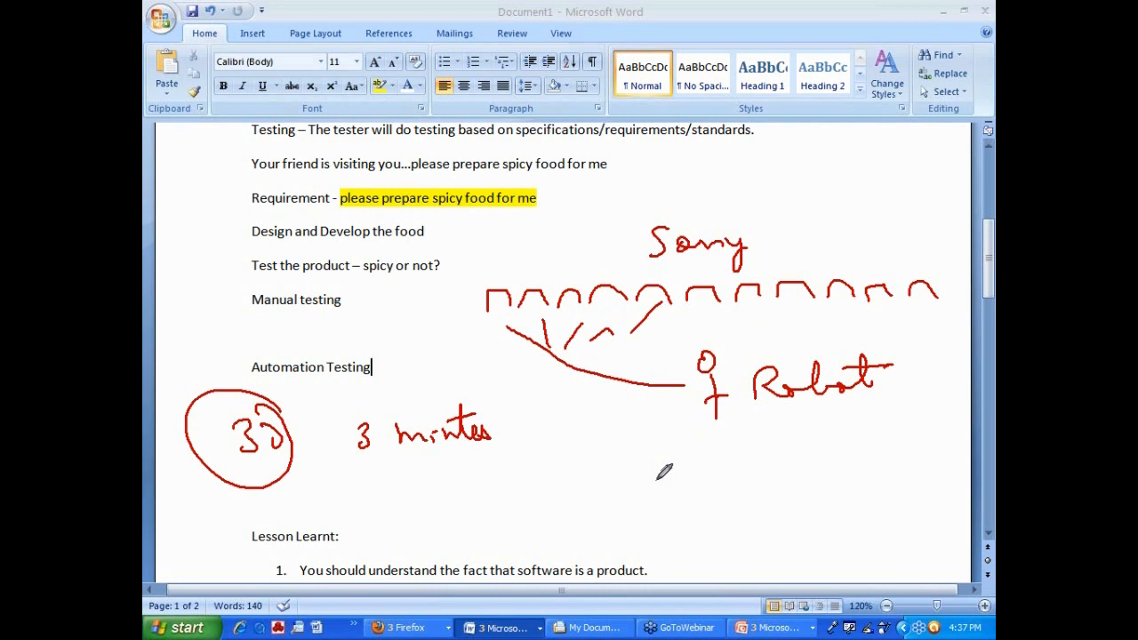
pyautogui.moveTo(644, 447)
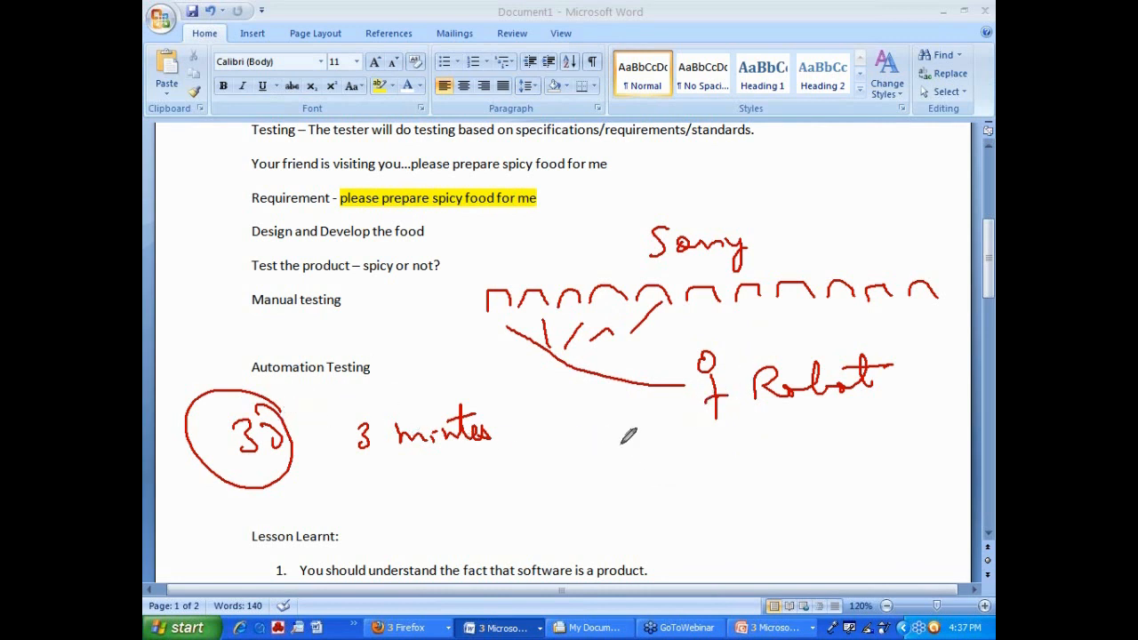
pyautogui.moveTo(583, 436)
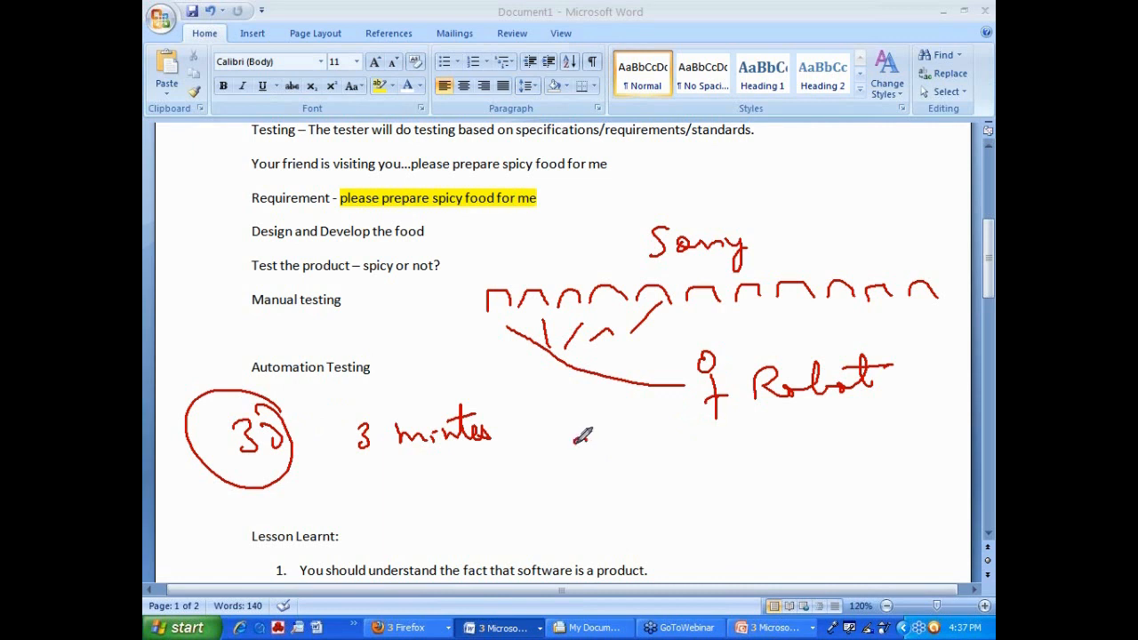
pyautogui.moveTo(583, 445); pyautogui.dragTo(661, 436)
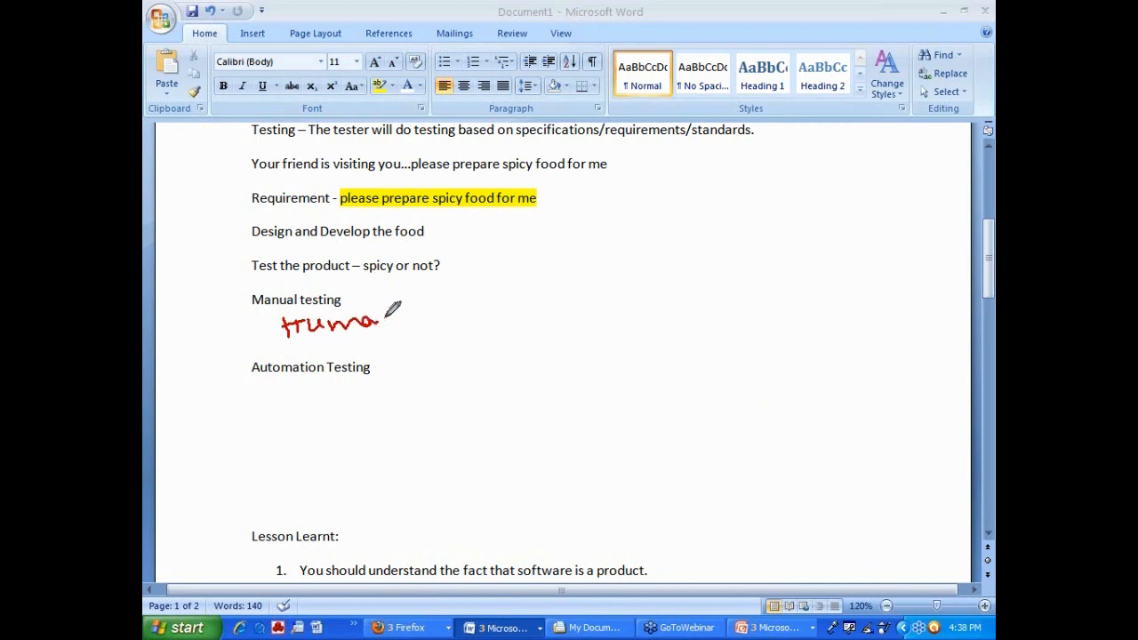
# Step: Handwrite 'efficient software tool' under Automation Testing and list speed, efficiency, cost and accuracy
pyautogui.moveTo(264, 324); pyautogui.dragTo(249, 320)
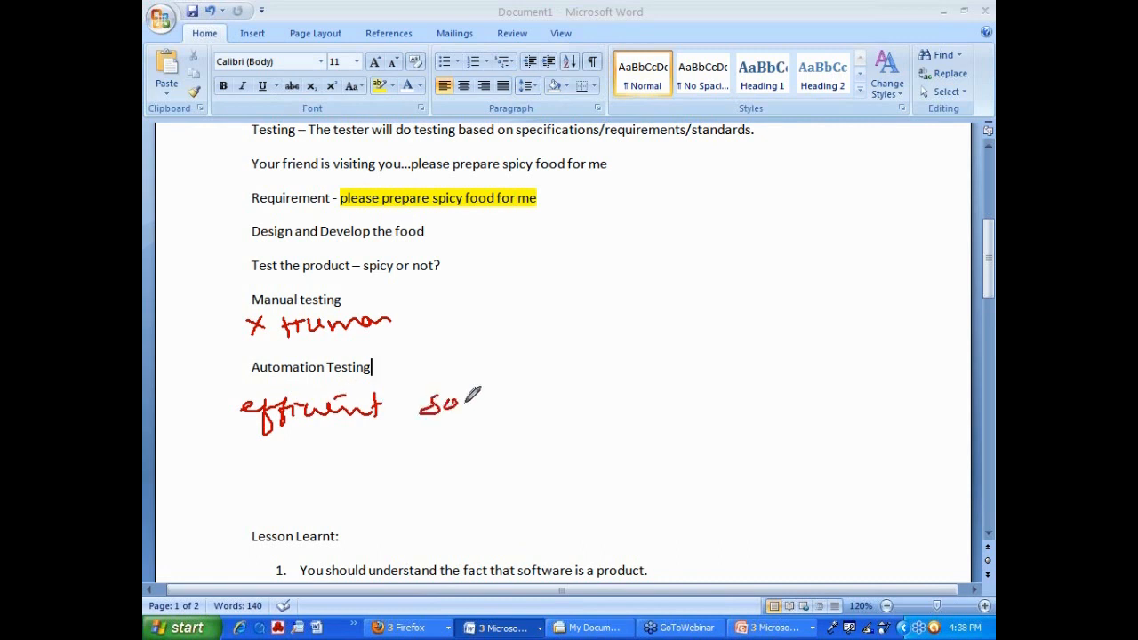
pyautogui.moveTo(418, 406); pyautogui.dragTo(605, 400)
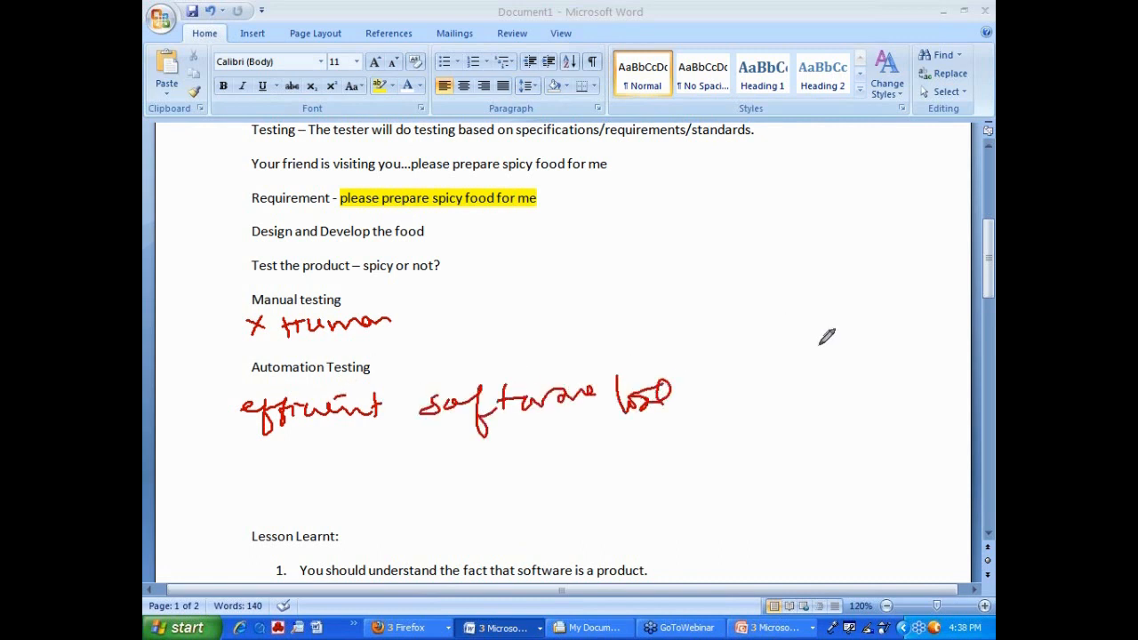
pyautogui.moveTo(746, 346); pyautogui.dragTo(832, 324)
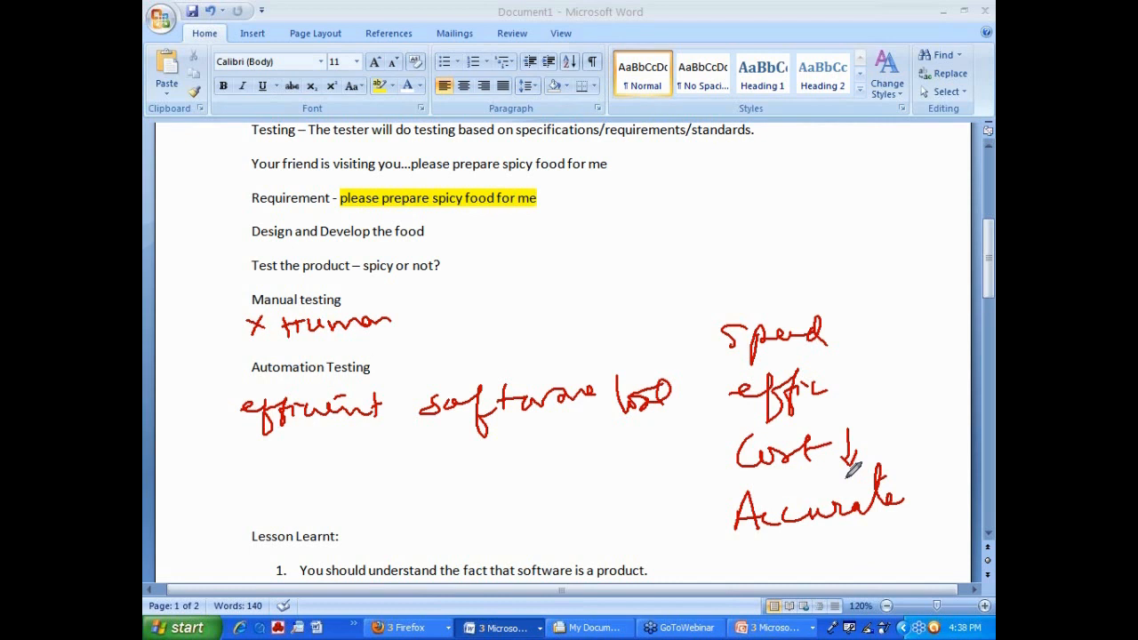
# Step: Bracket the benefits list and write 'Robot' with arrows to both notes
pyautogui.moveTo(886, 293); pyautogui.dragTo(921, 555)
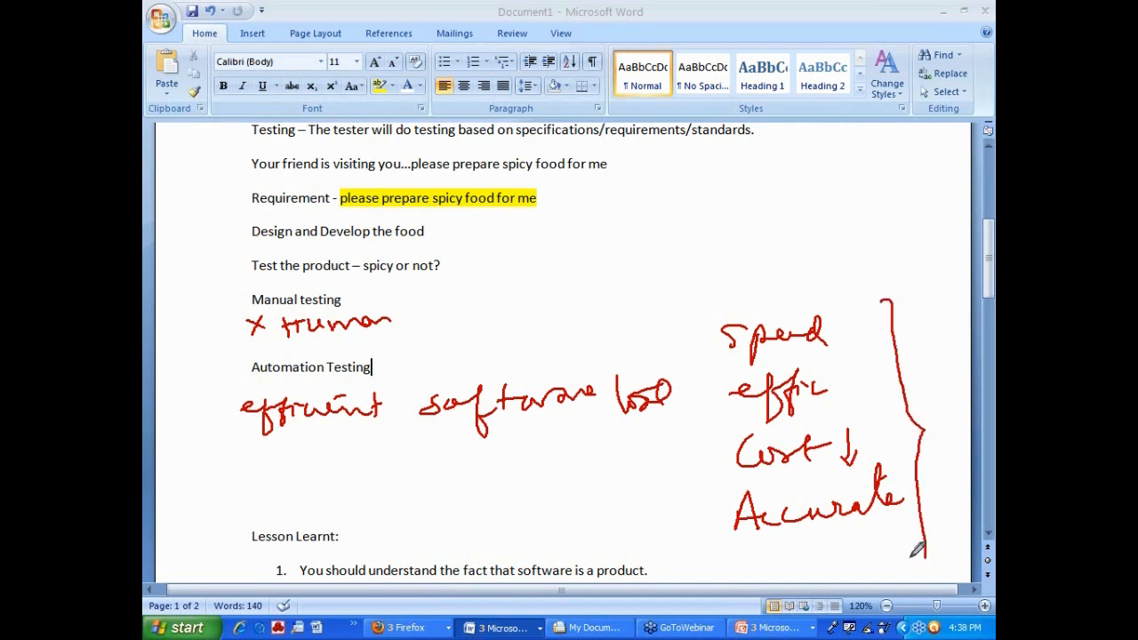
pyautogui.moveTo(720, 316); pyautogui.dragTo(708, 551)
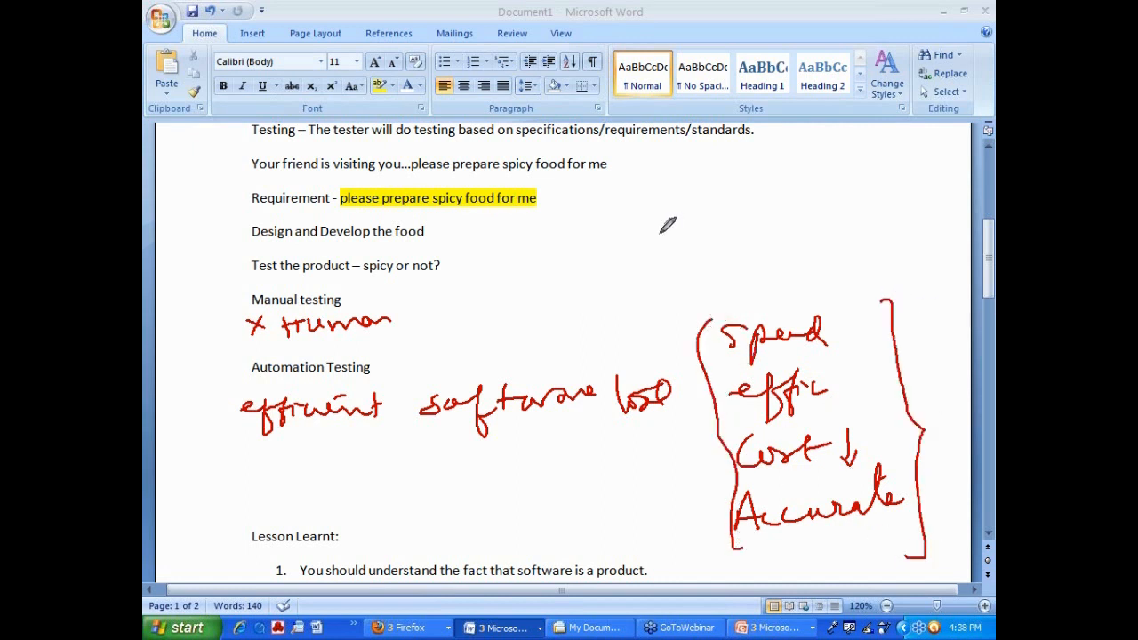
pyautogui.moveTo(578, 216)
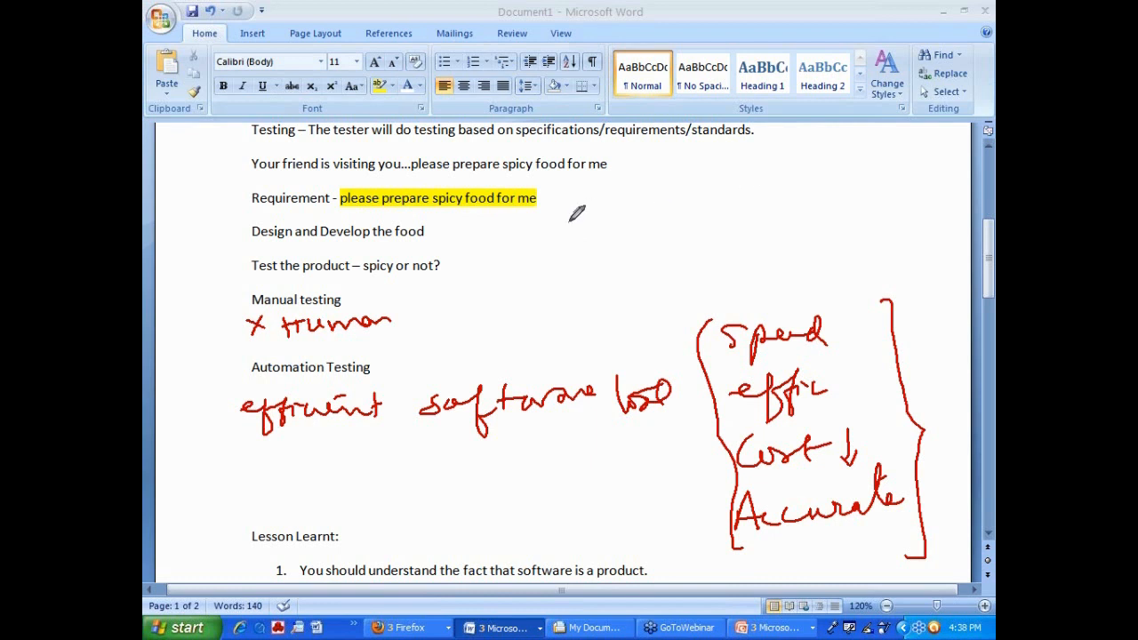
pyautogui.moveTo(547, 252); pyautogui.dragTo(596, 228)
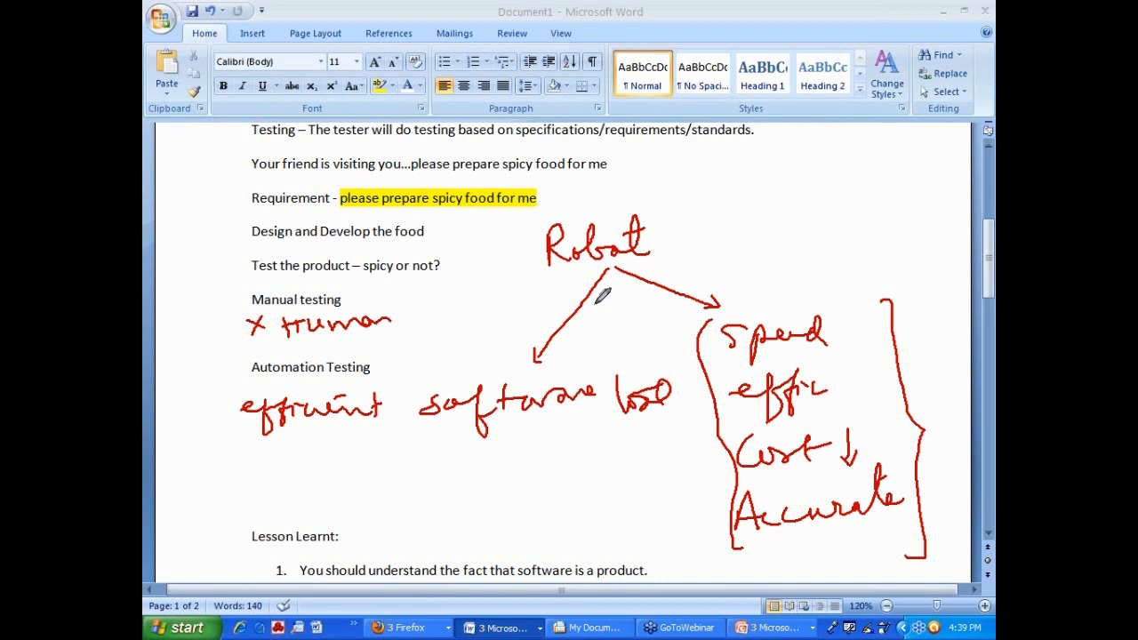
pyautogui.click(370, 366)
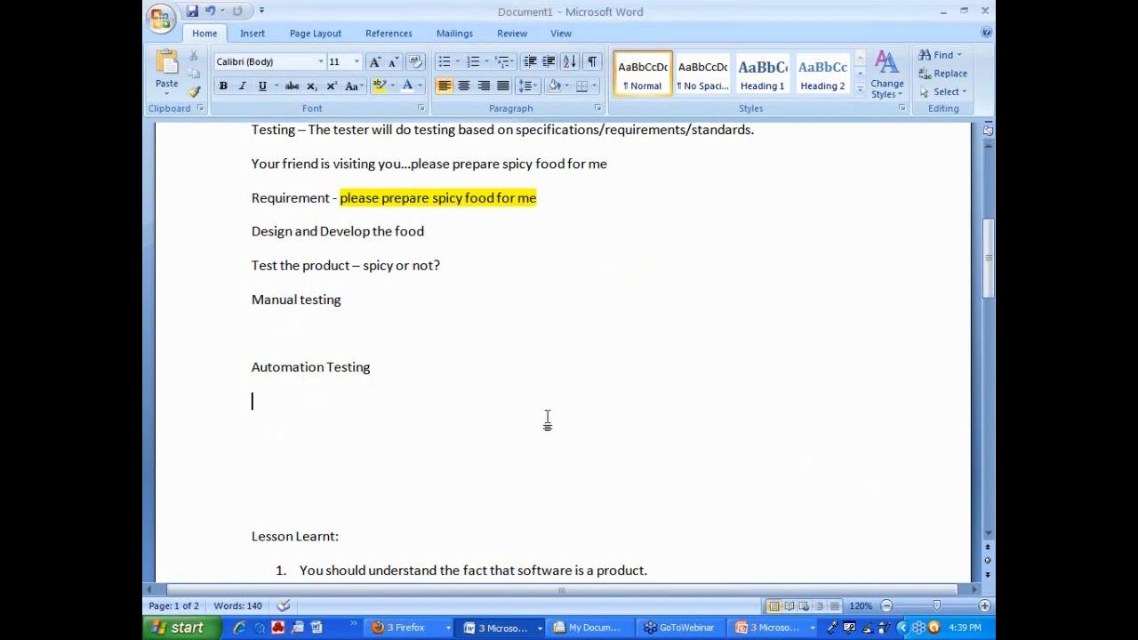
pyautogui.scroll(-3)
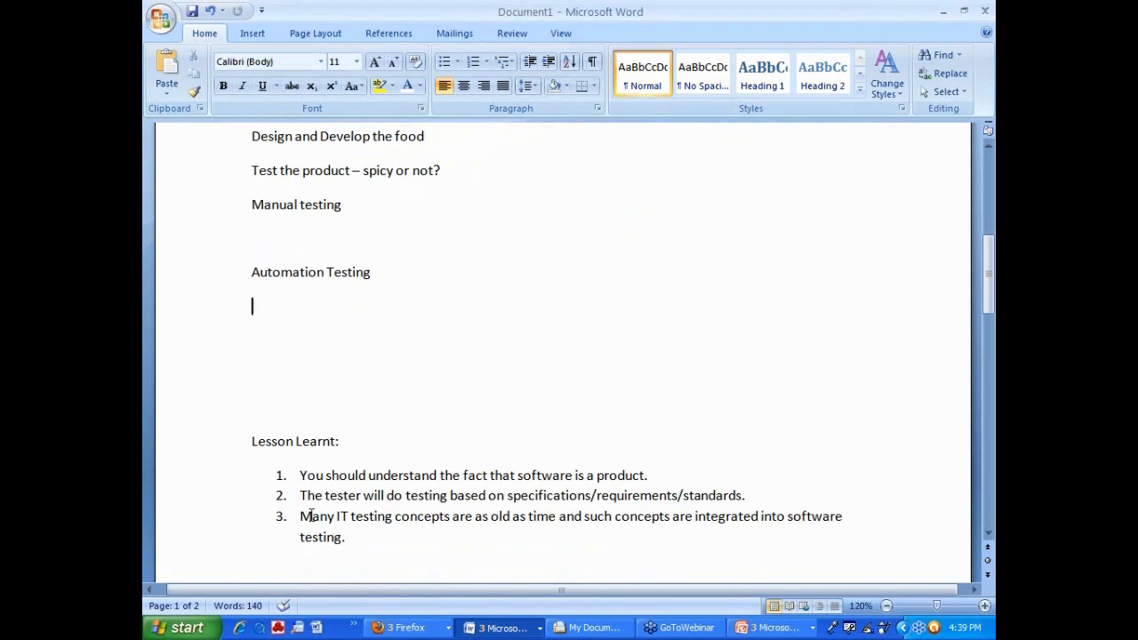
pyautogui.moveTo(299, 515); pyautogui.dragTo(448, 515)
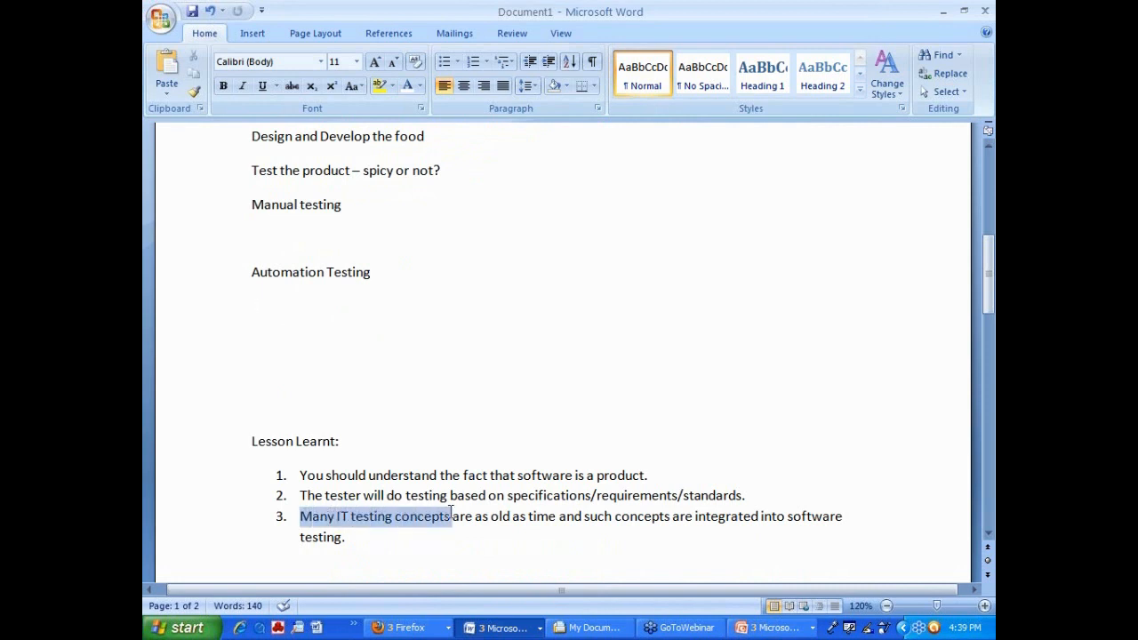
pyautogui.moveTo(452, 516); pyautogui.dragTo(844, 516)
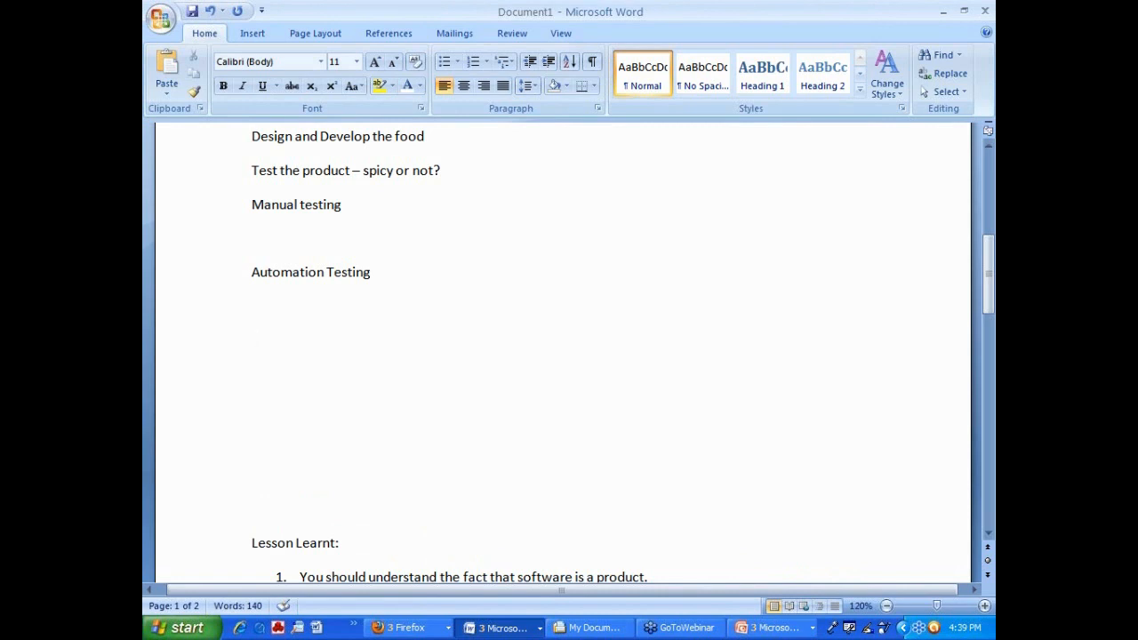
# Step: Type the used-car scenario and the test line about opening the door with the key
pyautogui.write('U')
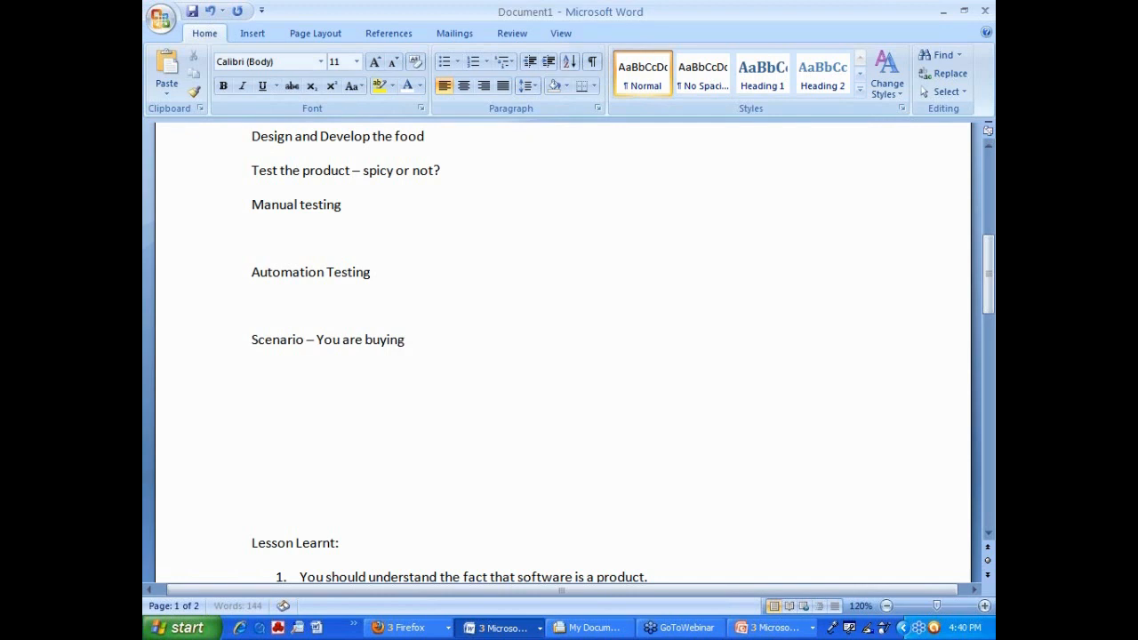
pyautogui.write('a used car.')
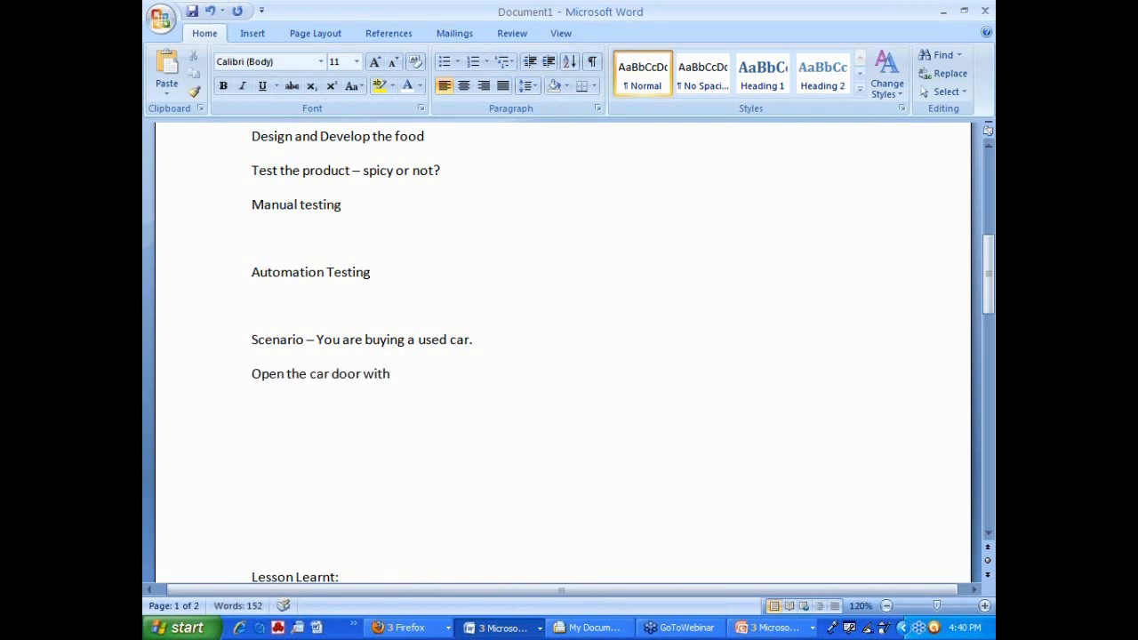
pyautogui.write('the key -')
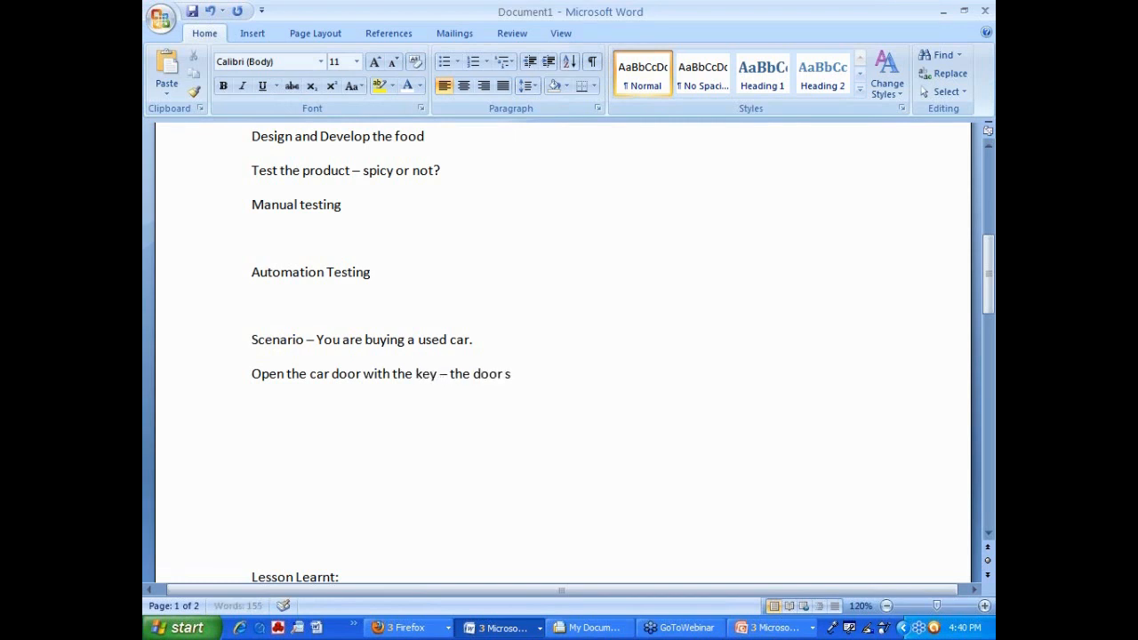
pyautogui.write('hould open')
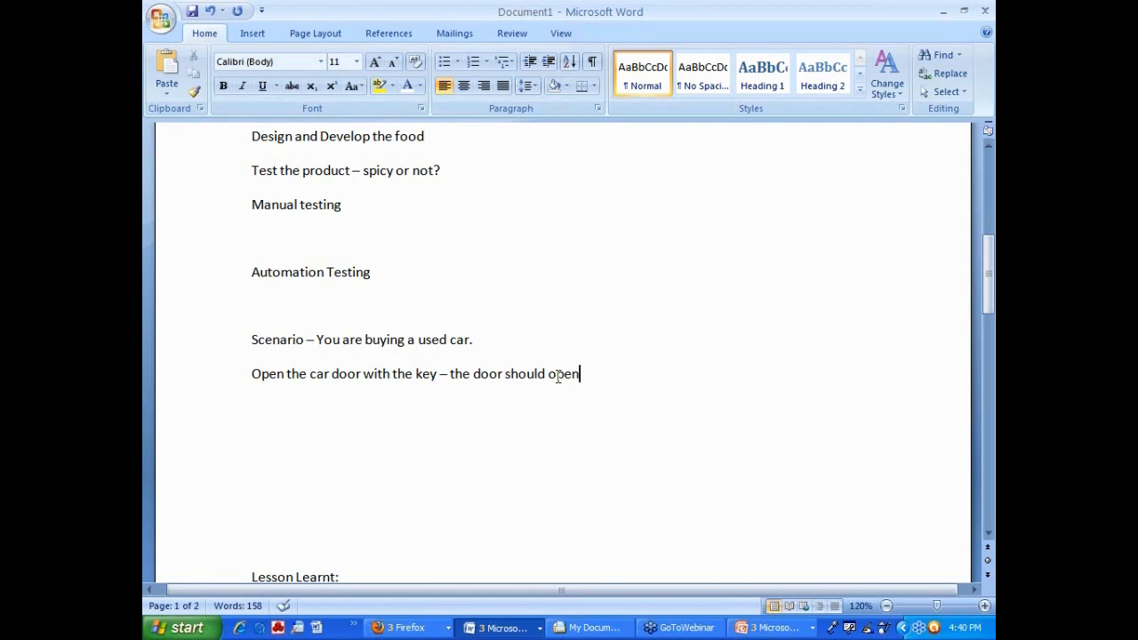
# Step: Duplicate the key test line and change 'the key' to 'a WRONG key' in the copy
pyautogui.tripleClick(416, 374)
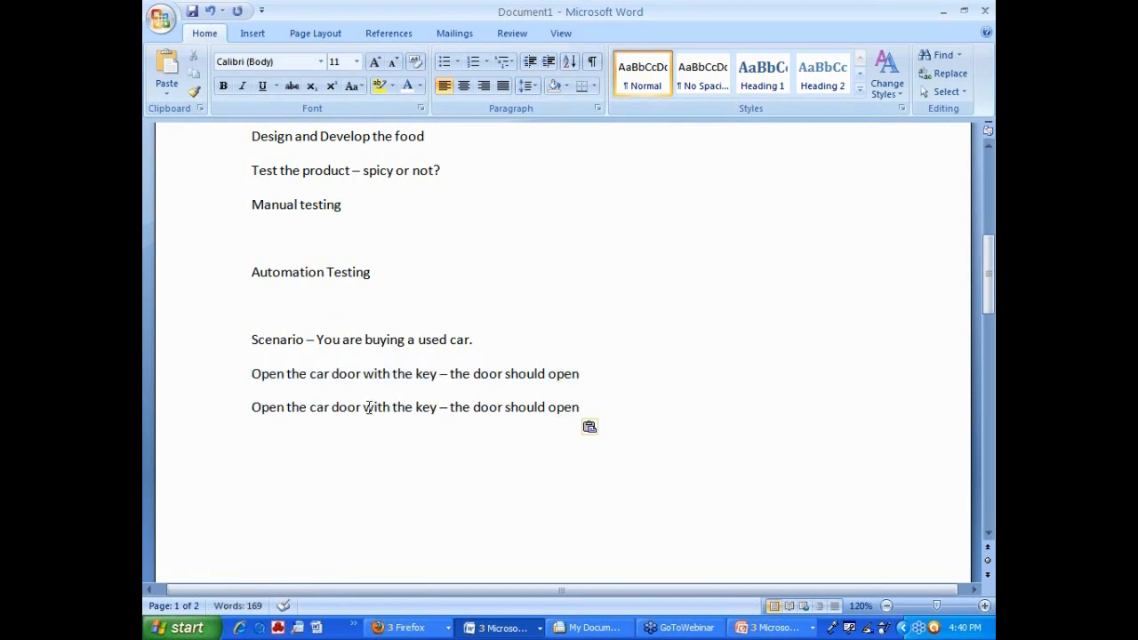
pyautogui.doubleClick(402, 407)
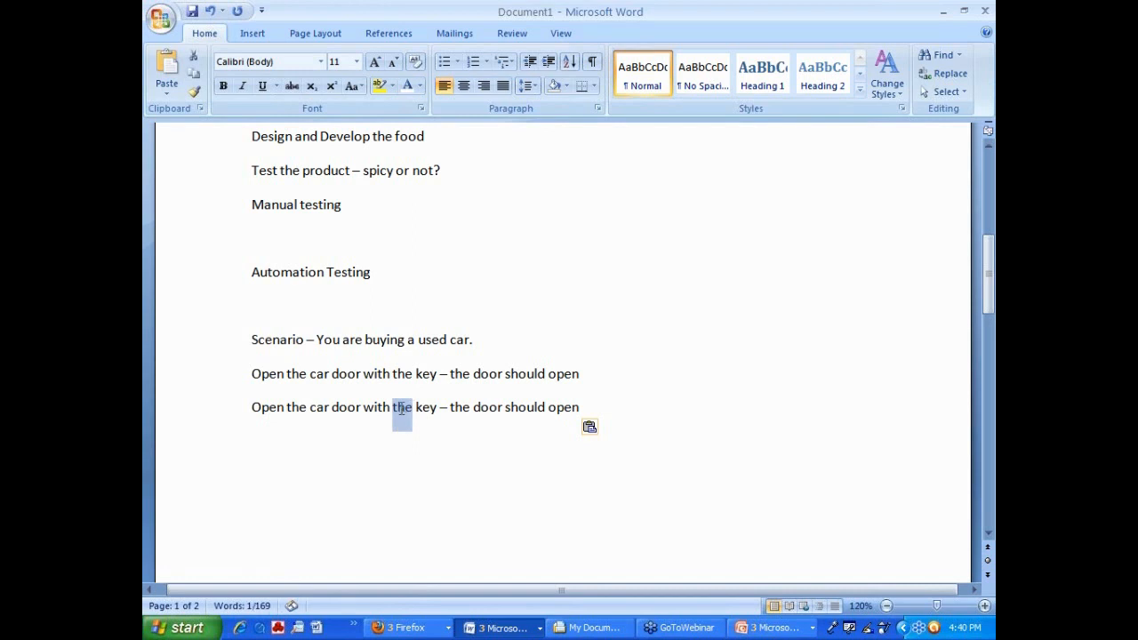
pyautogui.write('a WRONG')
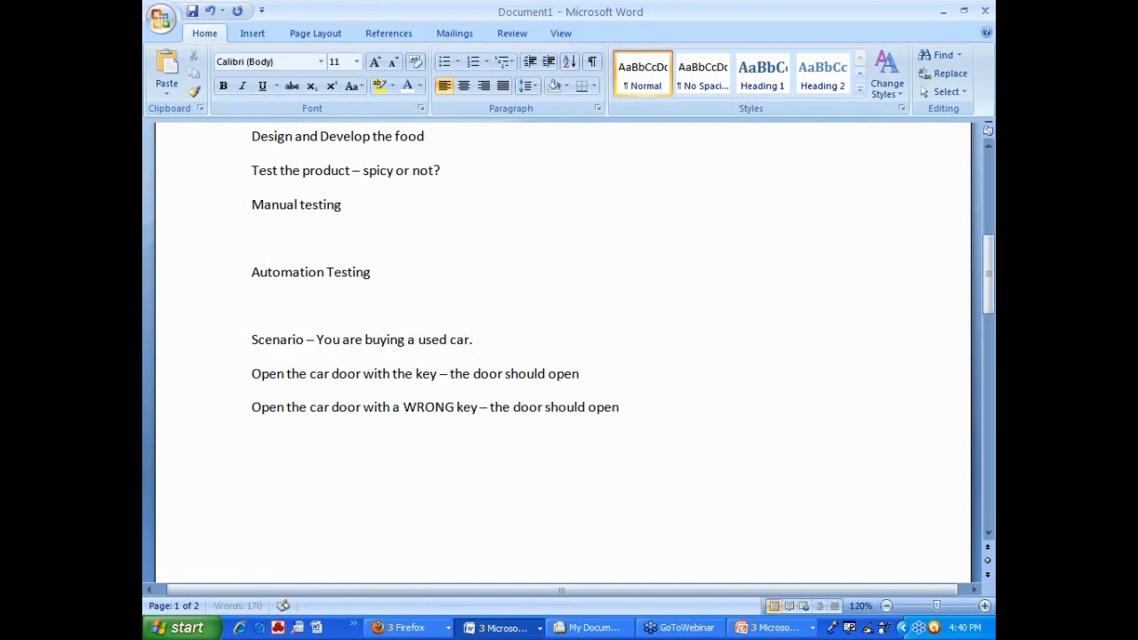
pyautogui.click(578, 407)
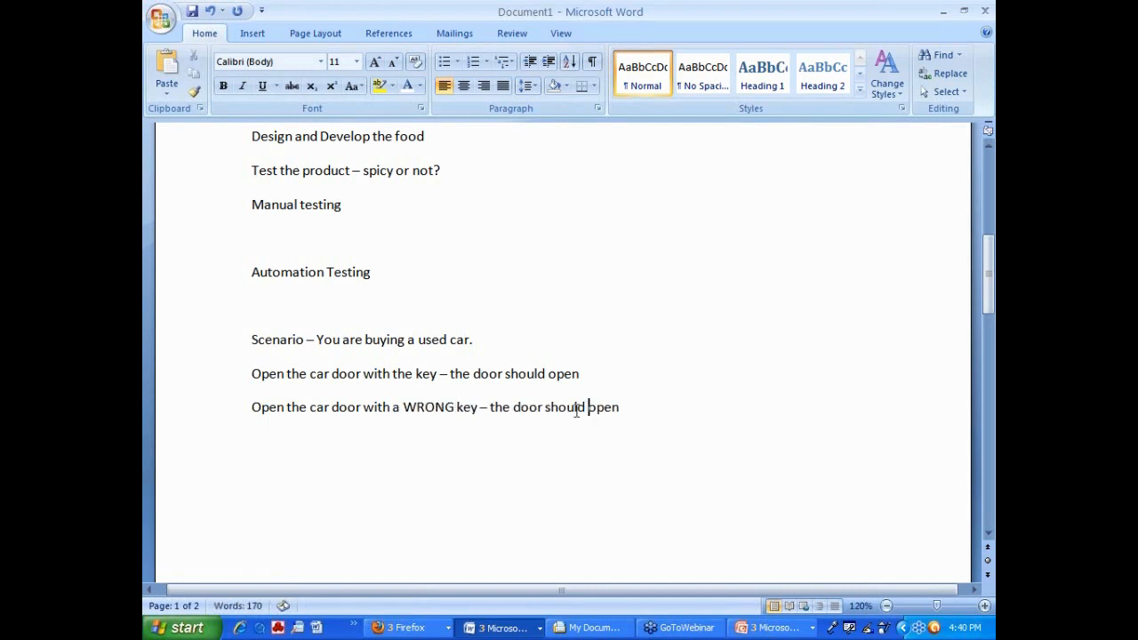